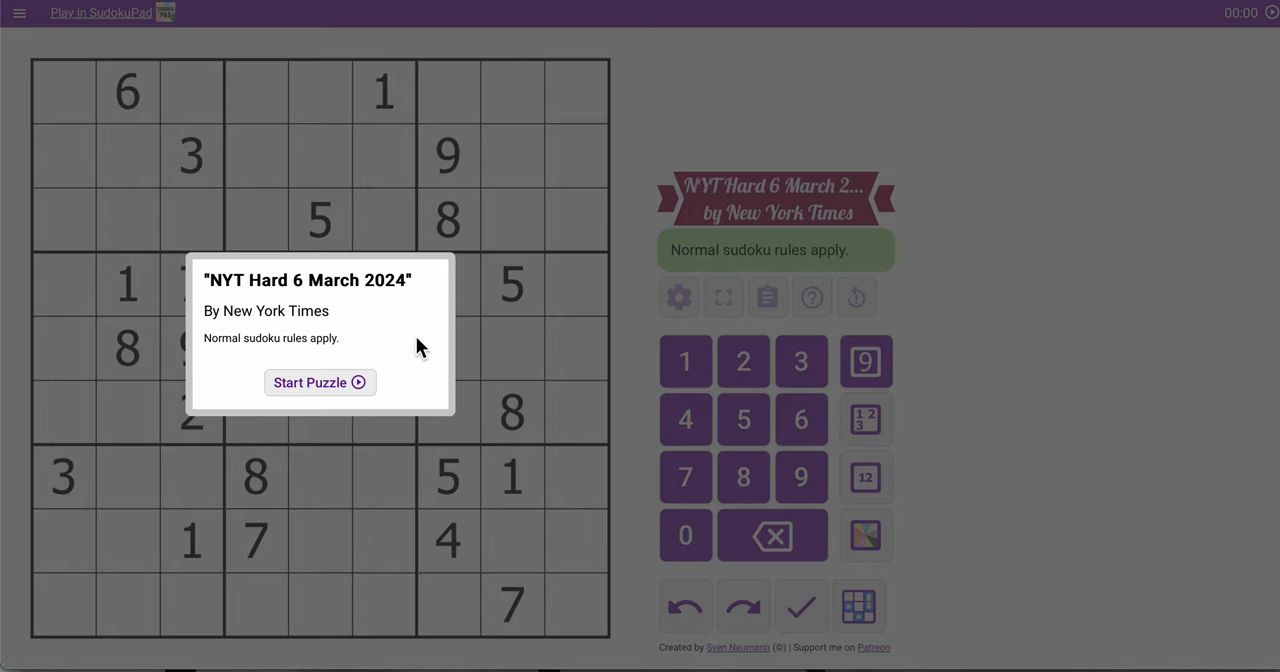
mouse_move(340, 384)
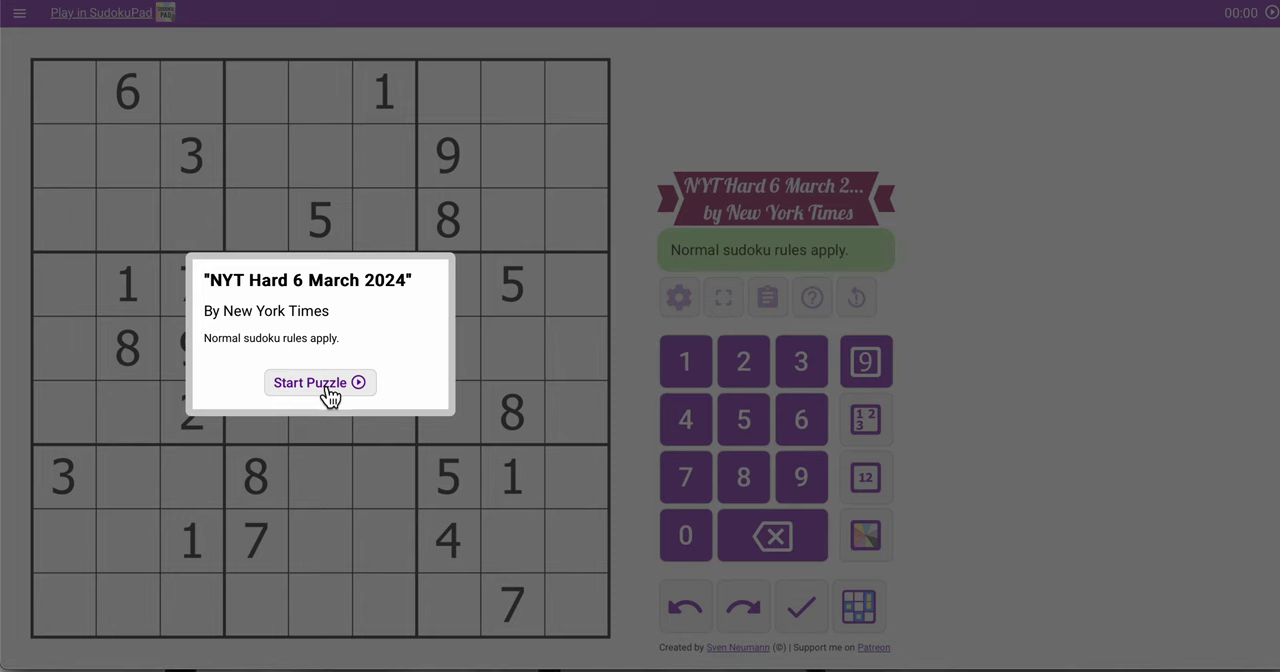
- Start the puzzle and survey the given digits across the top rows and row 5
click(320, 382)
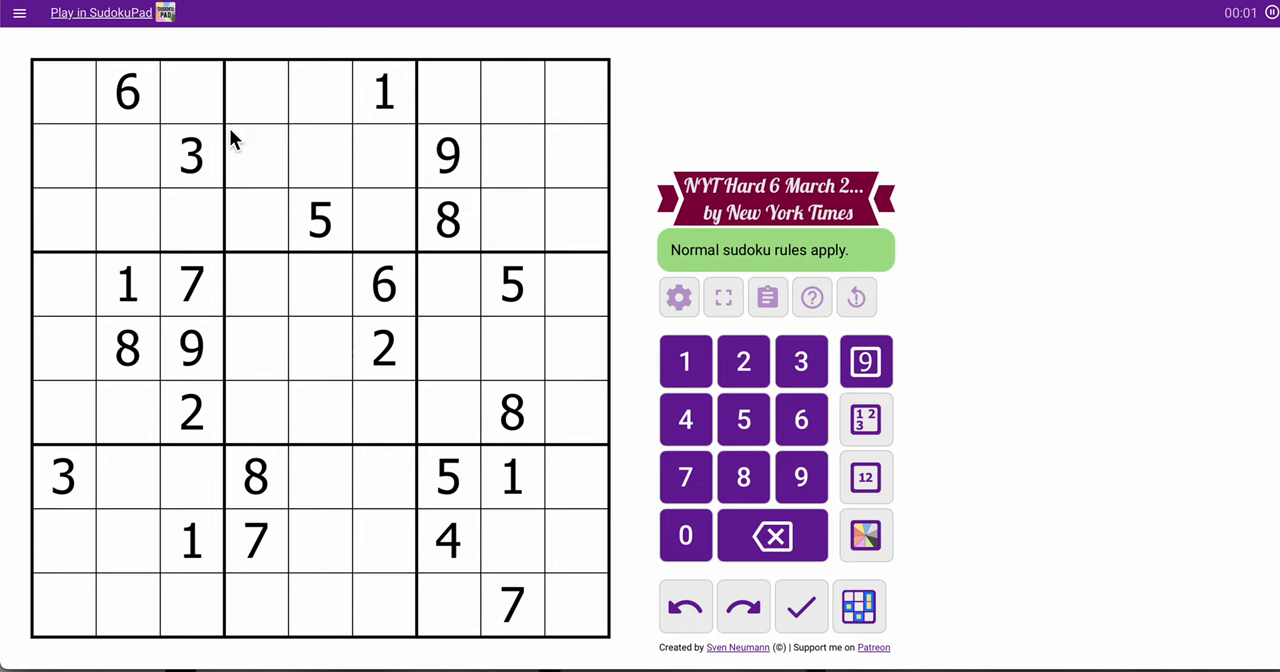
drag(126, 92, 256, 92)
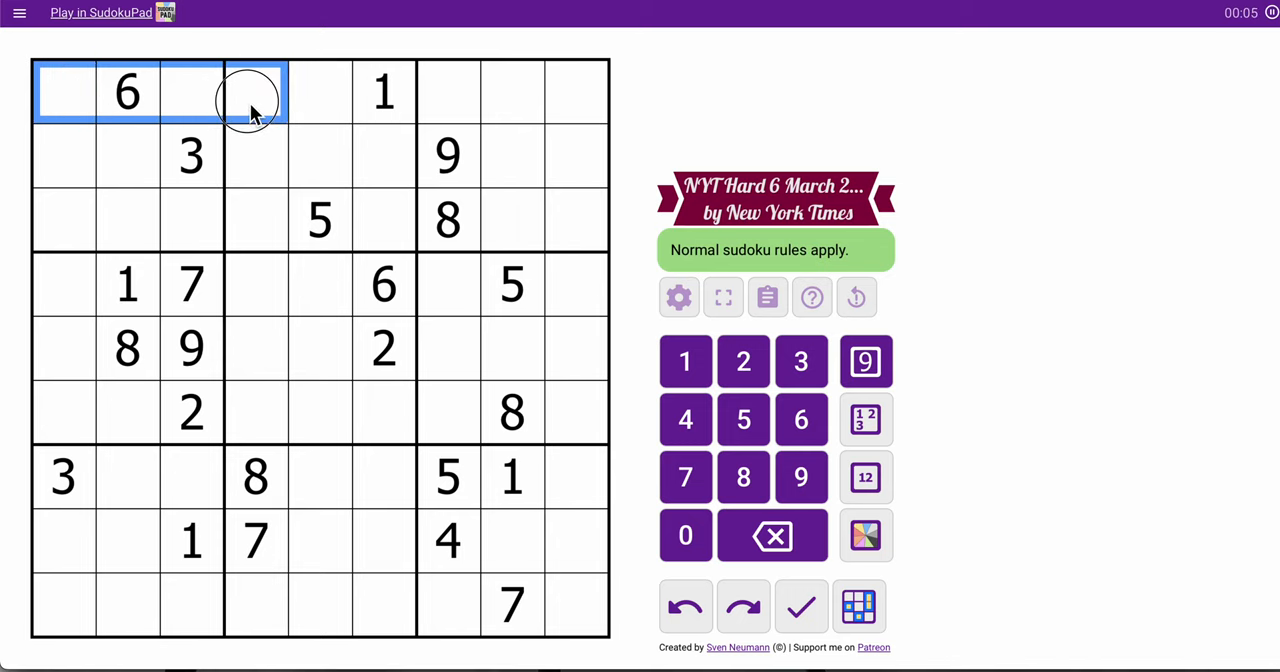
click(448, 156)
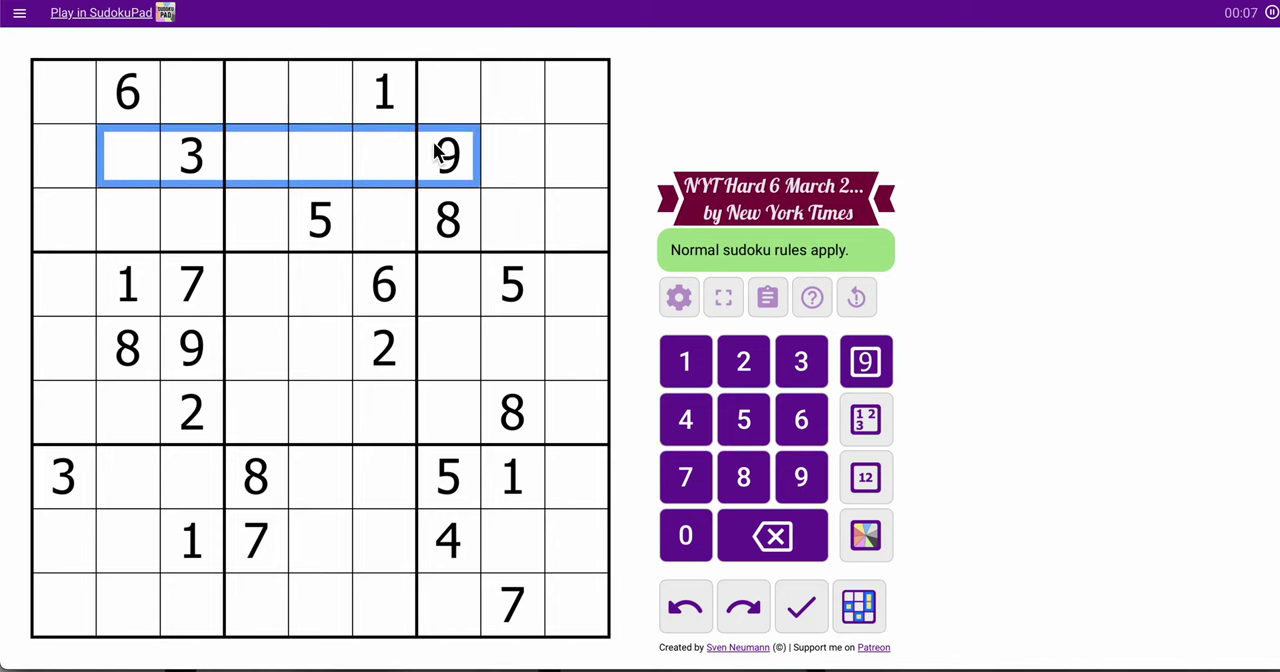
click(190, 348)
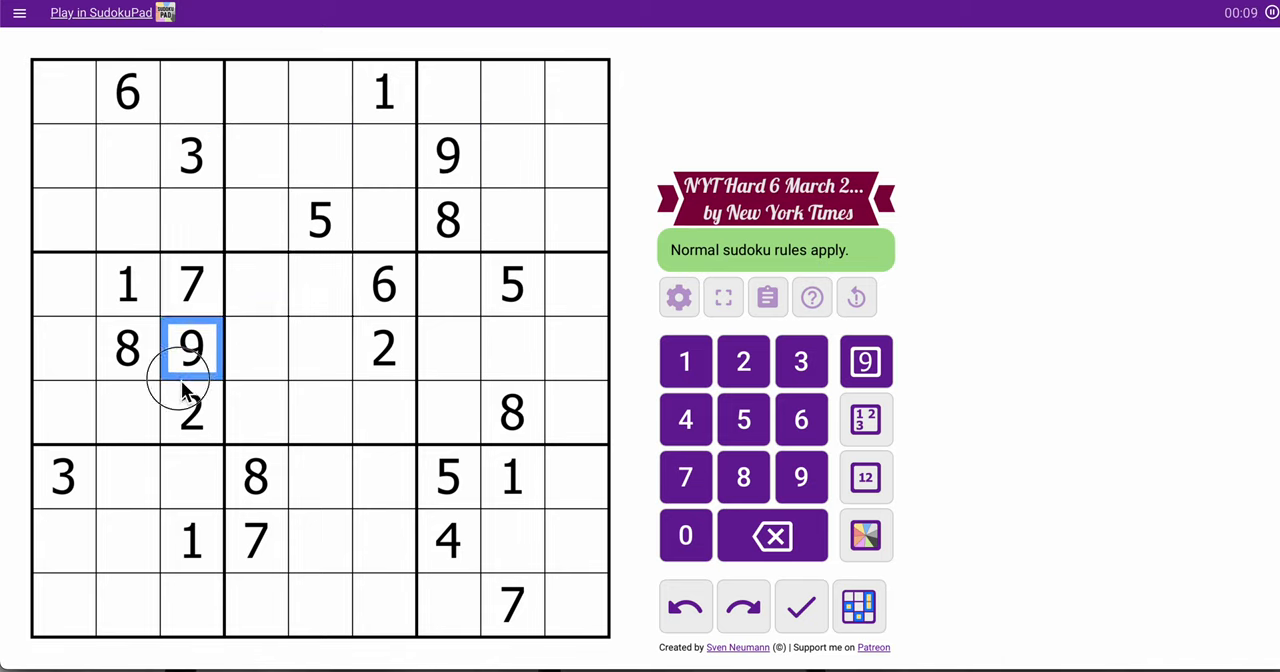
click(64, 220)
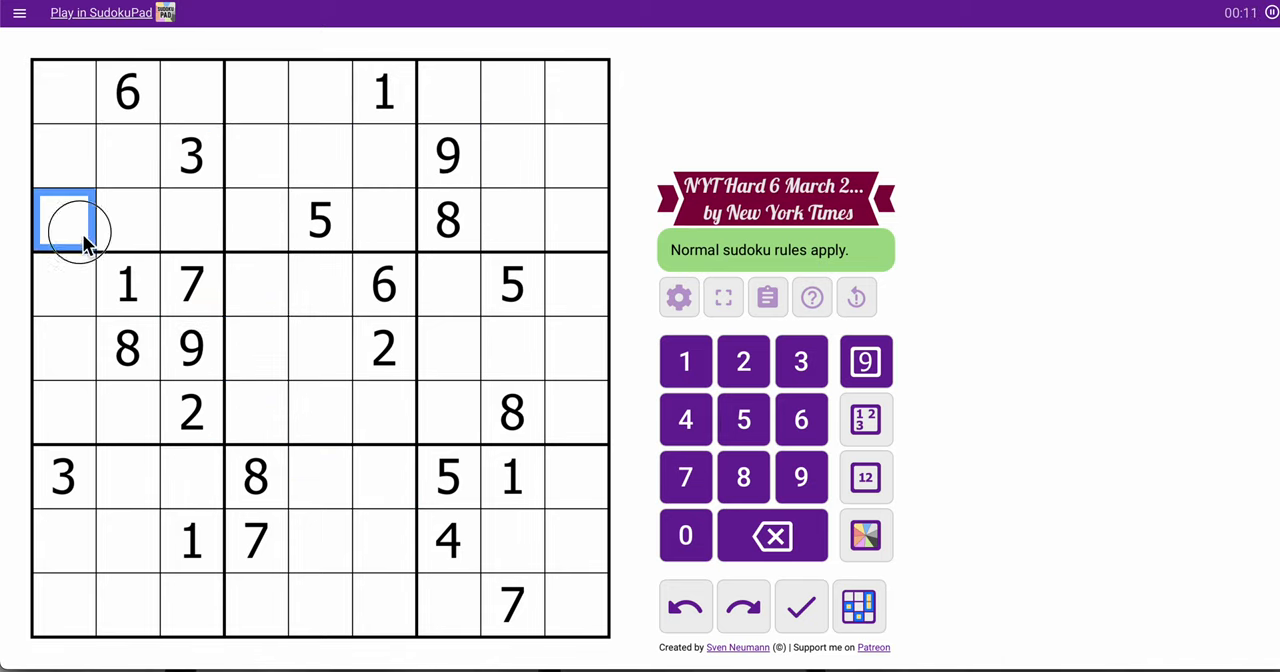
click(384, 284)
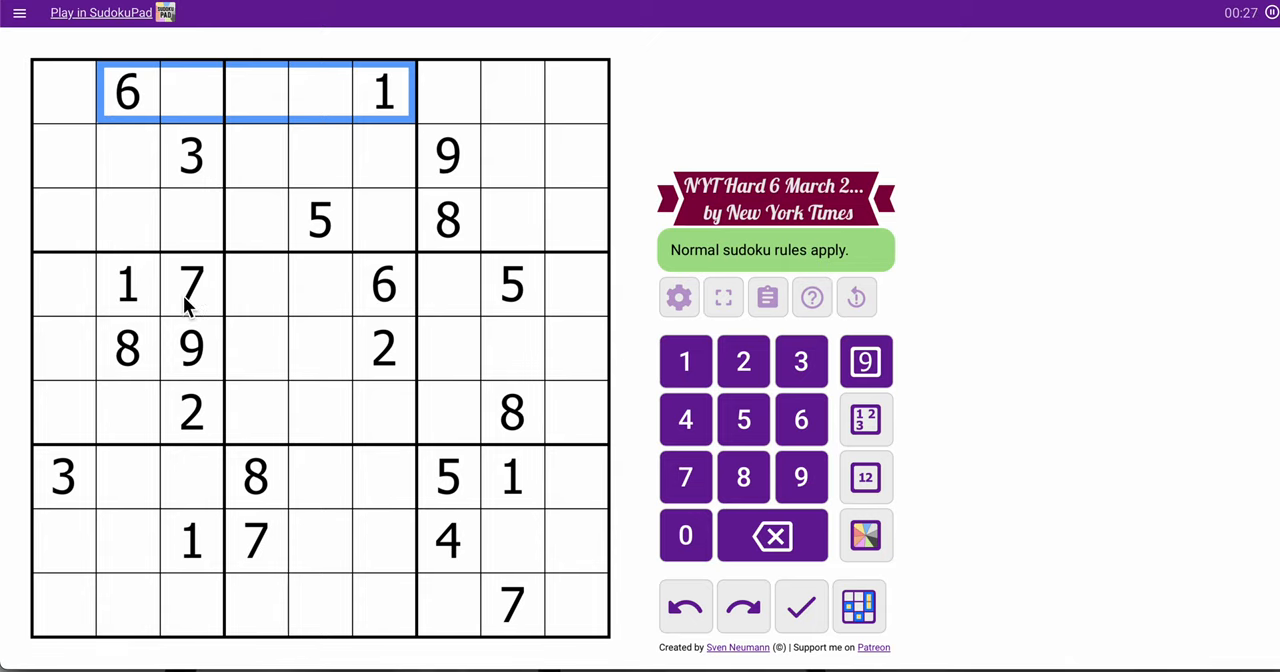
- Enter 8 in r4c5 and r2c6, with 2 pencilled as a corner candidate in row 4's right cells
click(192, 412)
text(2)
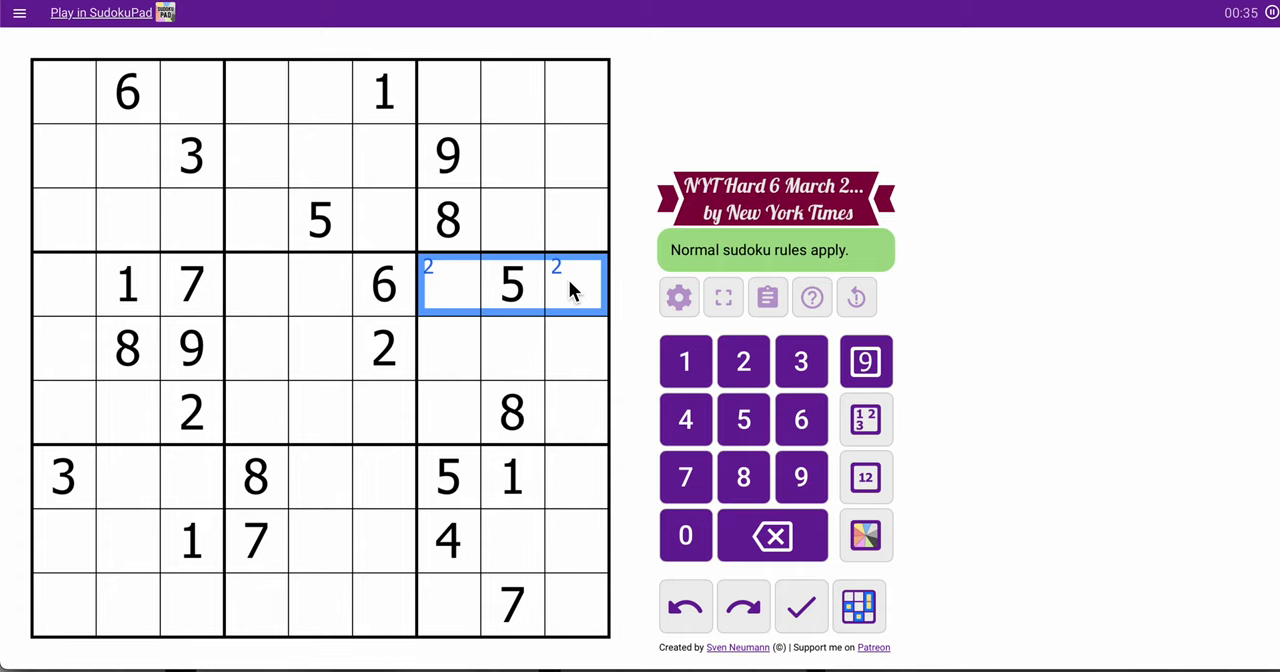
click(128, 348)
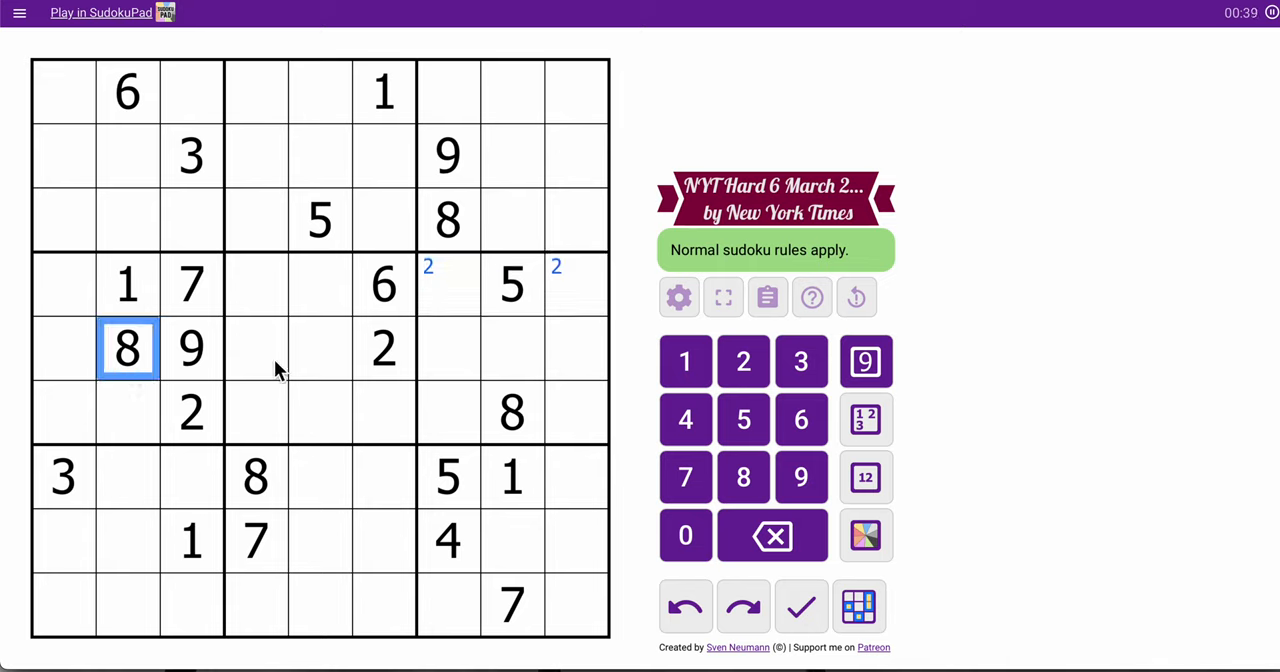
mouse_move(164, 338)
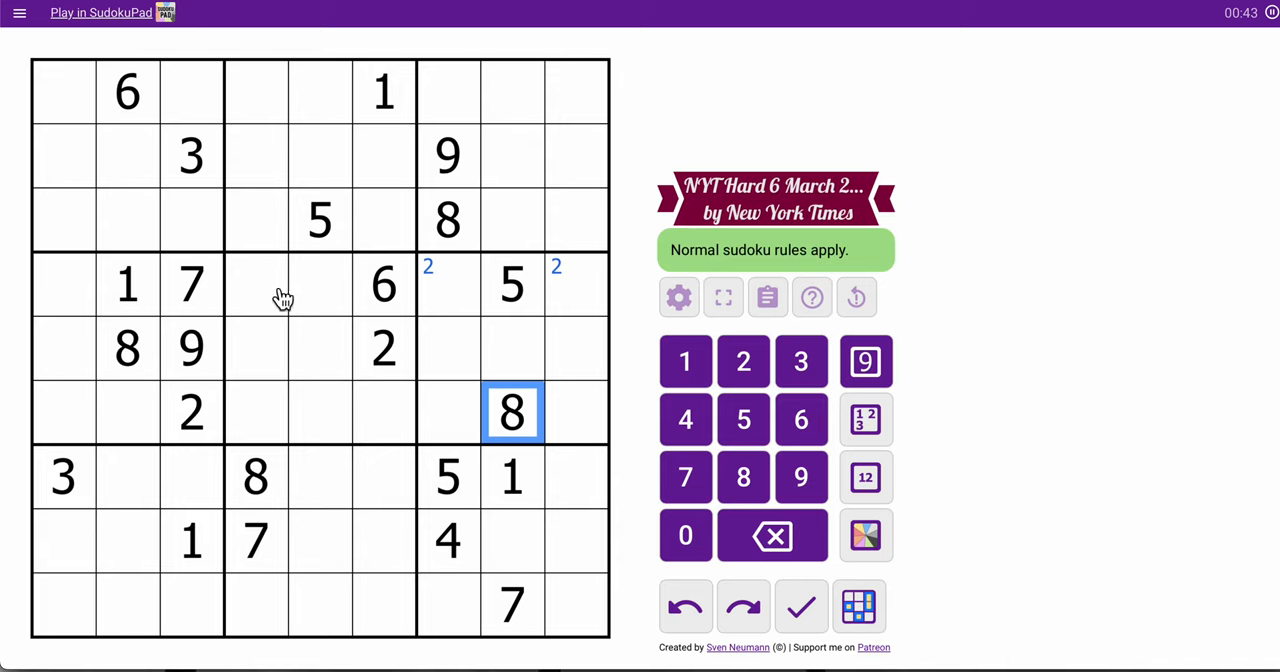
click(288, 284)
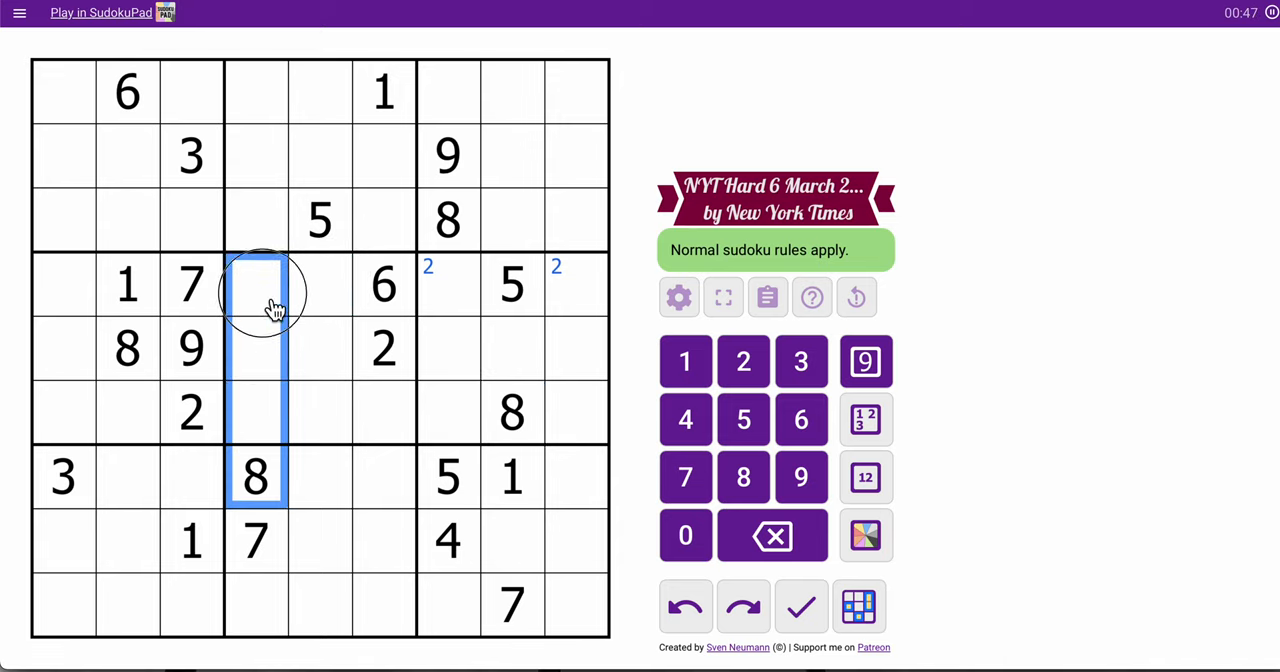
click(320, 284)
text(8)
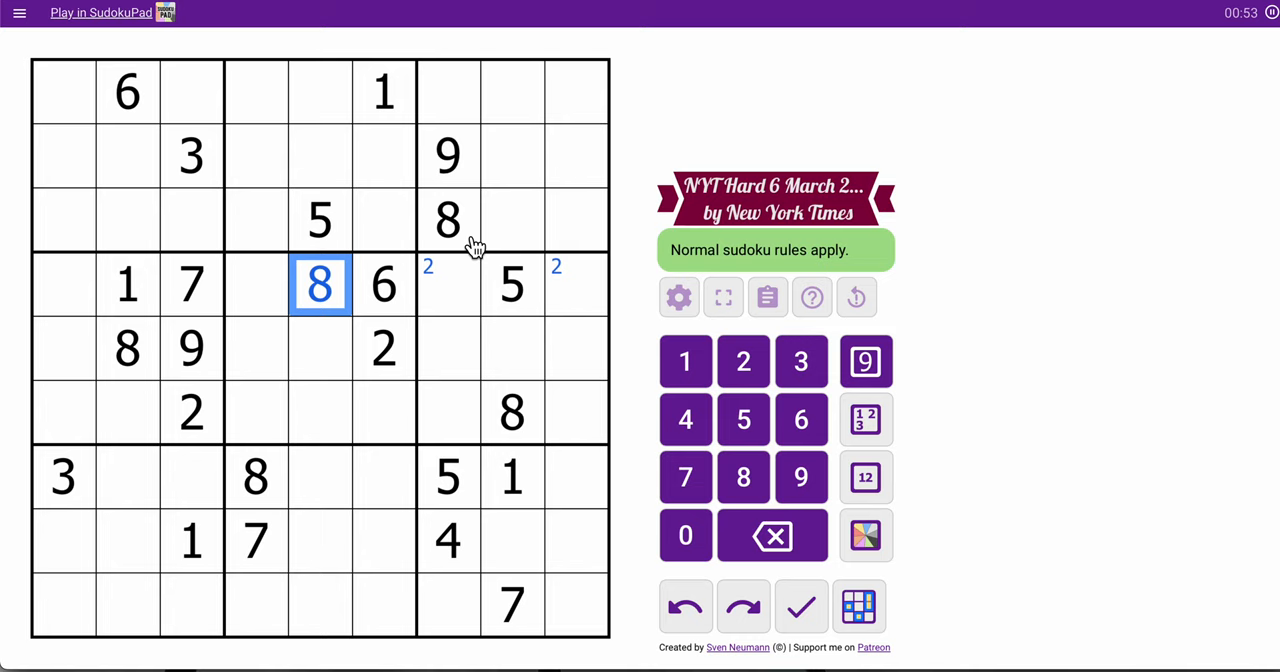
click(384, 156)
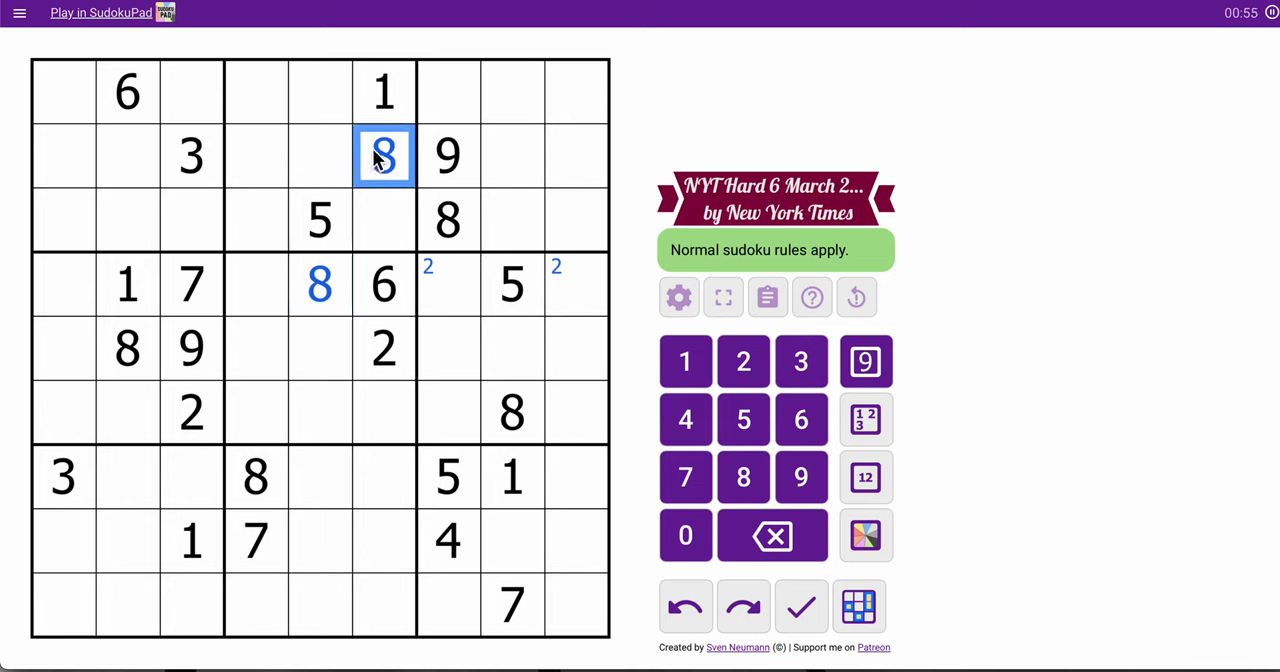
click(448, 218)
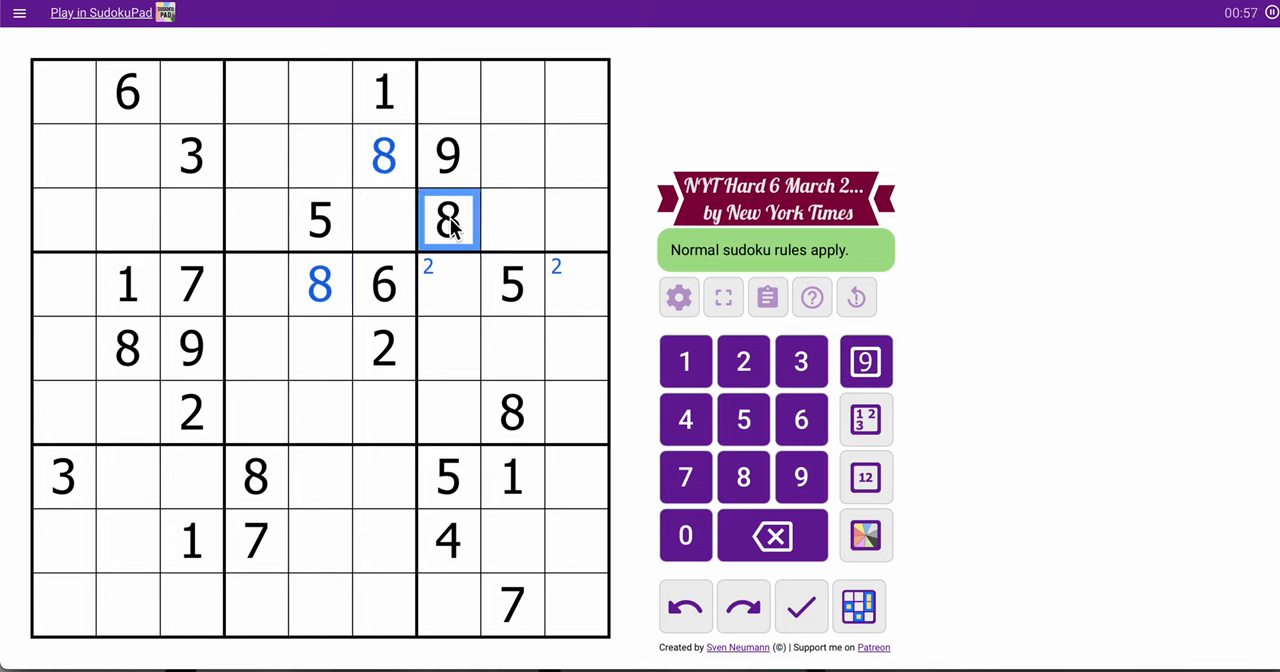
click(64, 92)
text(8)
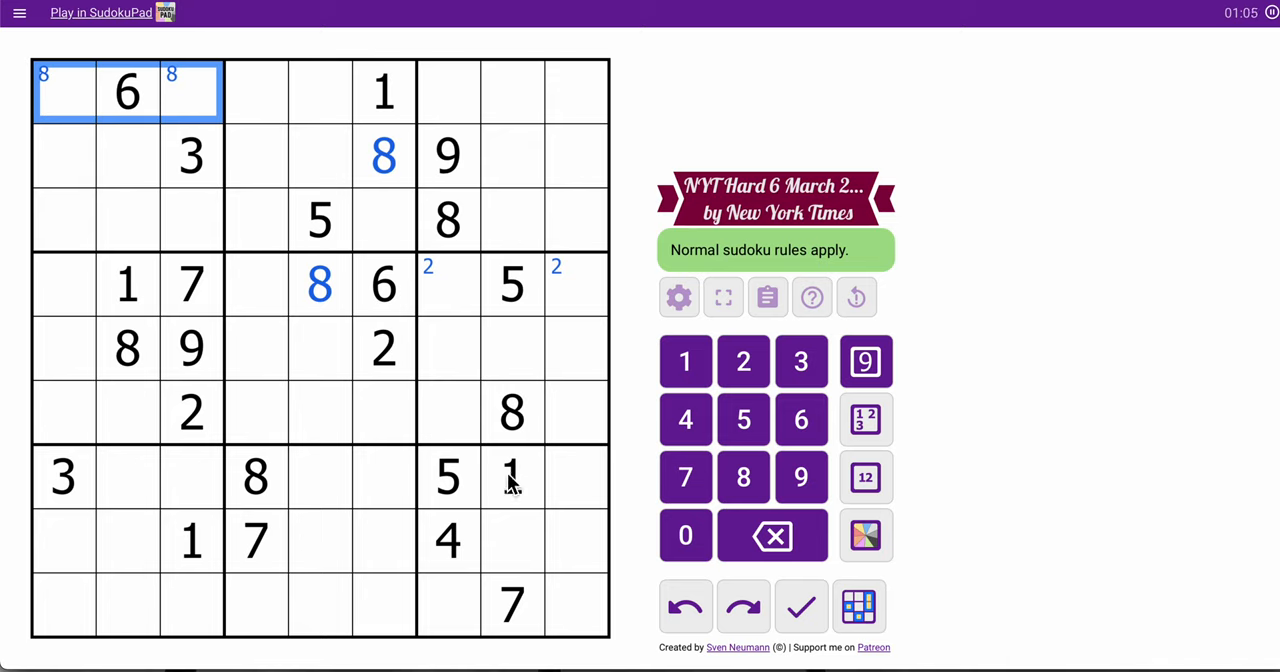
mouse_move(510, 516)
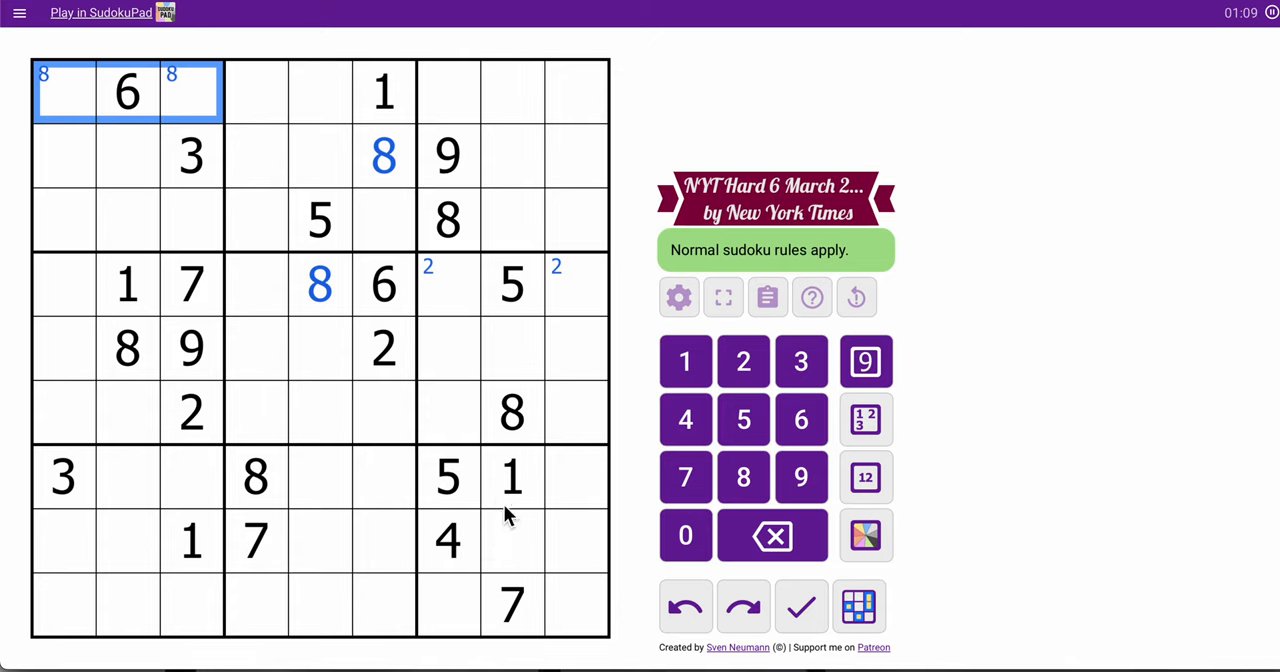
mouse_move(430, 556)
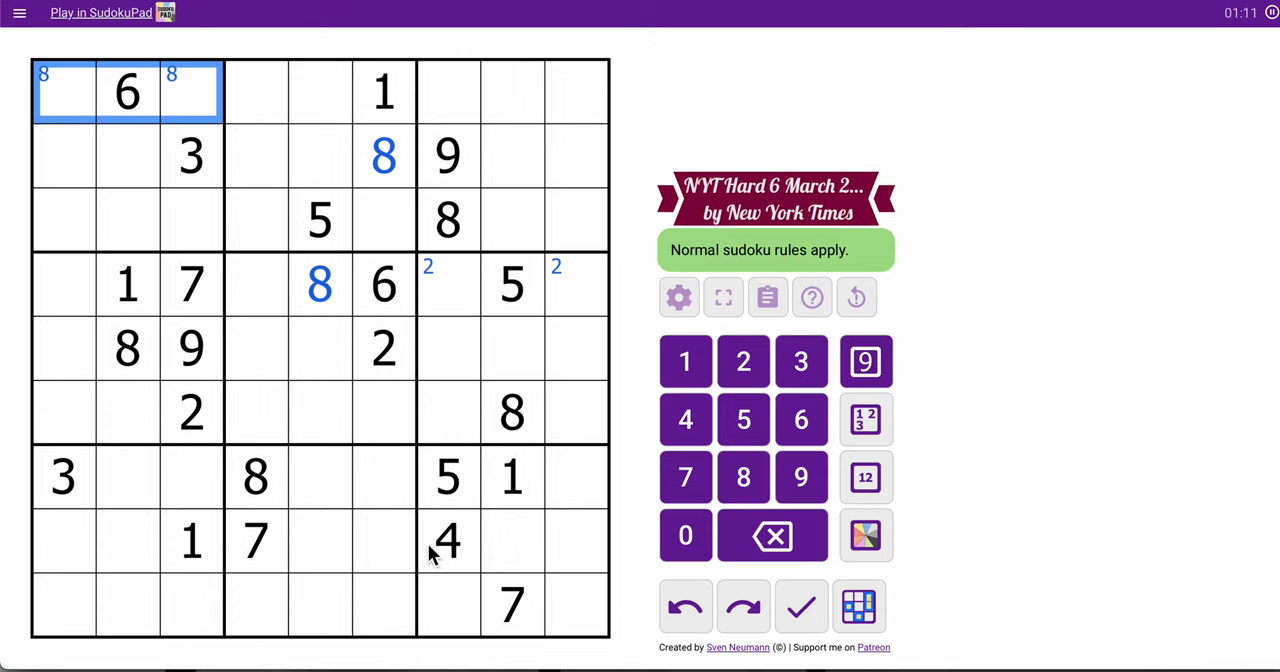
- Enter 7 in r7c2 and corner-mark 7 and 8 candidates in the top of column 1
click(512, 604)
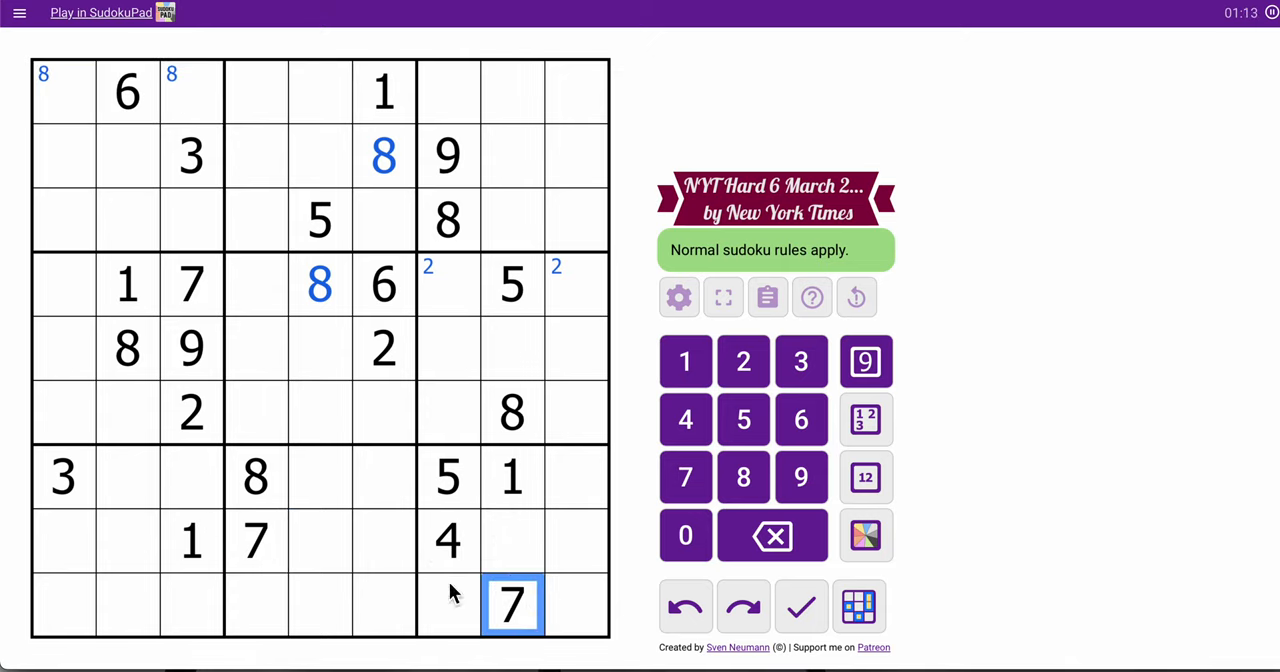
click(128, 476)
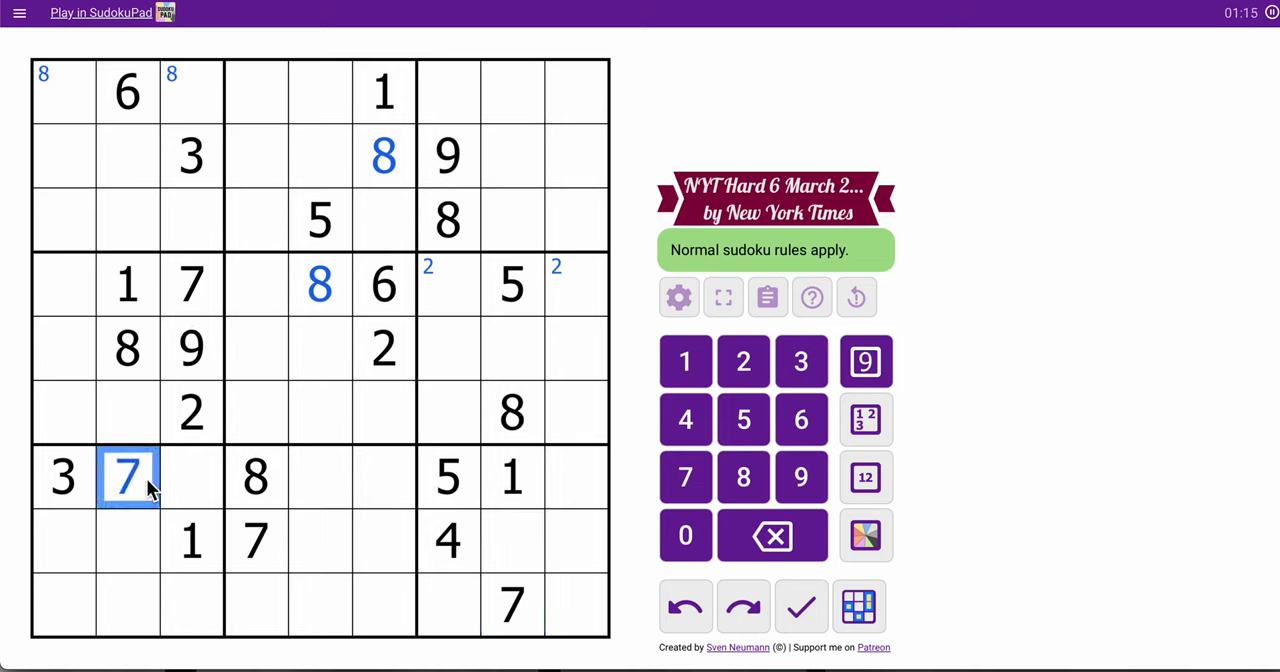
click(190, 284)
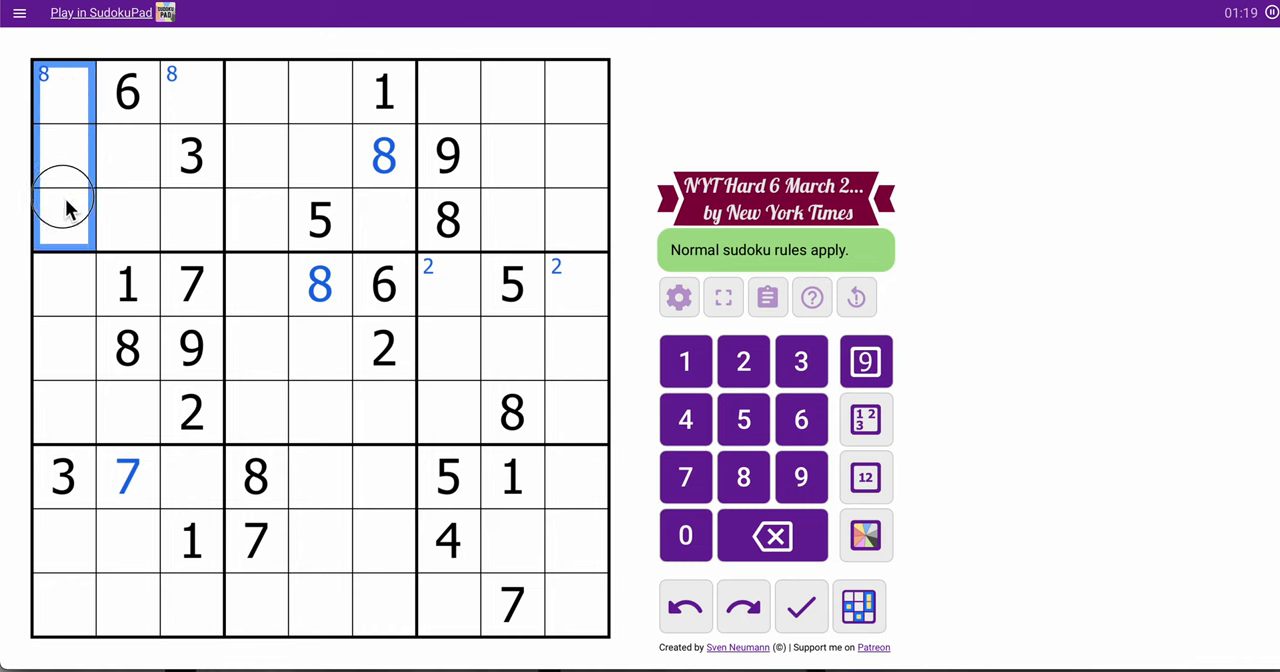
click(684, 476)
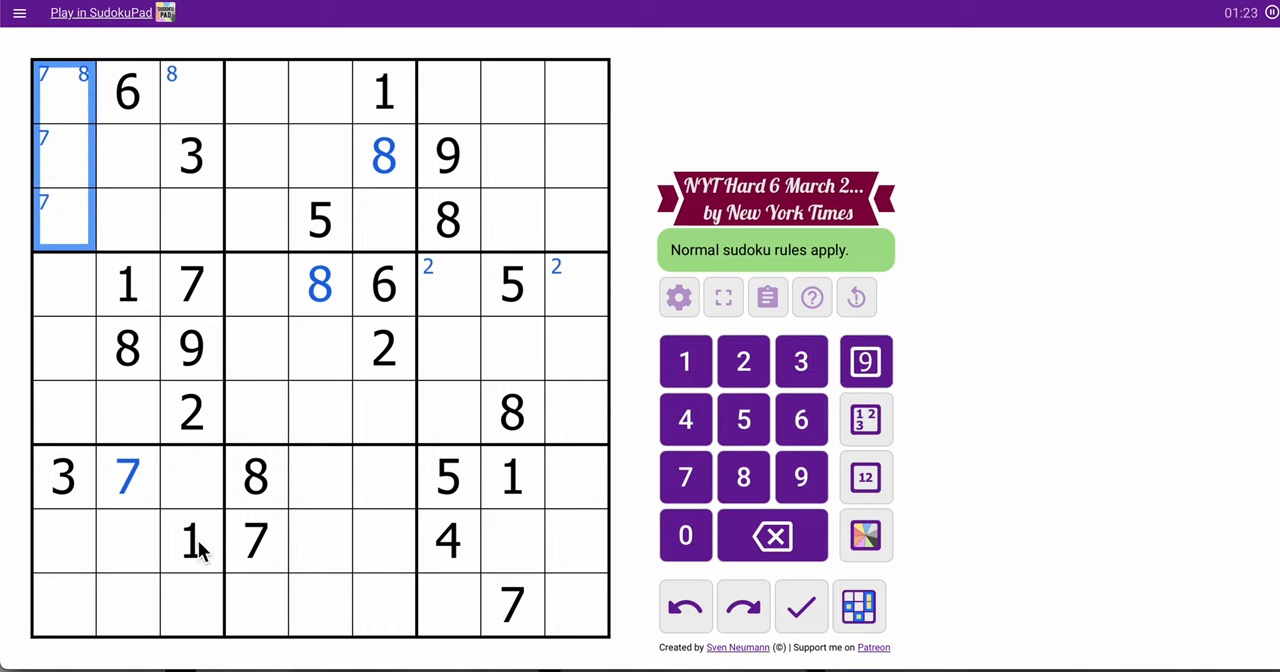
- Pencil 1 in r9c4 and r9c5, enter 3 in r6c2, and mark 1 candidates in r2c1/r3c1
click(512, 476)
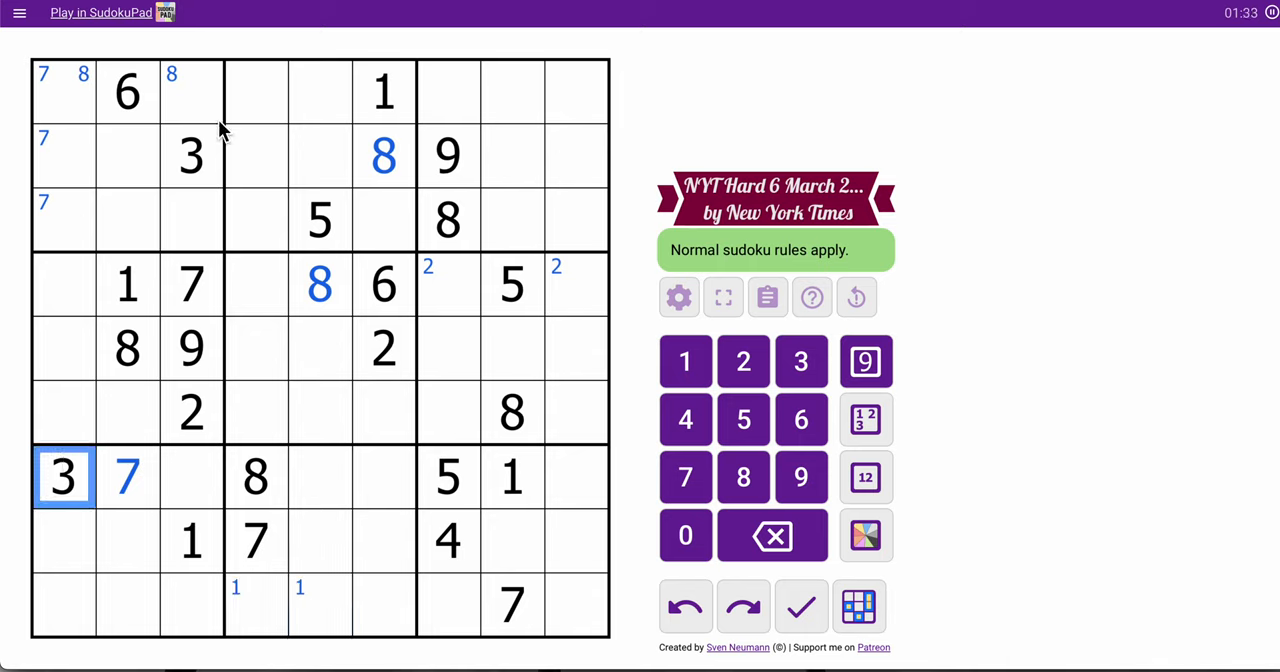
click(128, 412)
text(3)
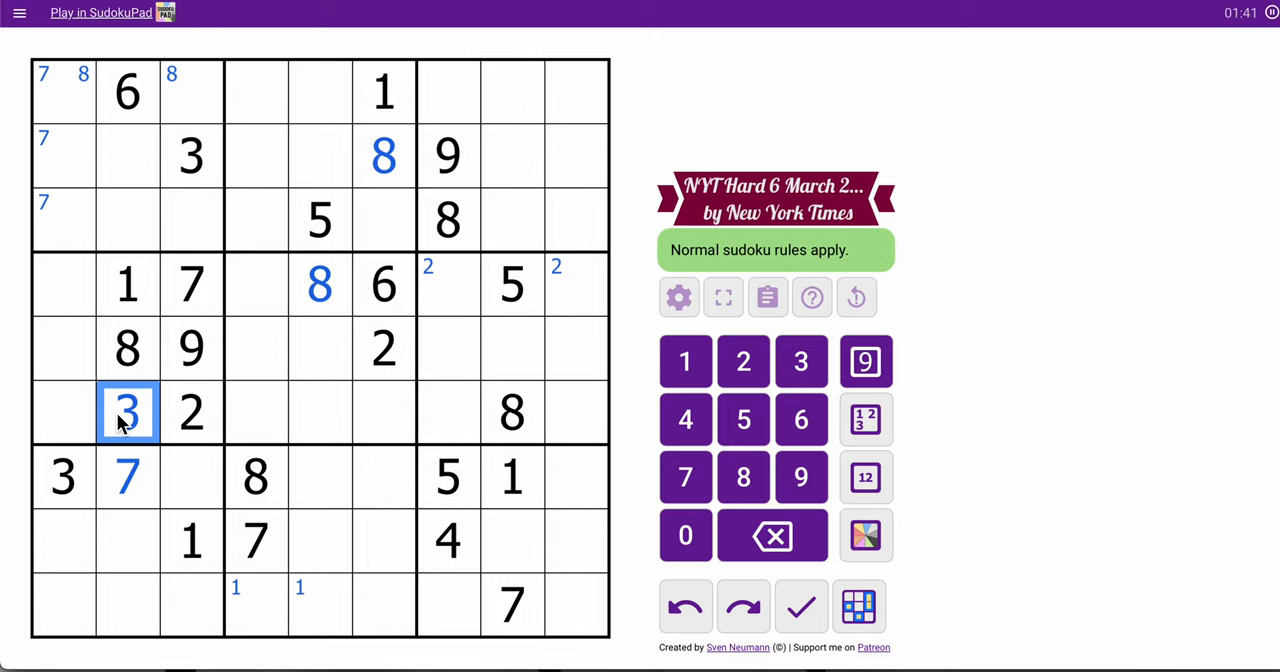
mouse_move(146, 304)
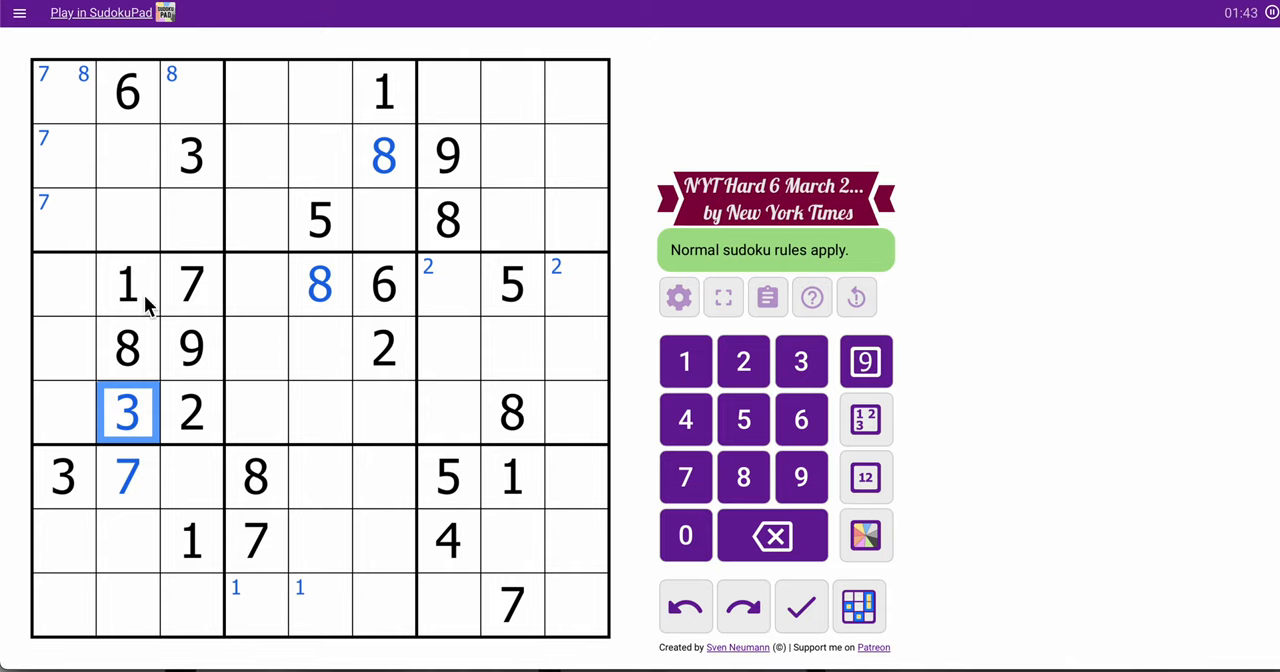
click(192, 540)
text(1 )
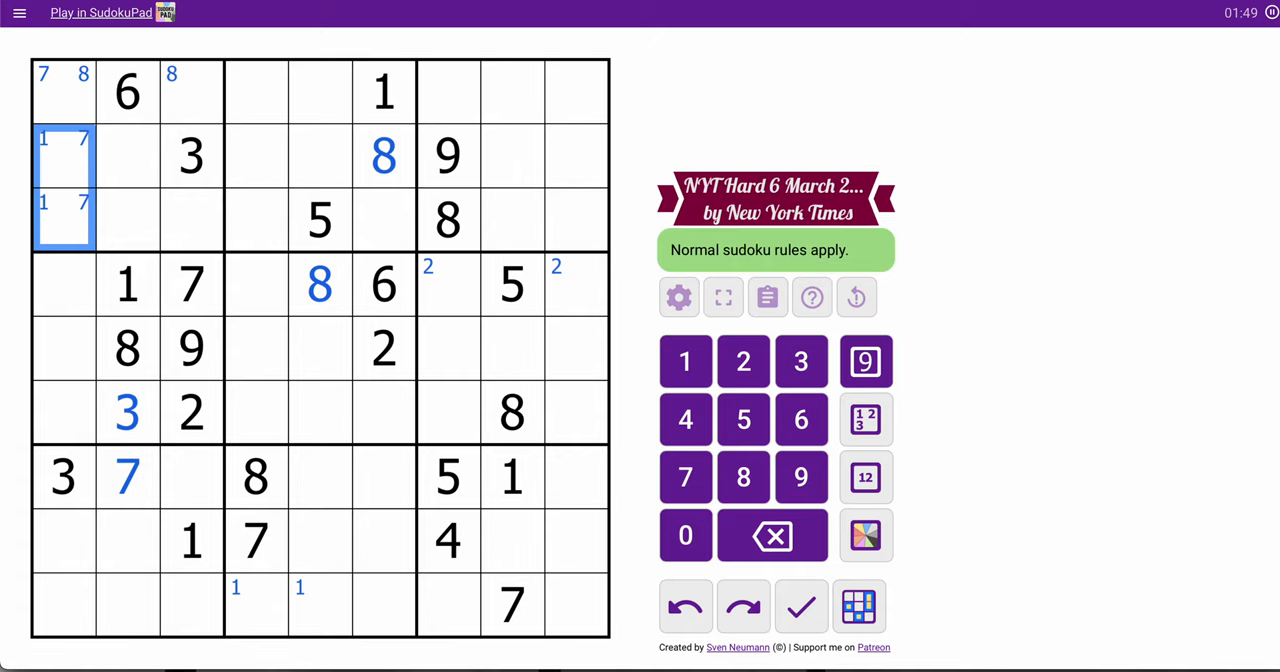
mouse_move(64, 182)
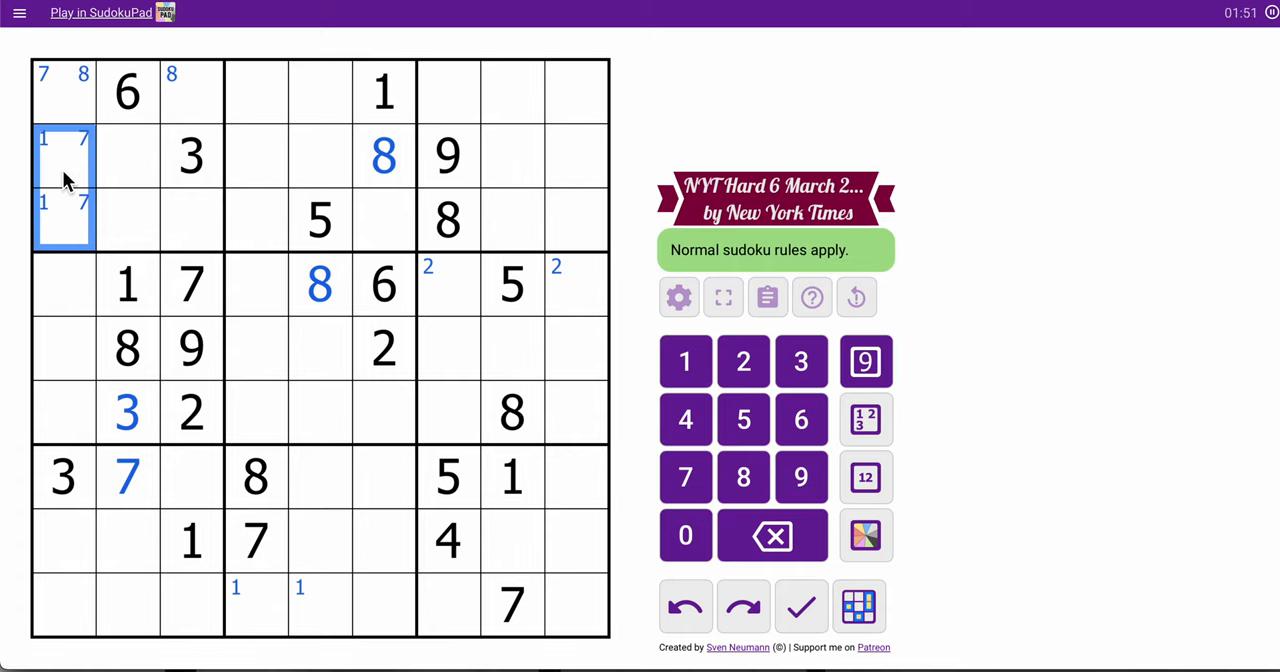
mouse_move(128, 290)
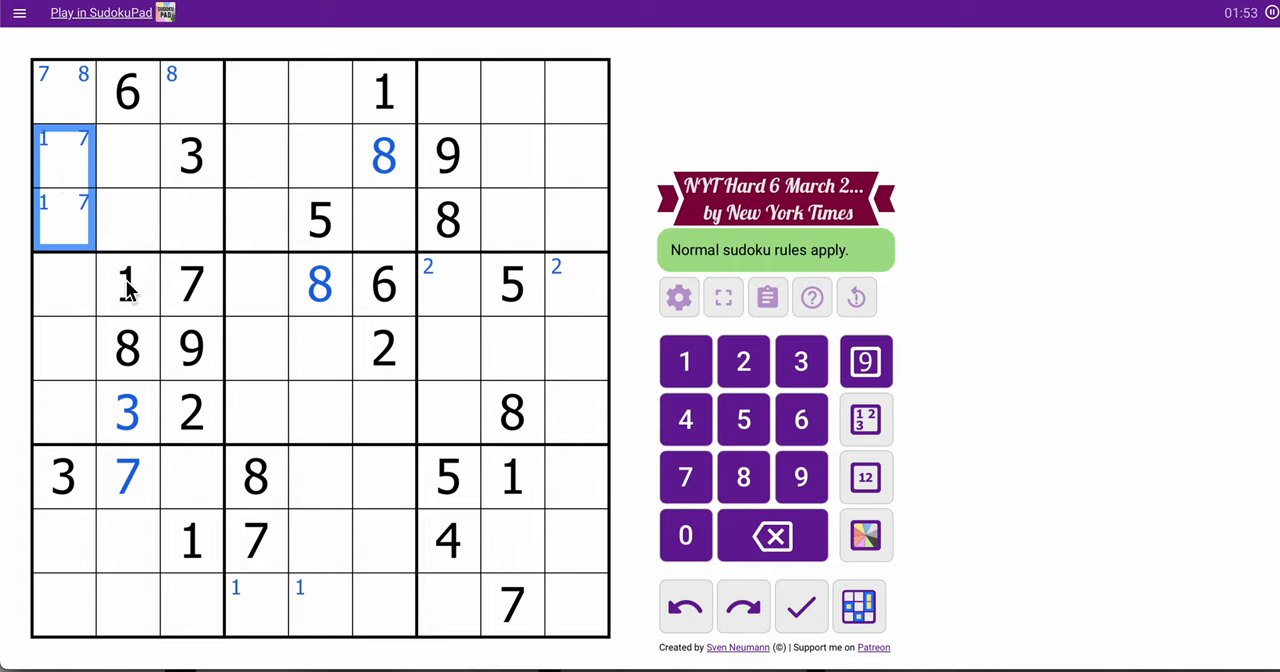
- Corner-mark 5 in column 9's top two cells and 8 in r8c9 and r9c9
click(256, 476)
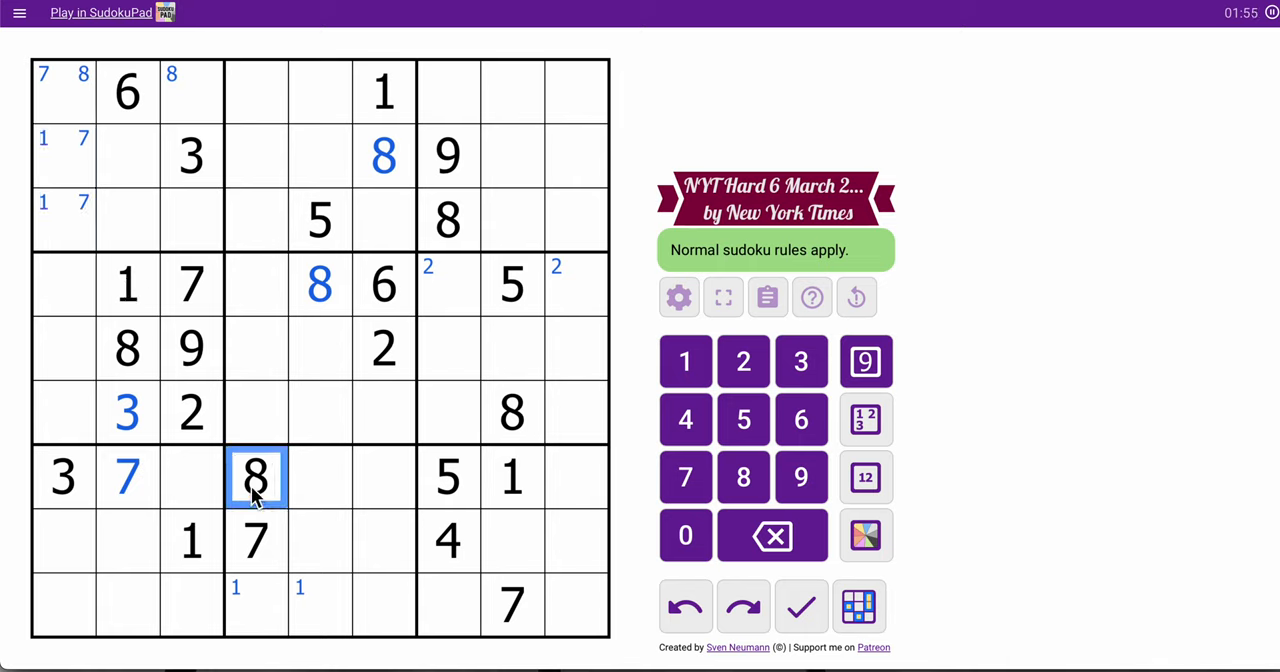
click(384, 156)
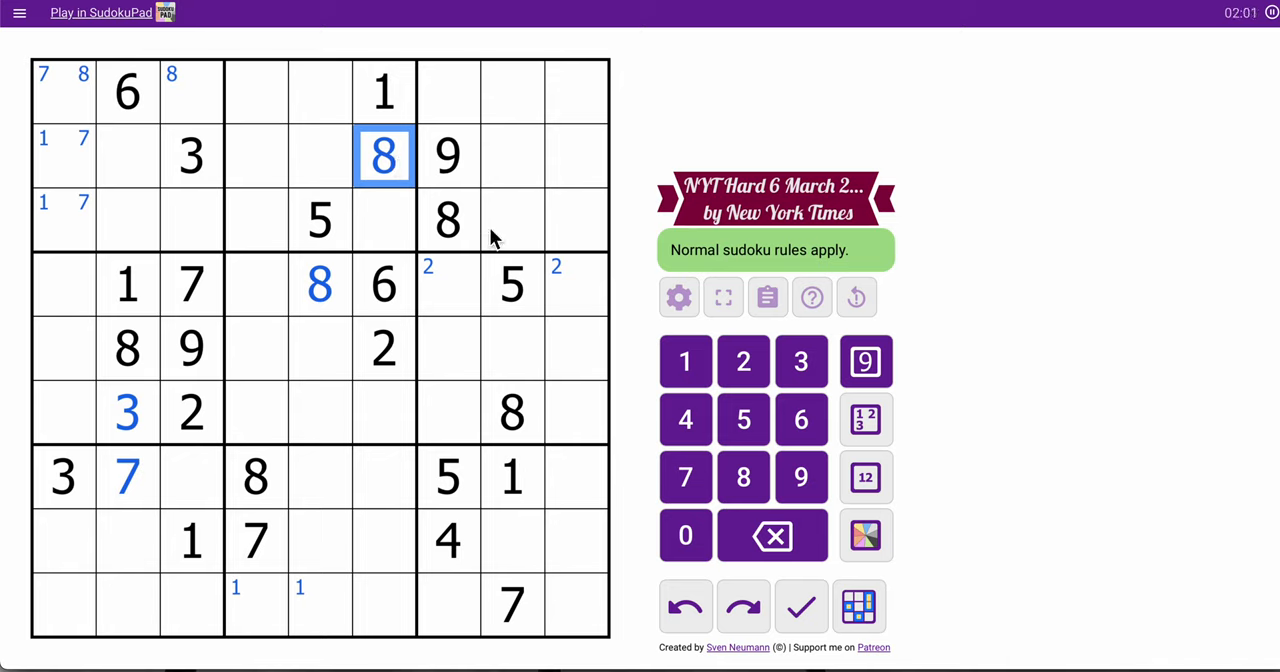
click(512, 284)
text(5)
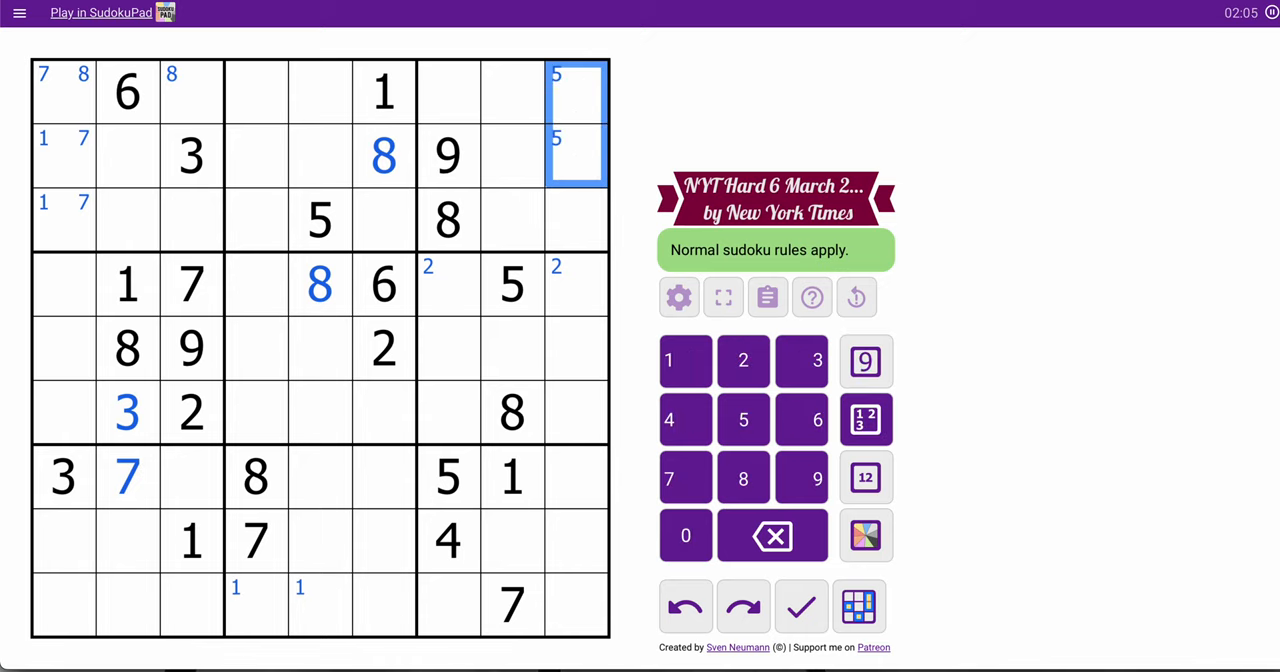
click(576, 220)
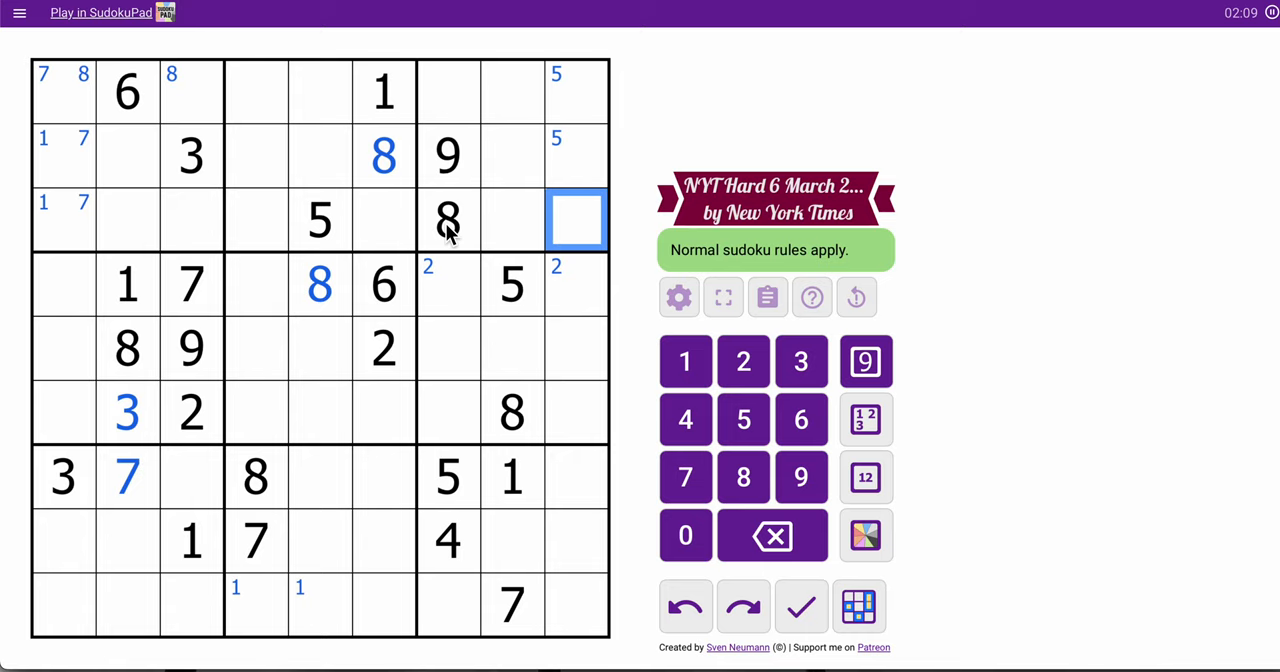
click(512, 412)
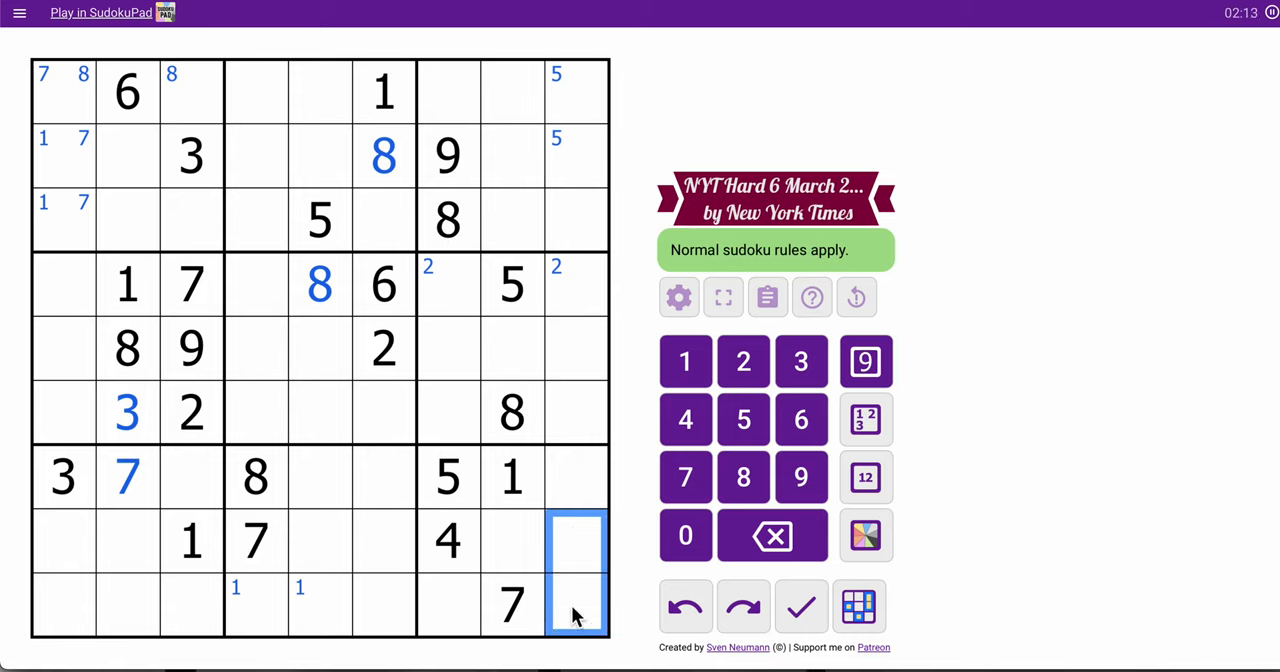
click(744, 476)
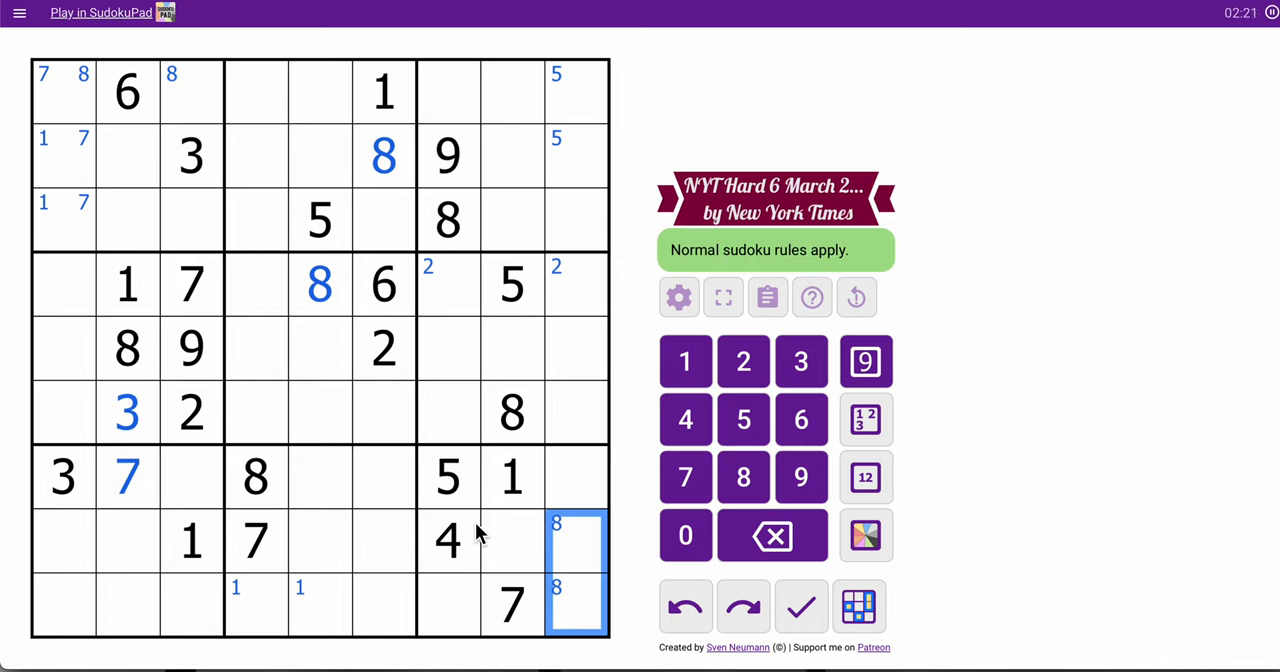
mouse_move(72, 322)
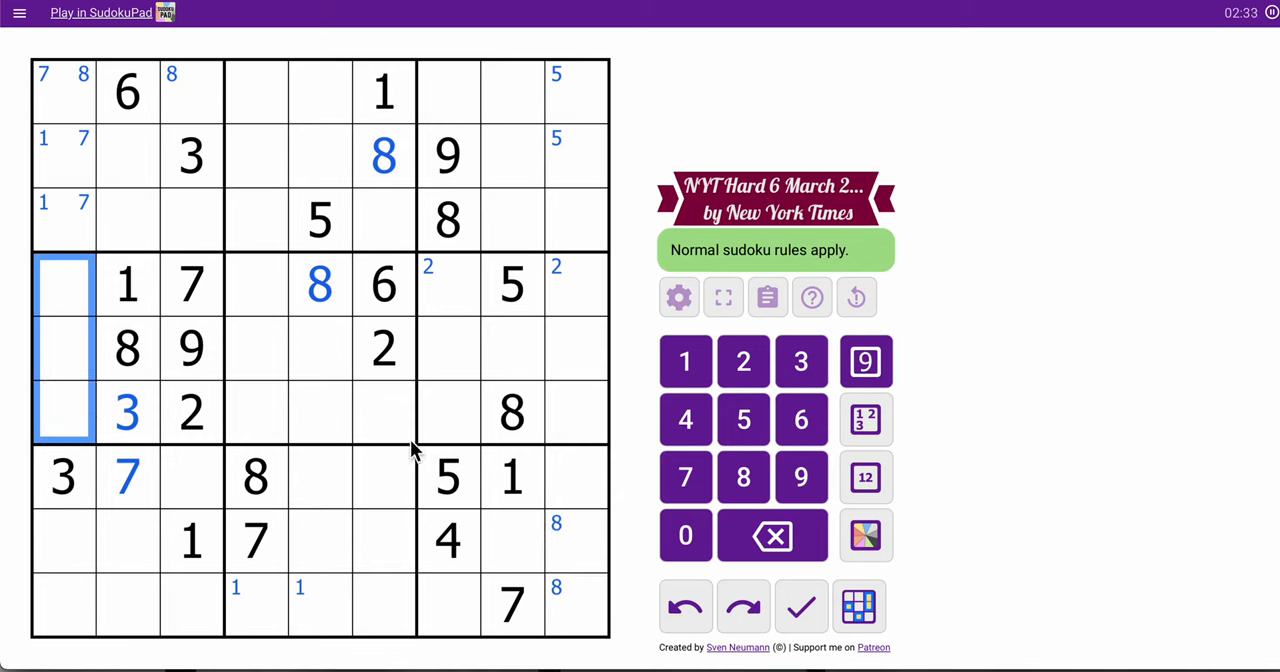
- Solve r4c1 as 4, leaving centre candidates 5 and 6 in r5c1 and r6c1
click(864, 476)
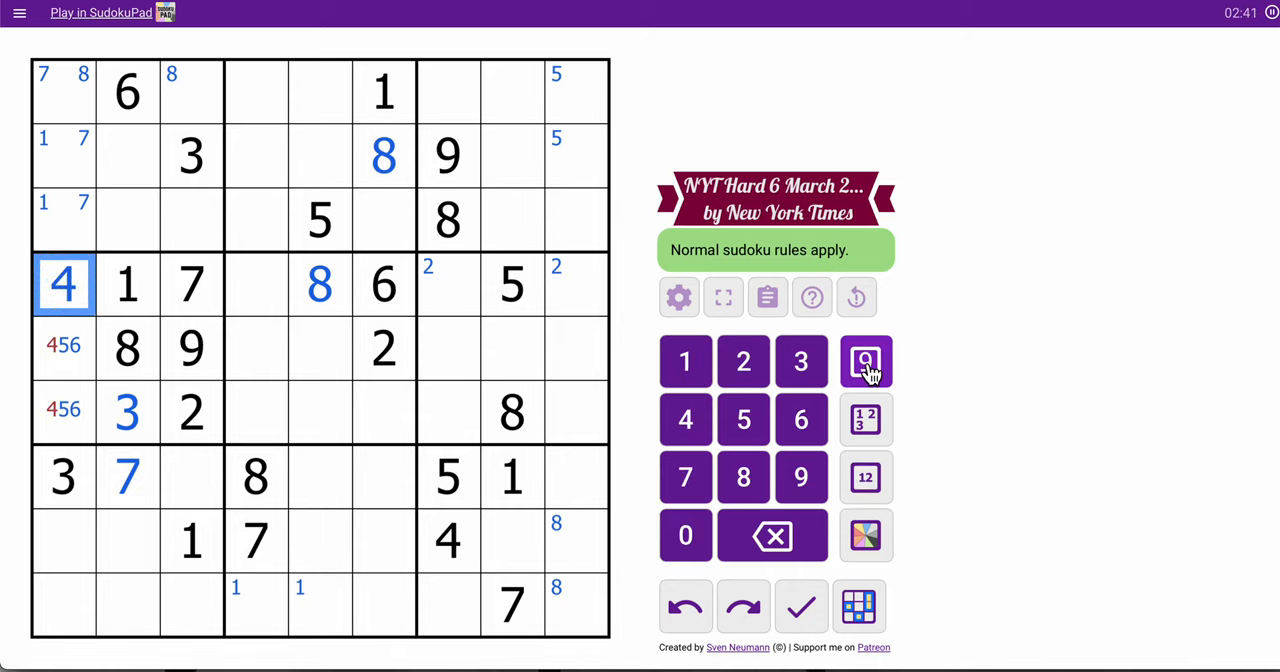
click(64, 344)
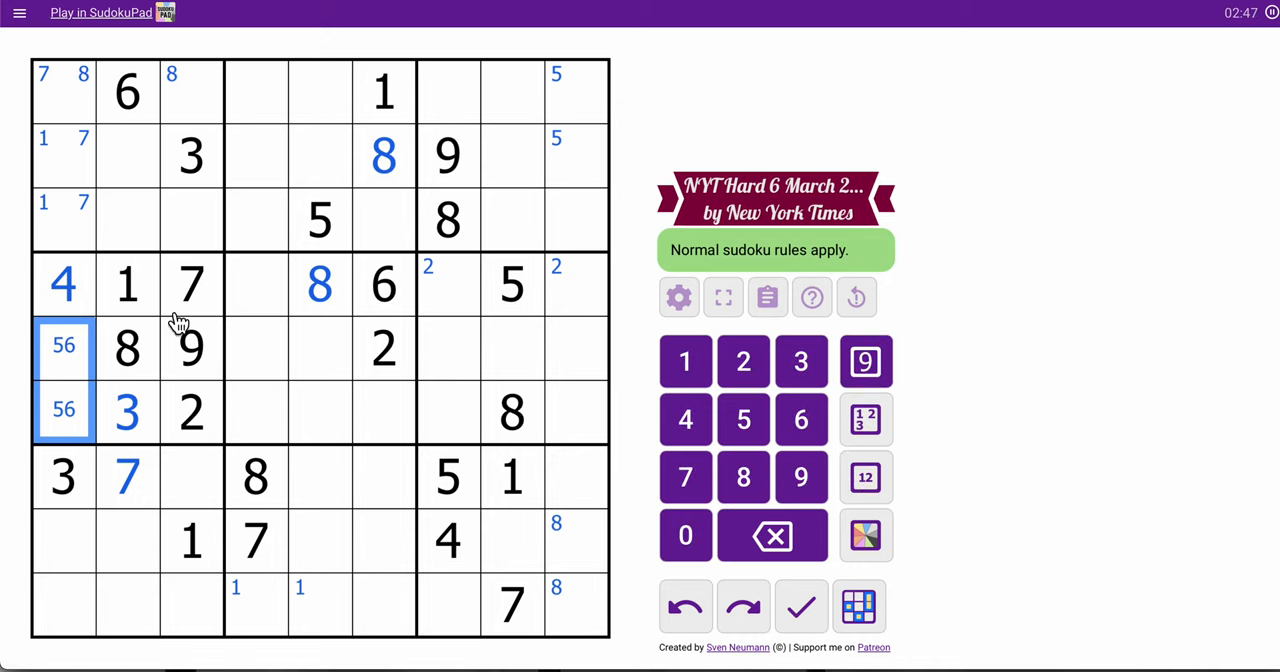
click(64, 476)
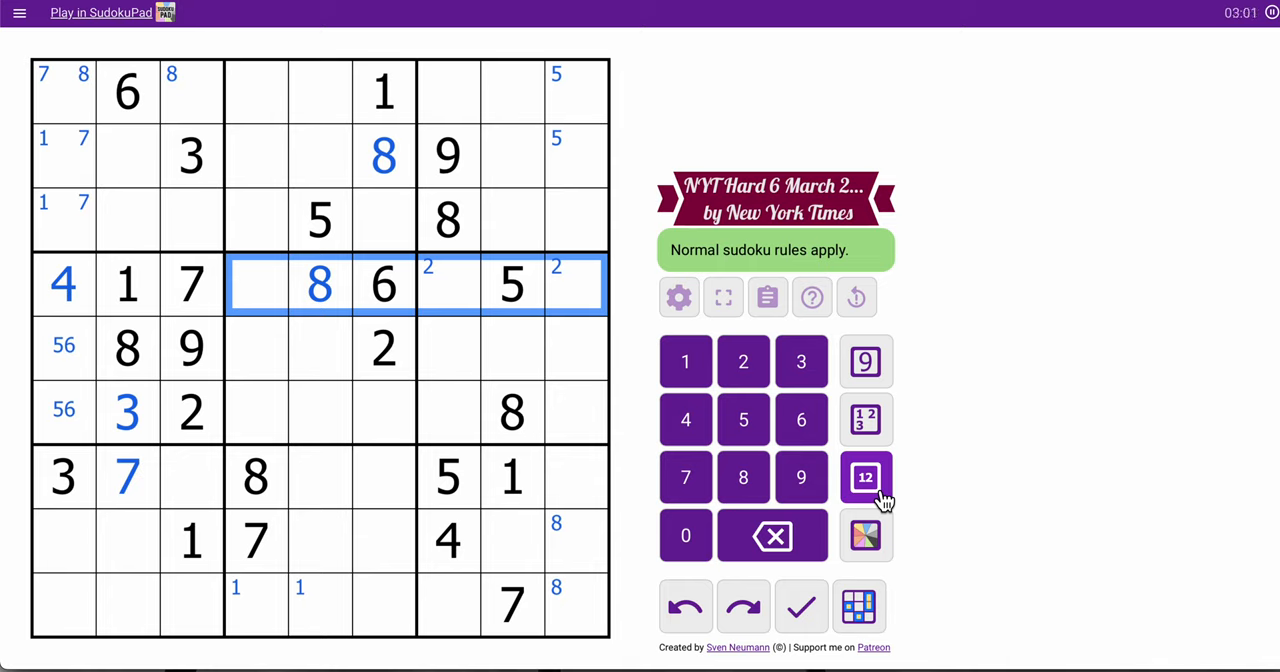
- Centre-mark 39, 23 and 239 in row 4's three empty cells and shade them green
click(256, 284)
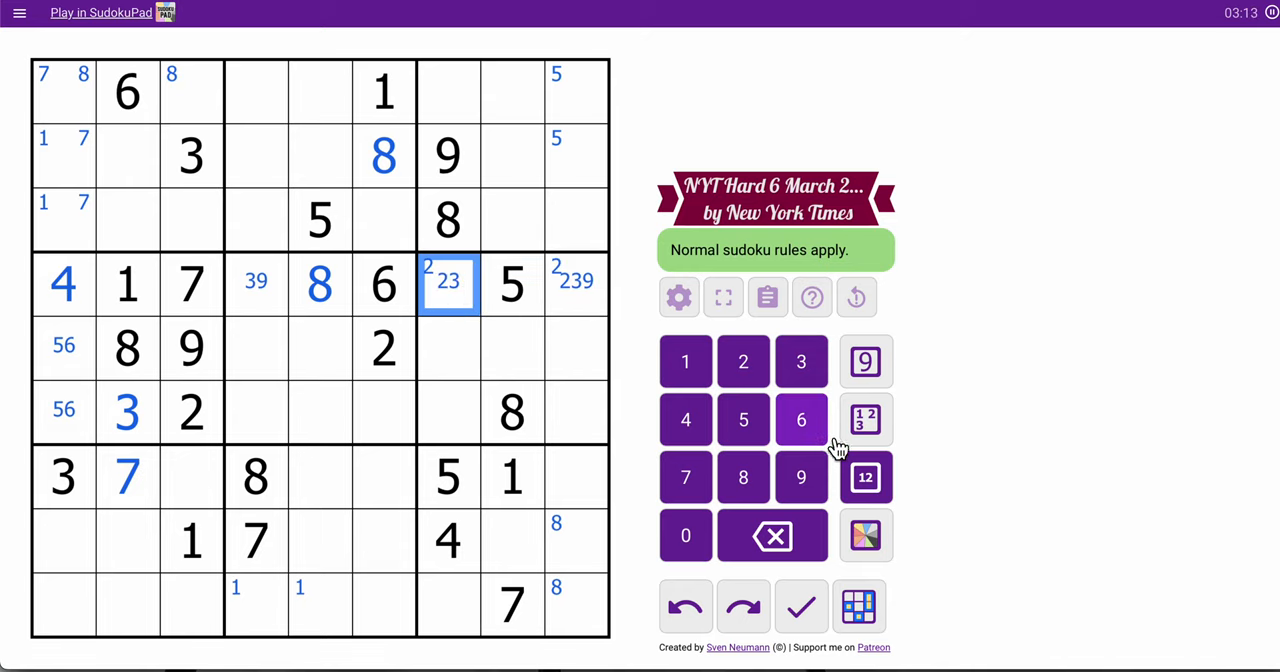
click(864, 536)
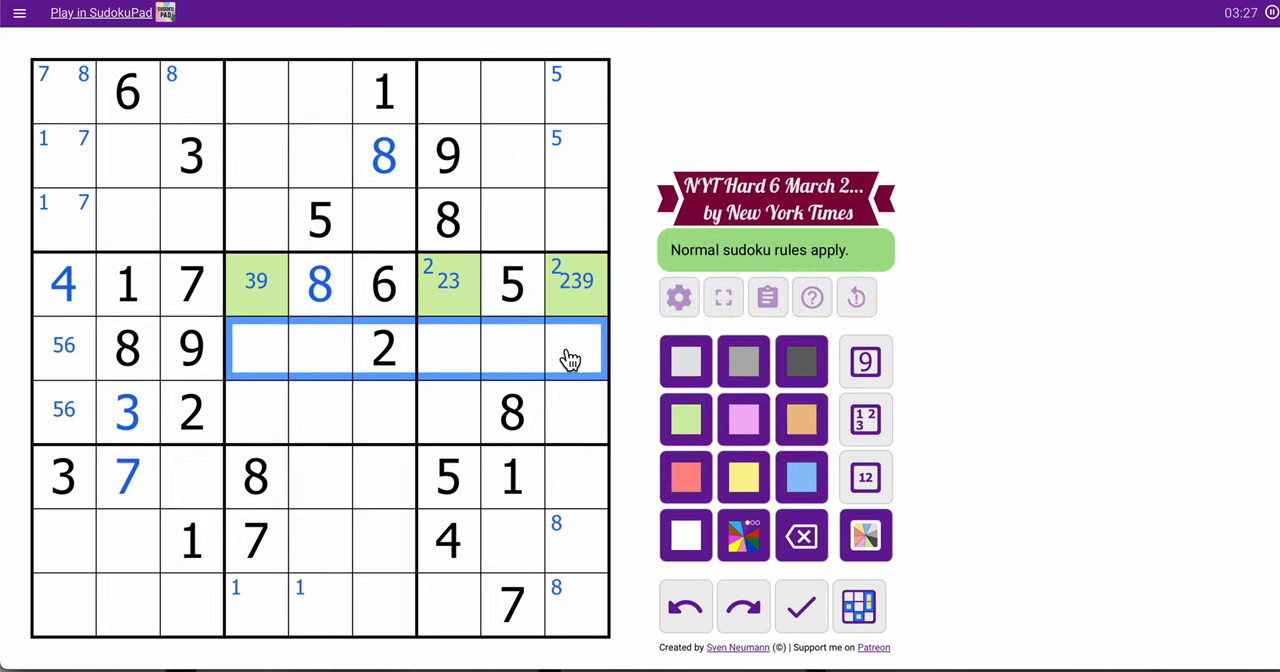
- Centre-mark row 5's empty cells and trim the candidates in r5c7 to r5c9
click(864, 476)
text(134567)
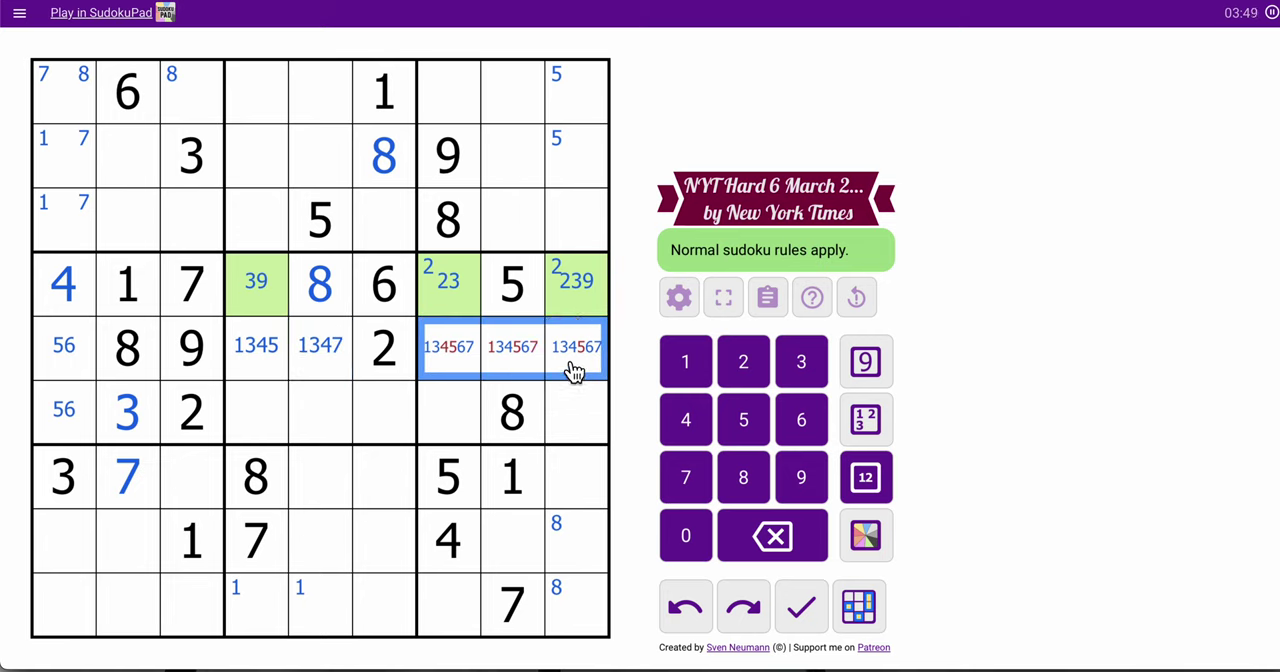
click(742, 420)
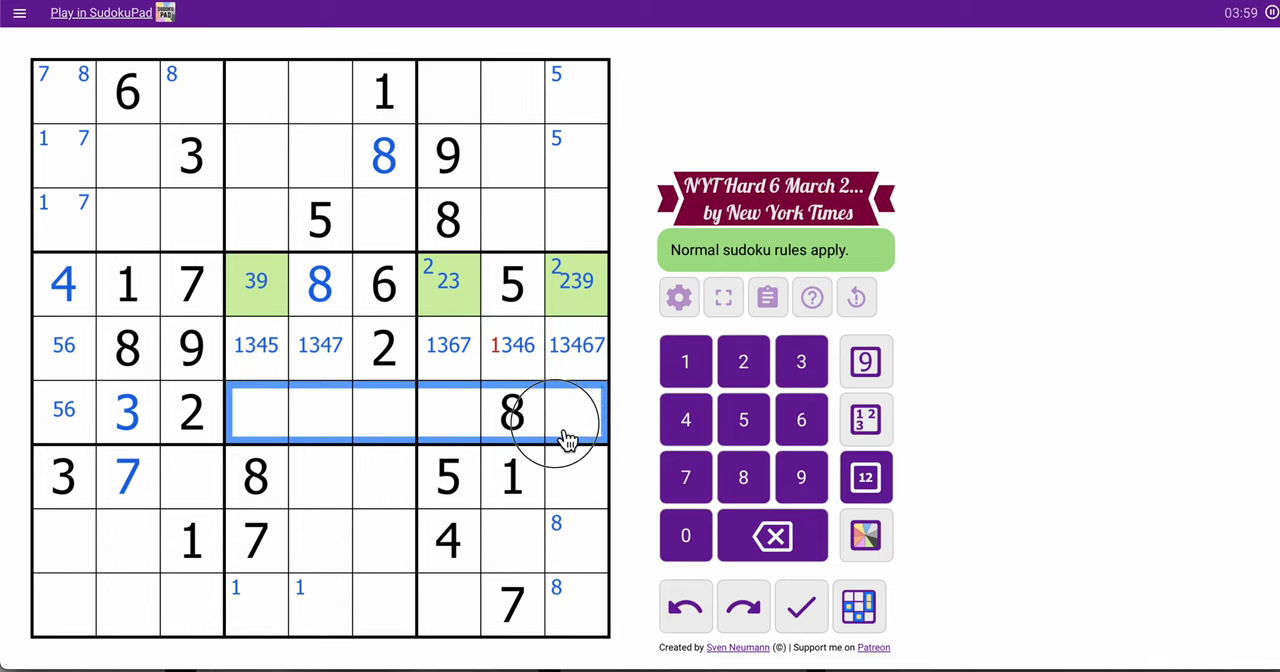
click(864, 476)
text(145679)
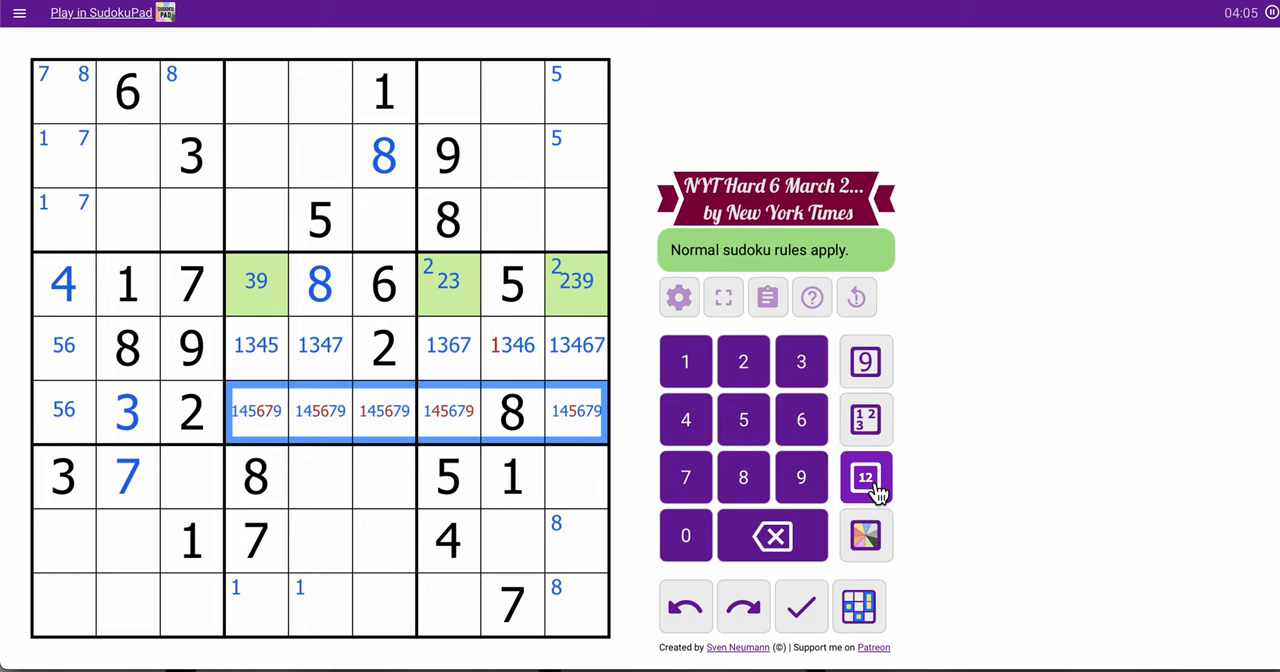
- Centre-mark row 6's empty cells, narrowing r6c4, r6c6, r6c7 (to 167) and r6c9
click(256, 412)
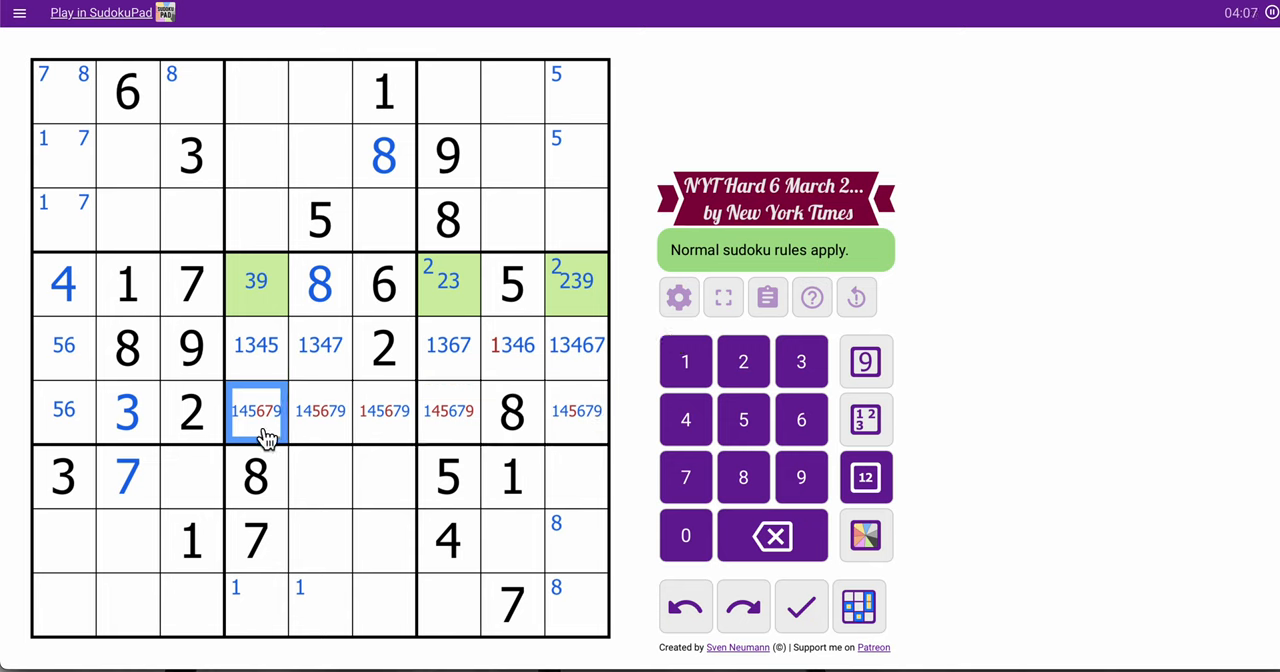
click(320, 410)
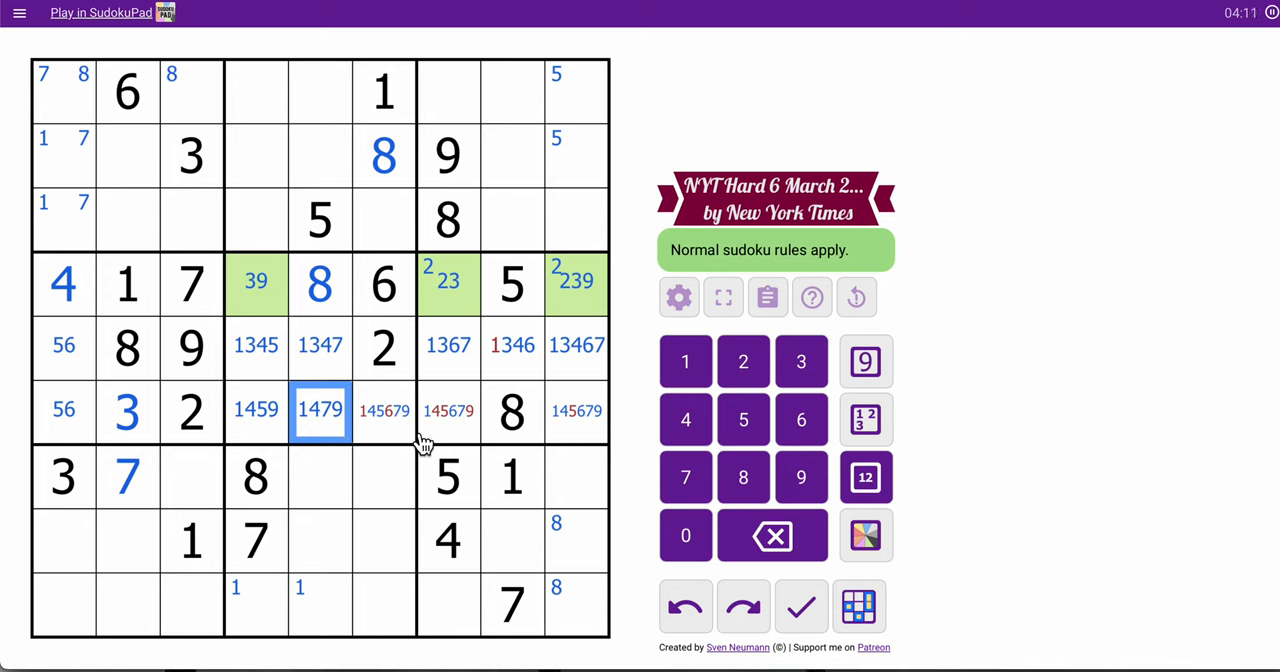
click(384, 410)
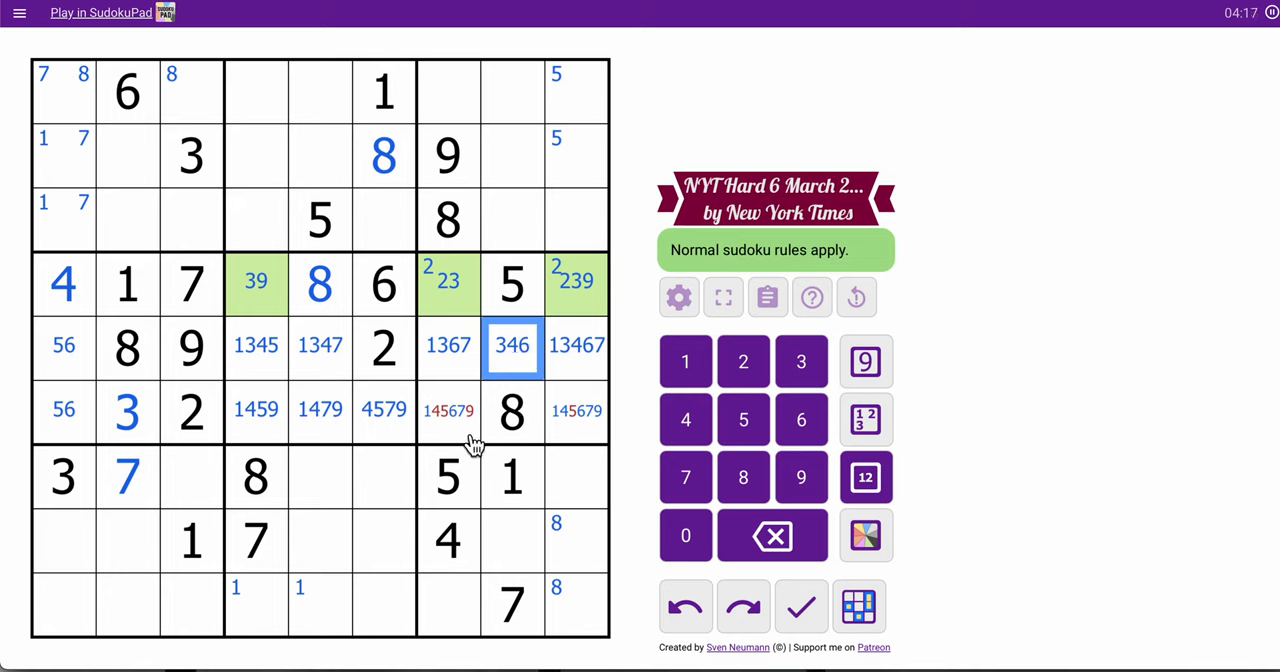
click(448, 410)
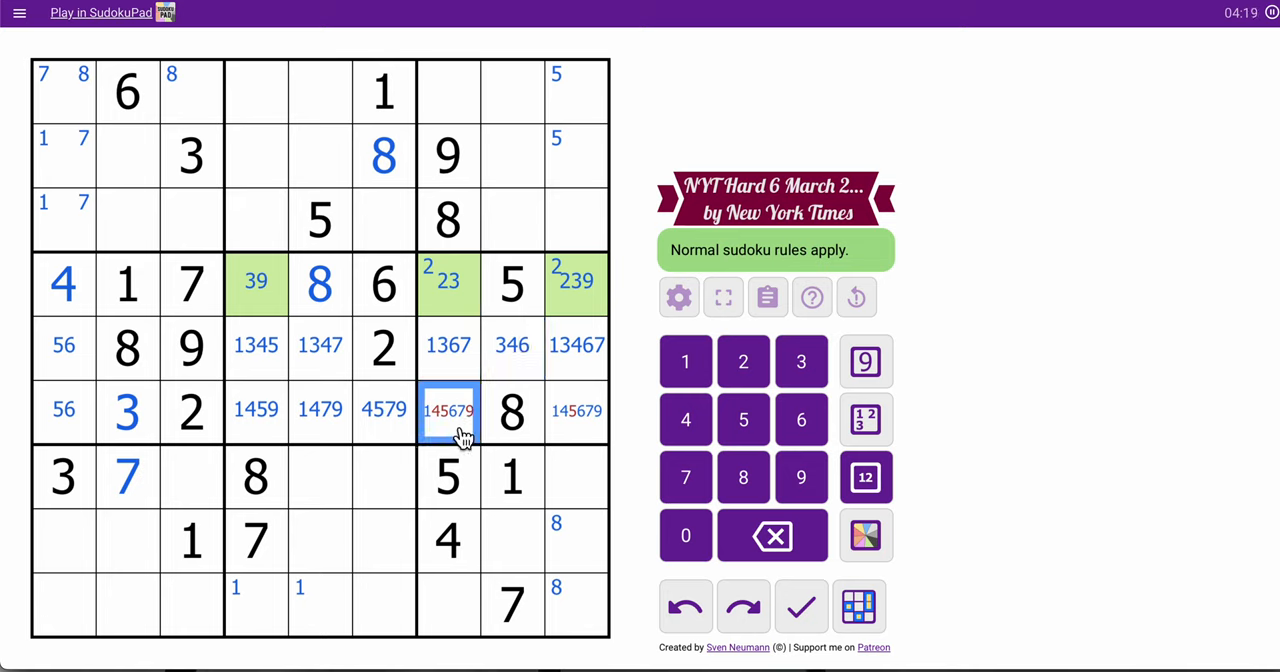
click(576, 410)
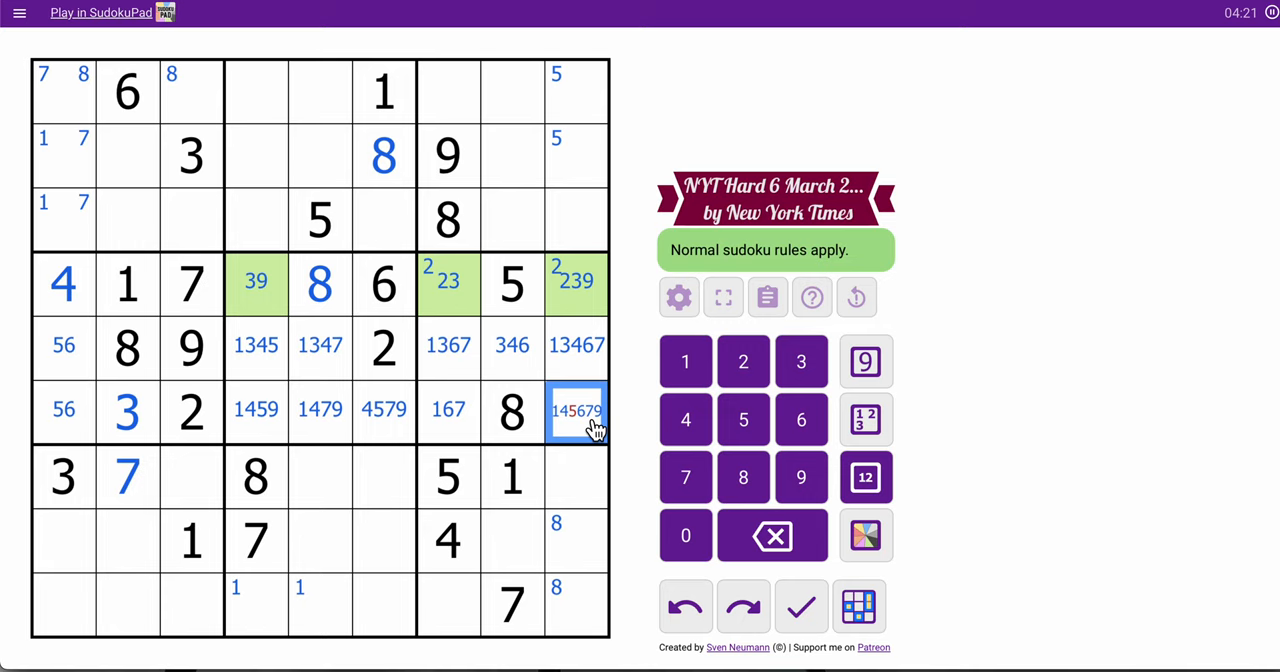
click(744, 420)
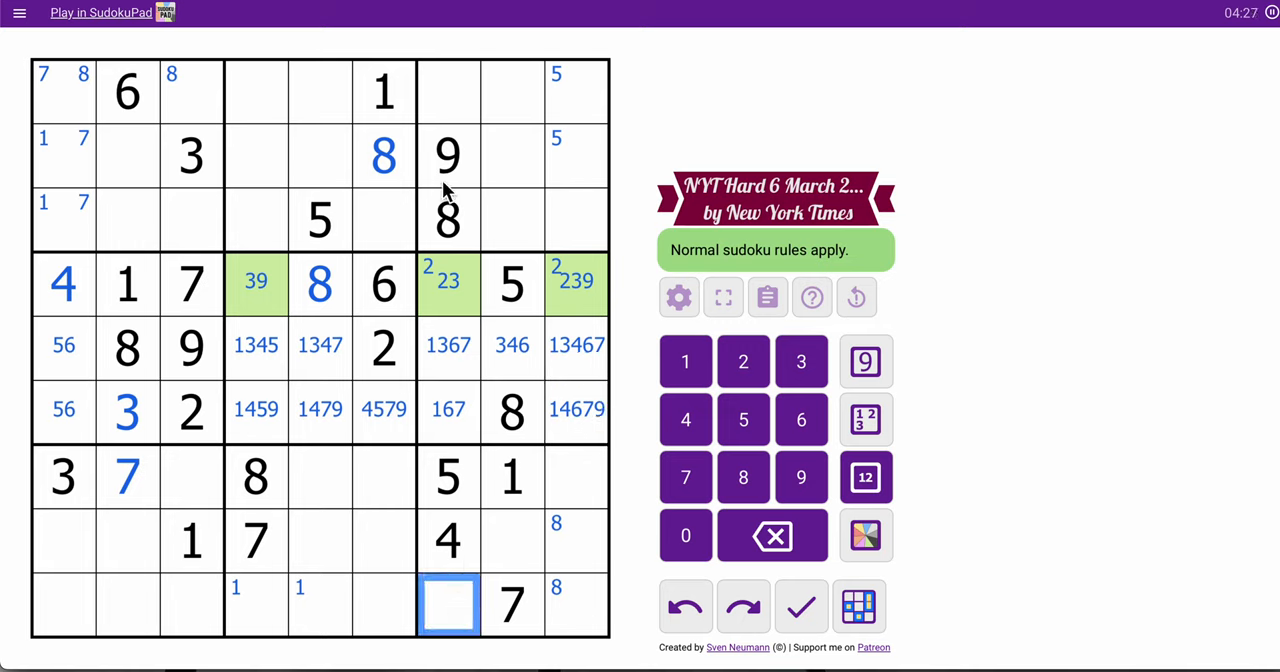
- Centre-mark candidates 237 in r1c7 and 236 in r9c7
click(448, 92)
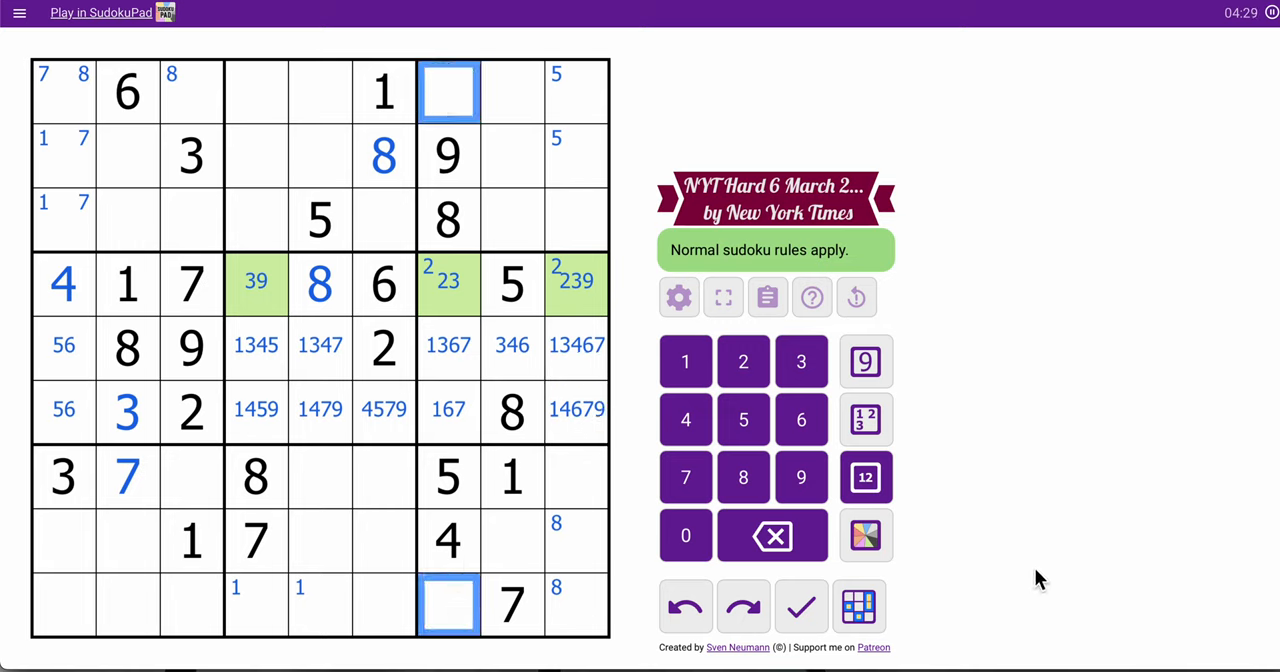
click(864, 476)
text(236)
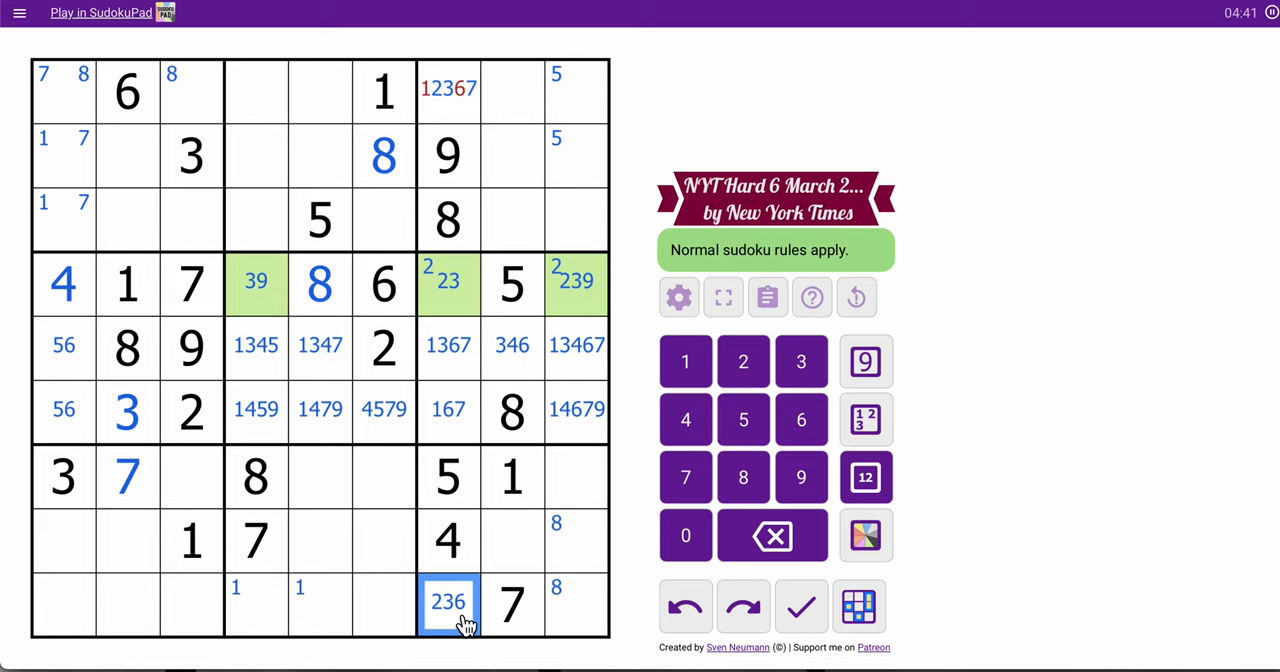
click(448, 90)
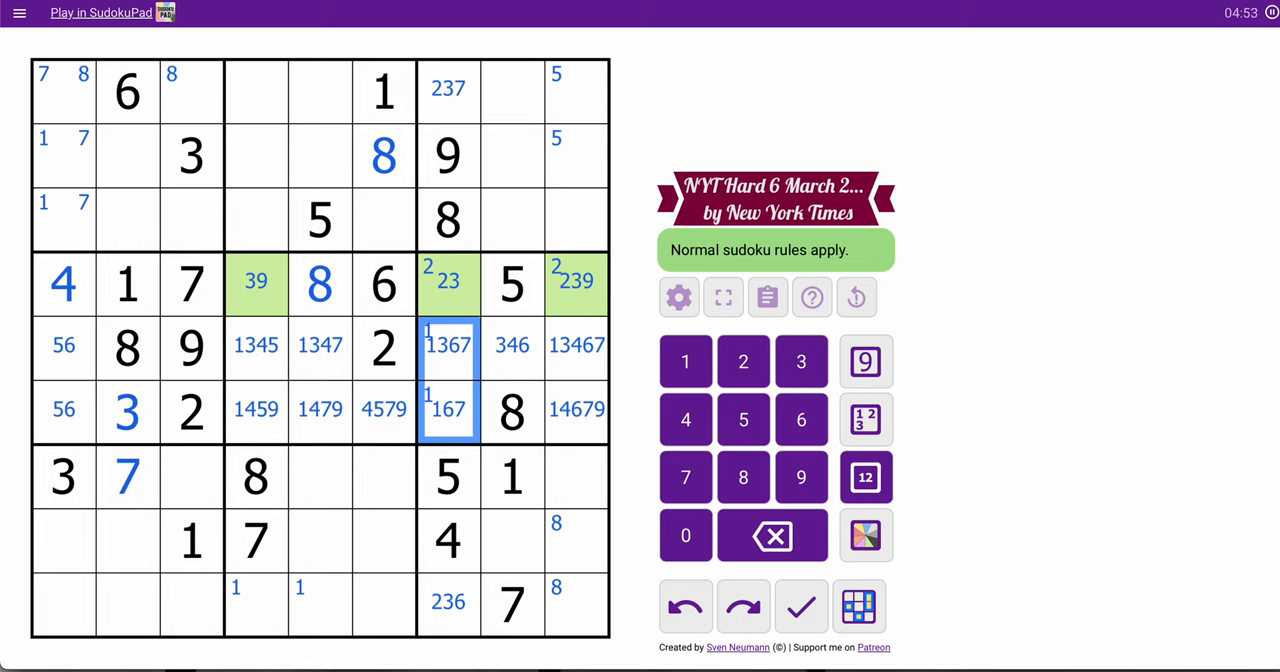
- Corner-mark 1 in r5c7–r6c7 and r2c9–r3c9, and remove 1 from r5c9 and r6c9
click(512, 476)
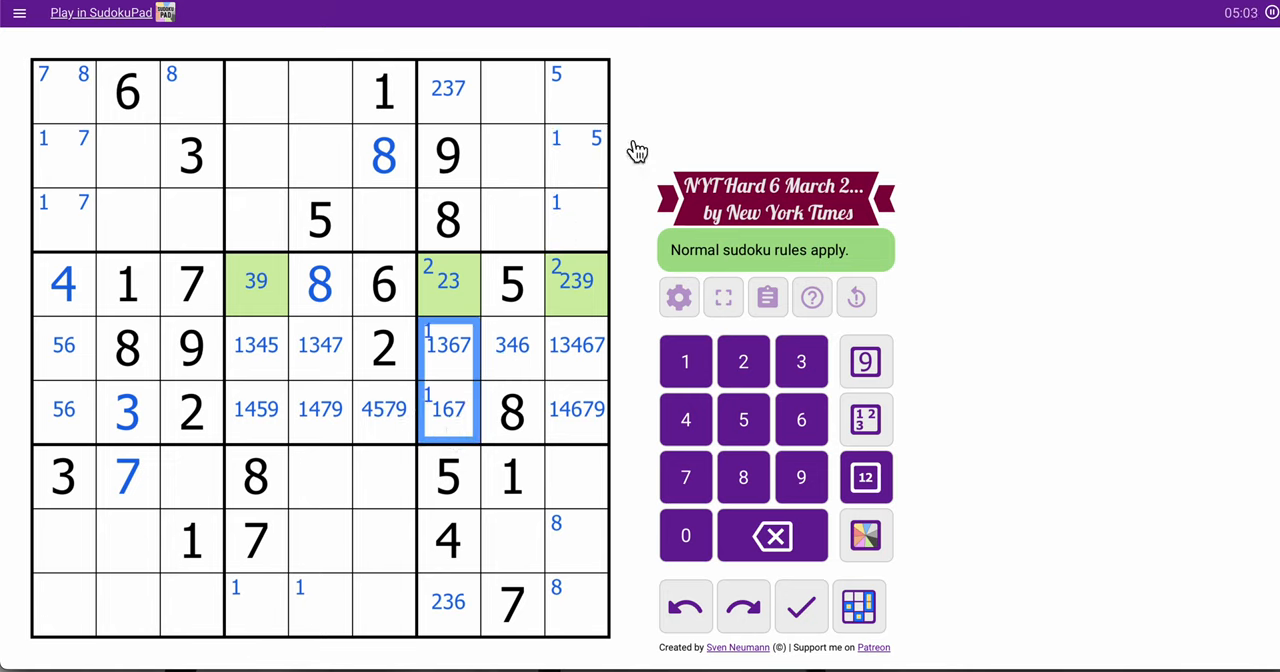
click(576, 410)
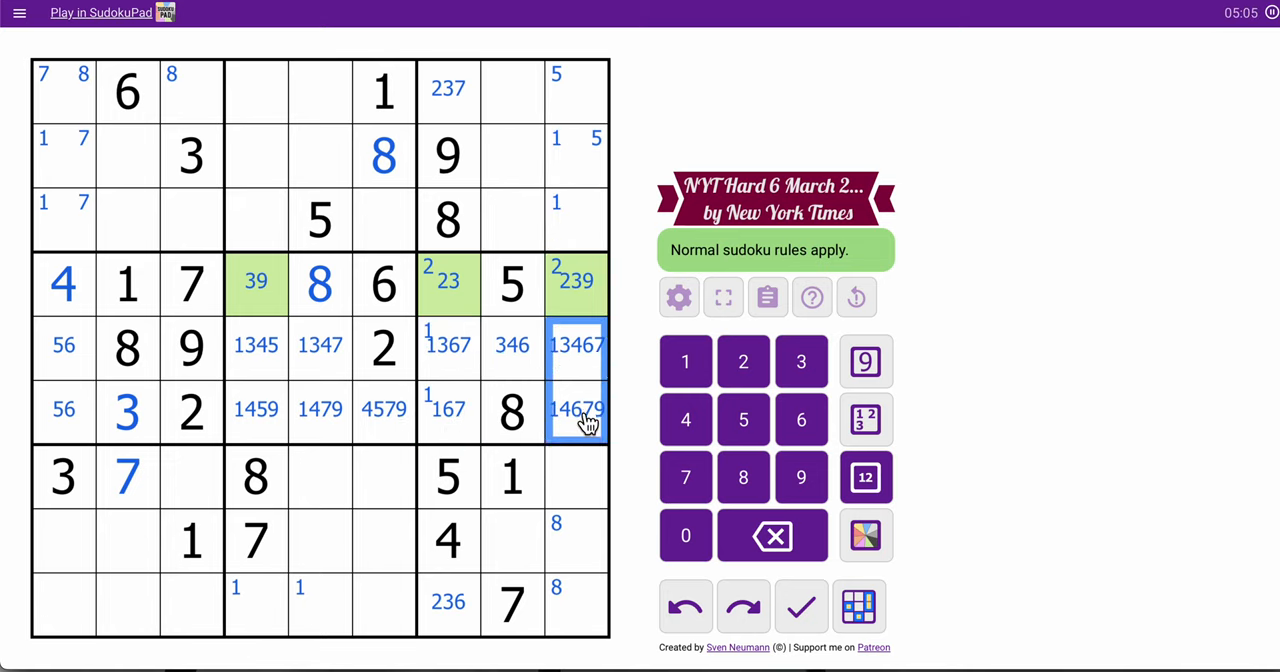
click(684, 360)
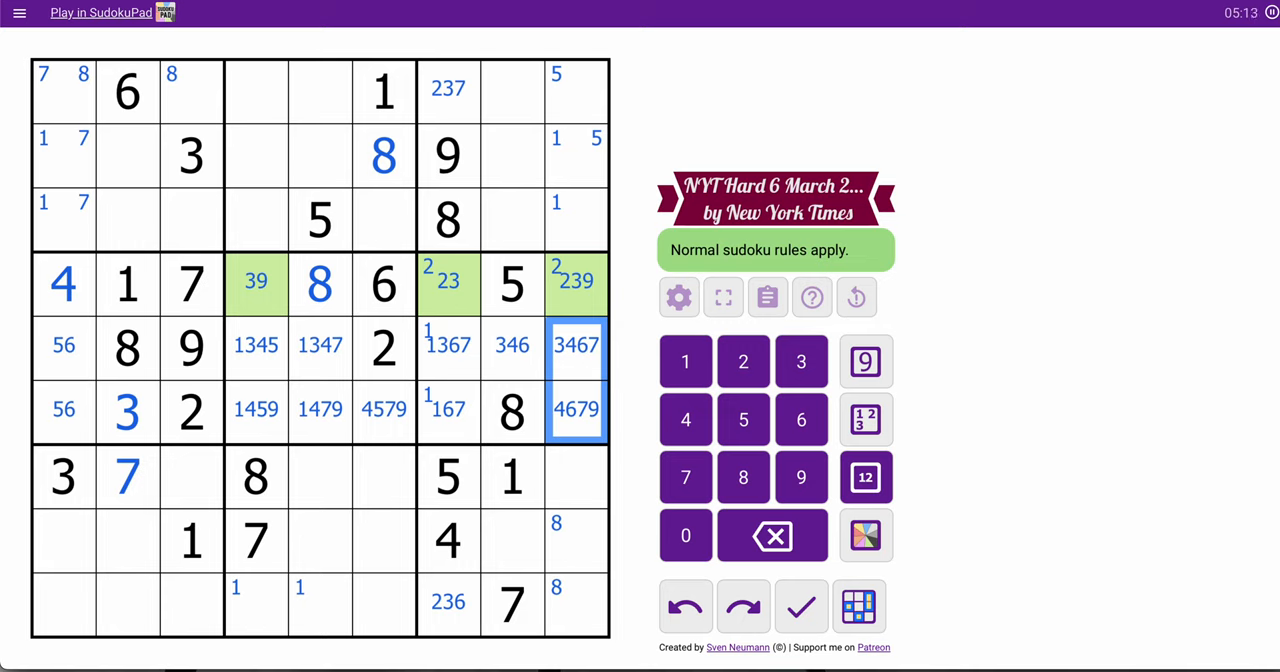
click(576, 476)
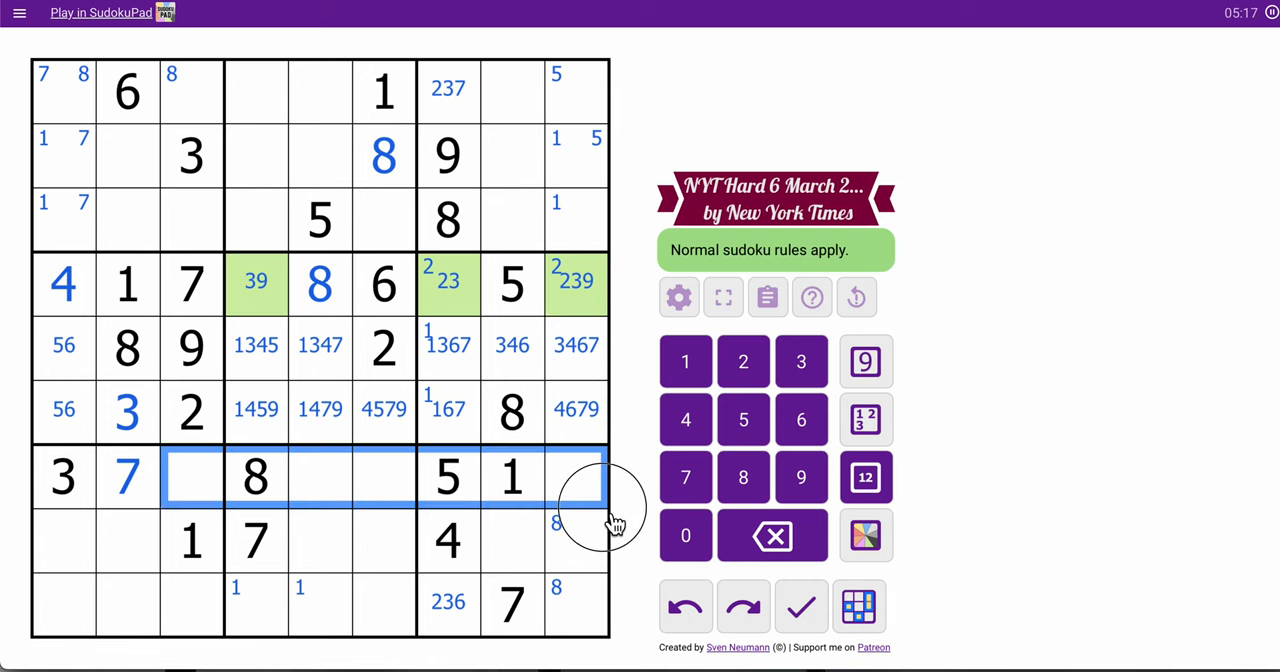
- Centre-mark row 7's empty cells as 46, 2469, 49 and 269
click(864, 476)
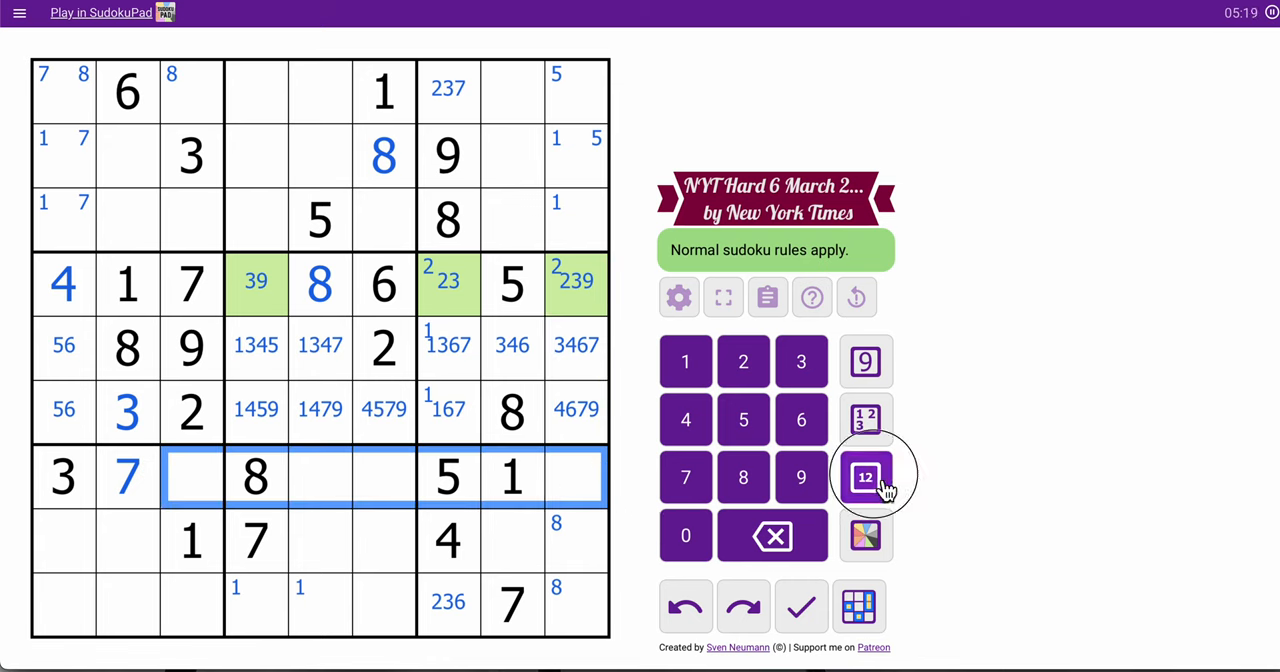
click(864, 476)
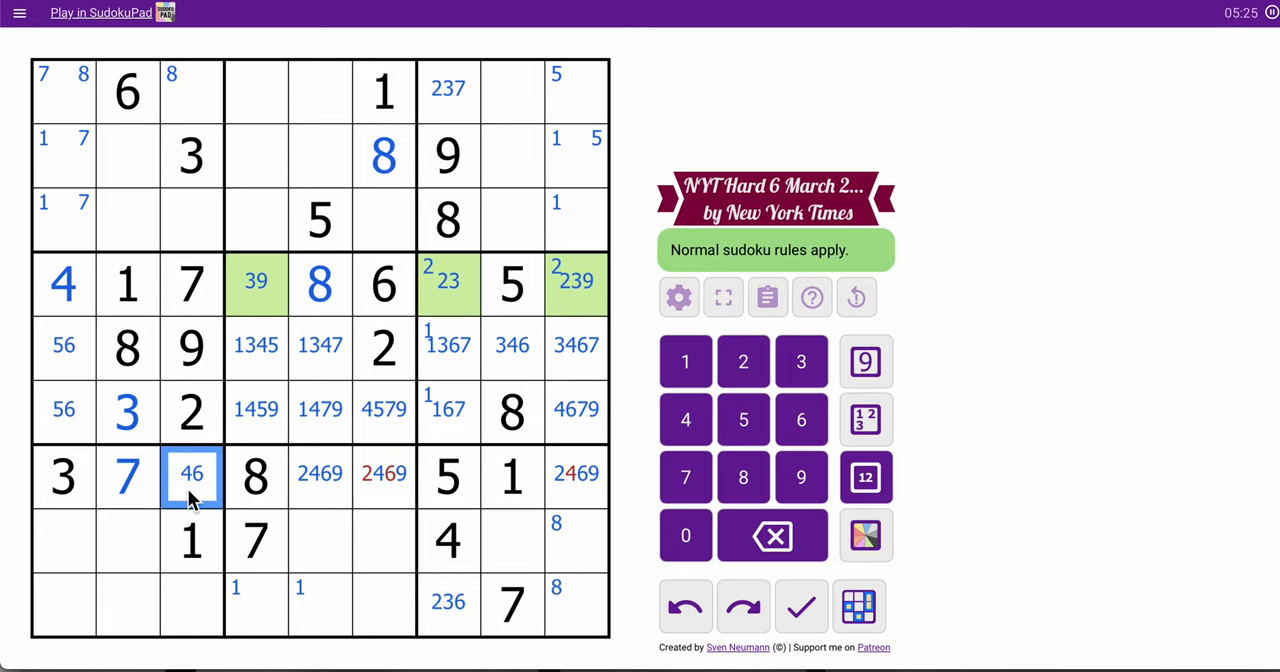
click(384, 474)
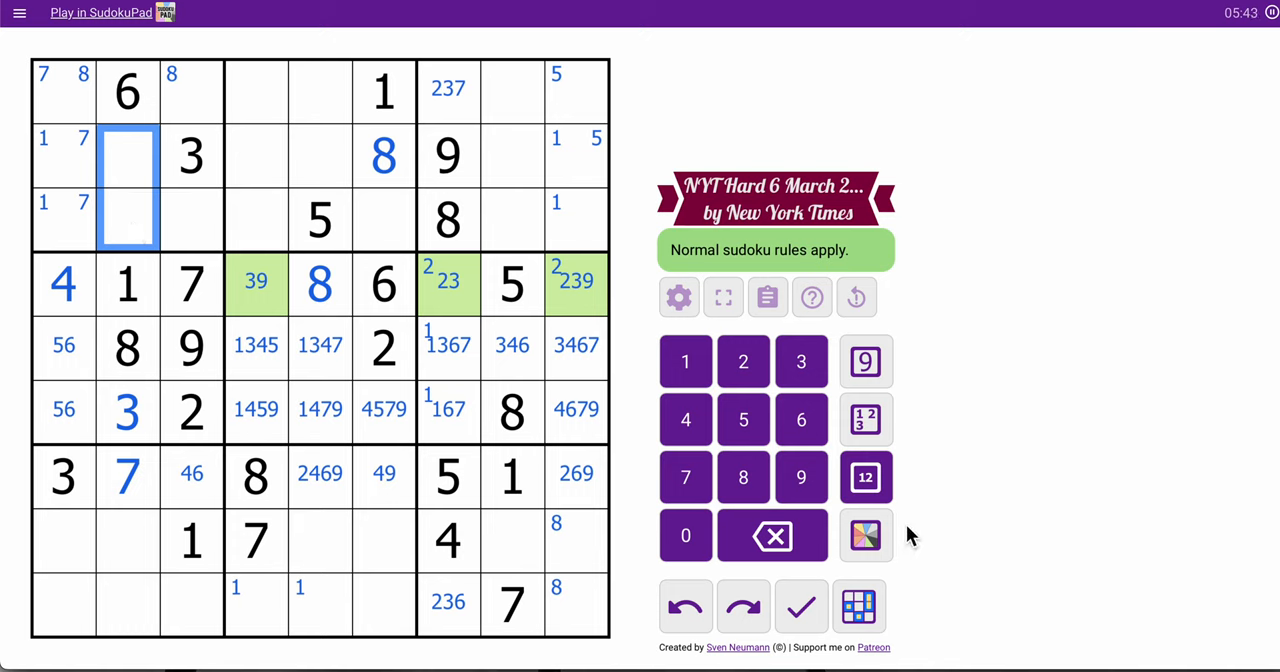
- Centre-mark candidates down columns 1 and 2, including 2789 in r2c2 and 89 in r8c1
click(864, 476)
text(2459)
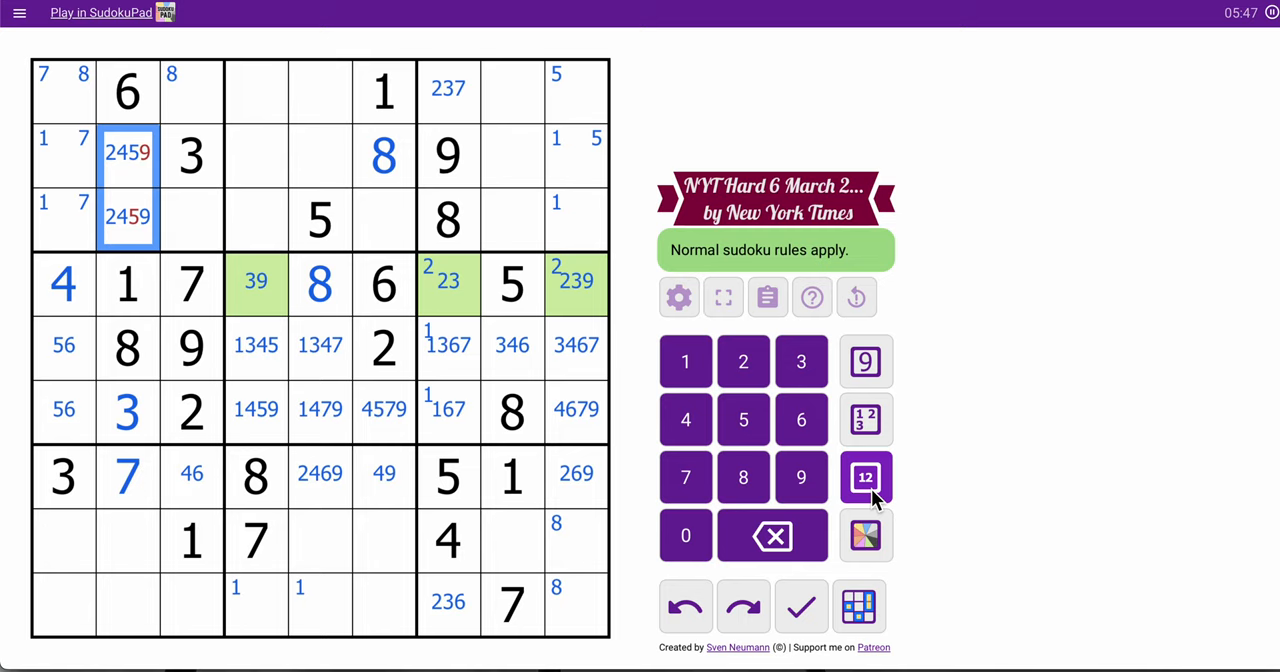
click(866, 476)
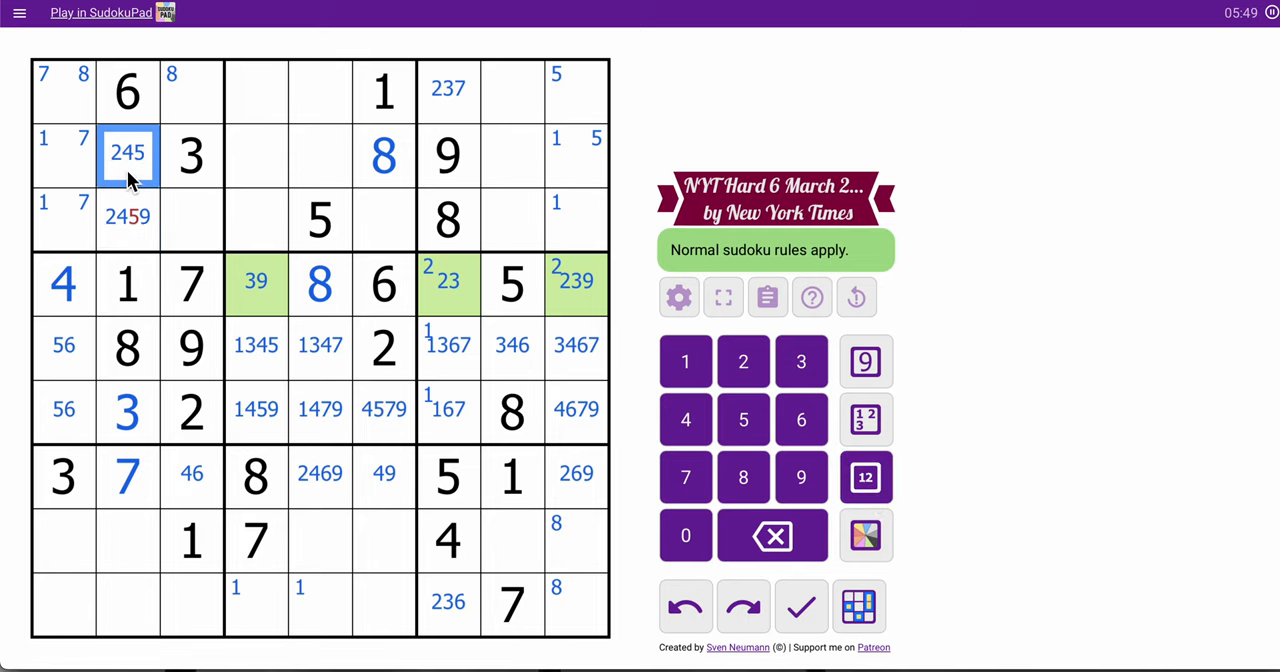
click(128, 570)
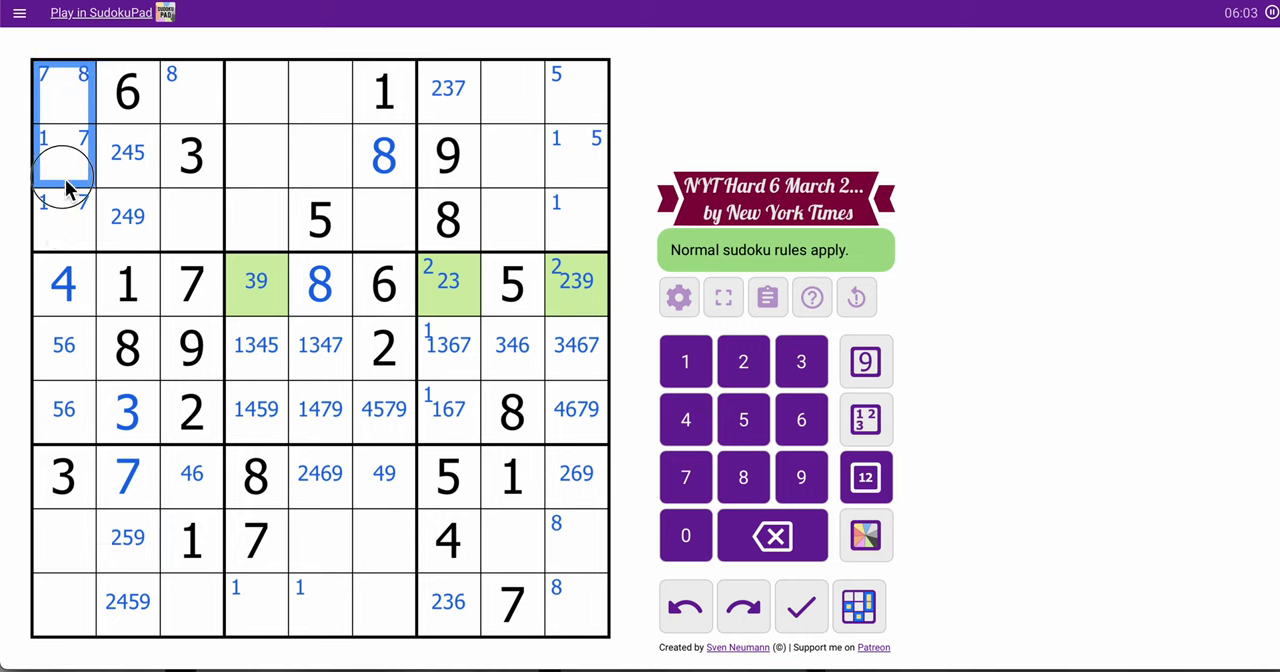
click(64, 218)
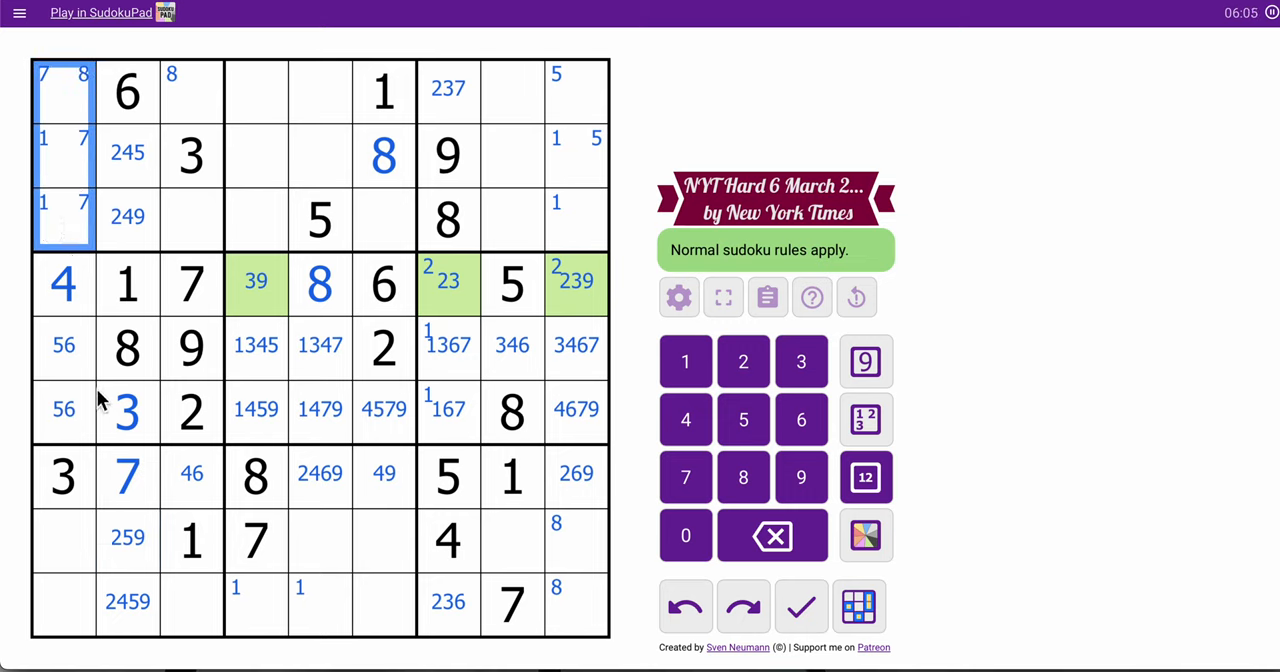
mouse_move(864, 476)
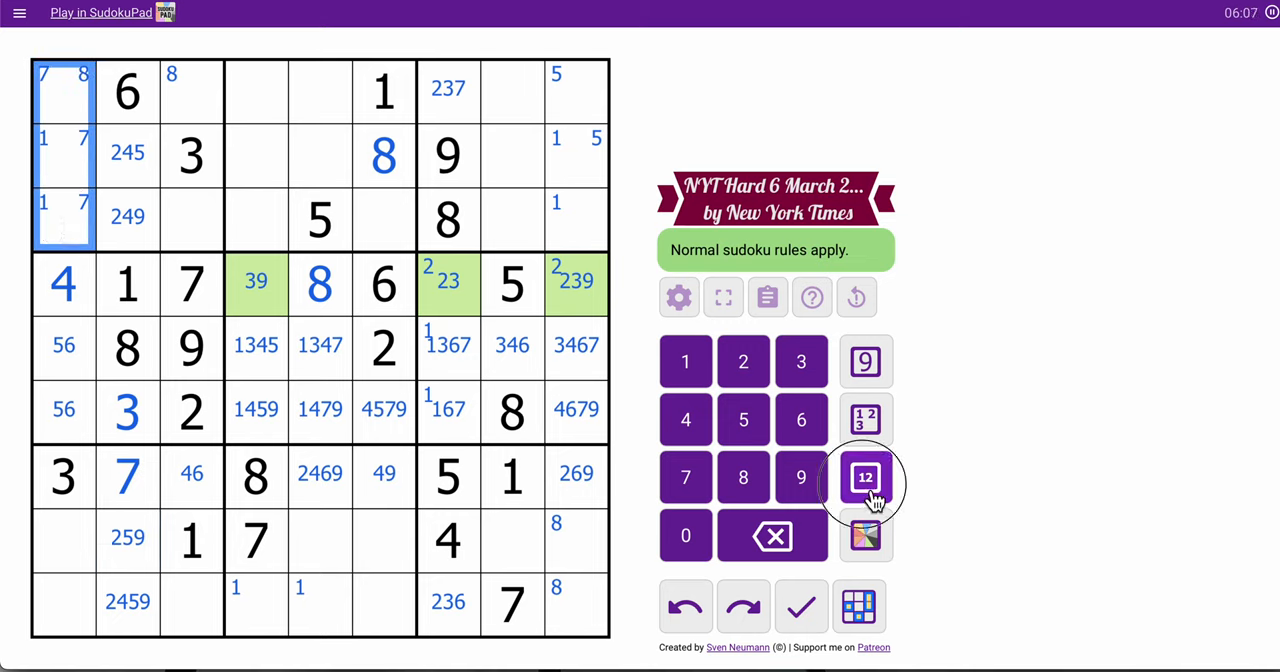
click(864, 476)
text(89)
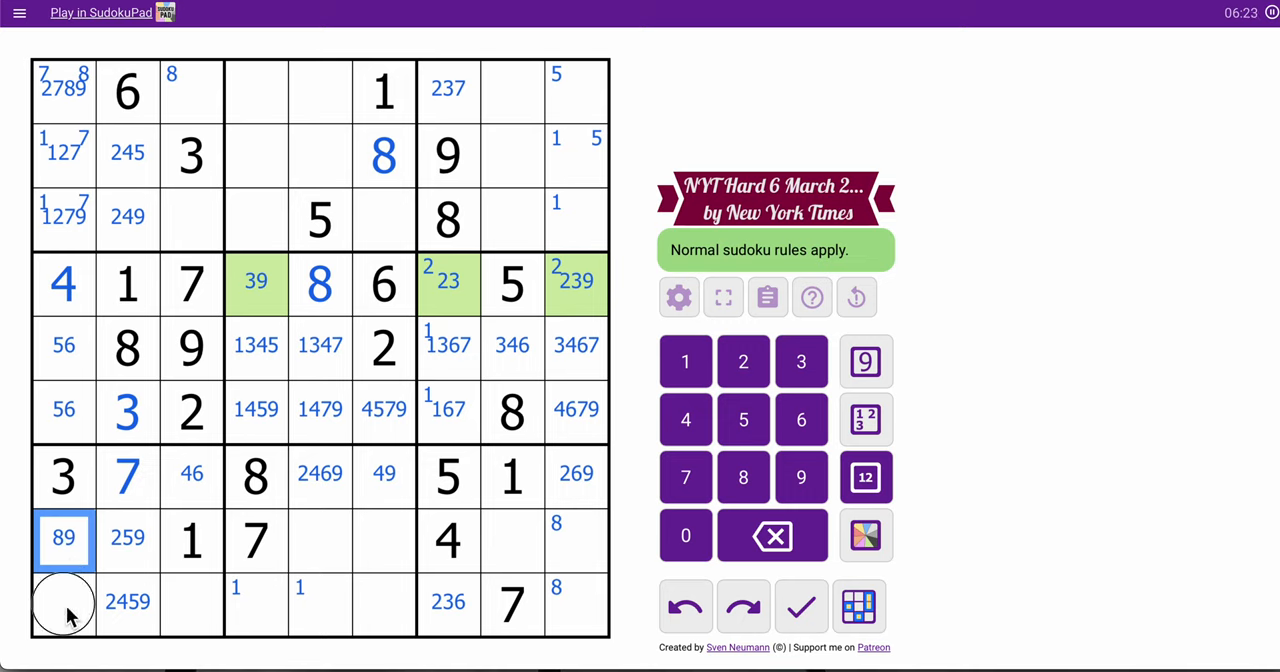
- Pencil 289 into the bottom two cells of column 1 after checking the box's other notes
click(64, 600)
text(289)
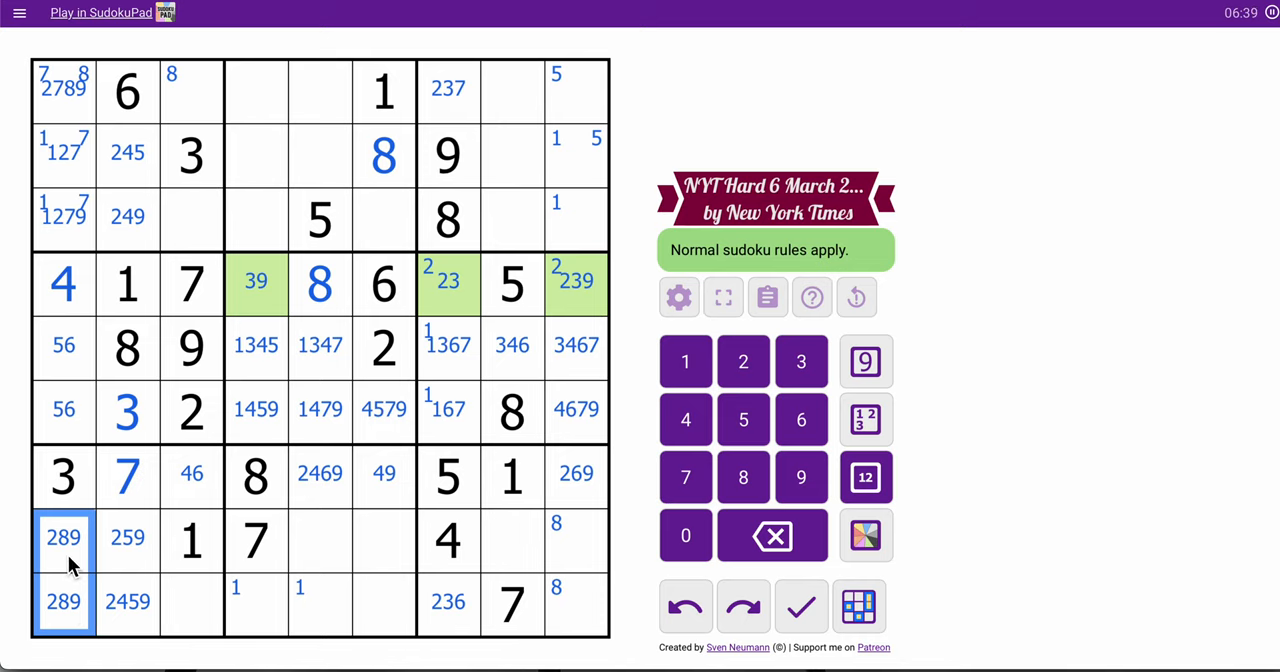
click(64, 408)
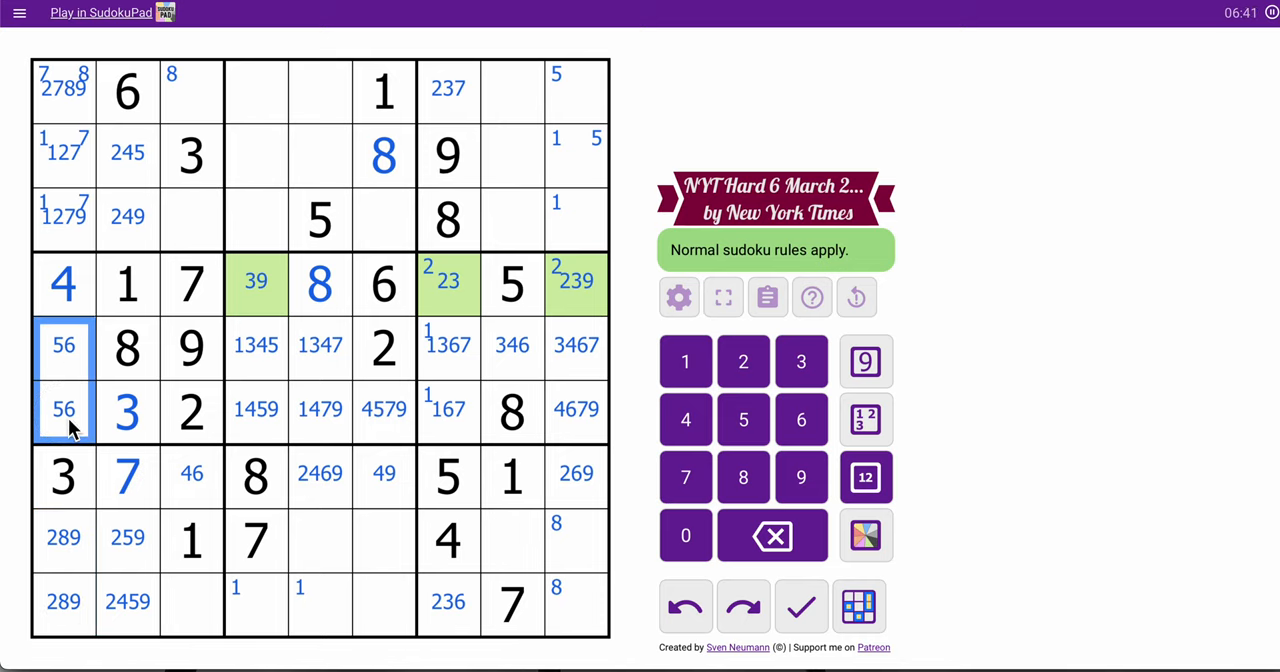
click(64, 216)
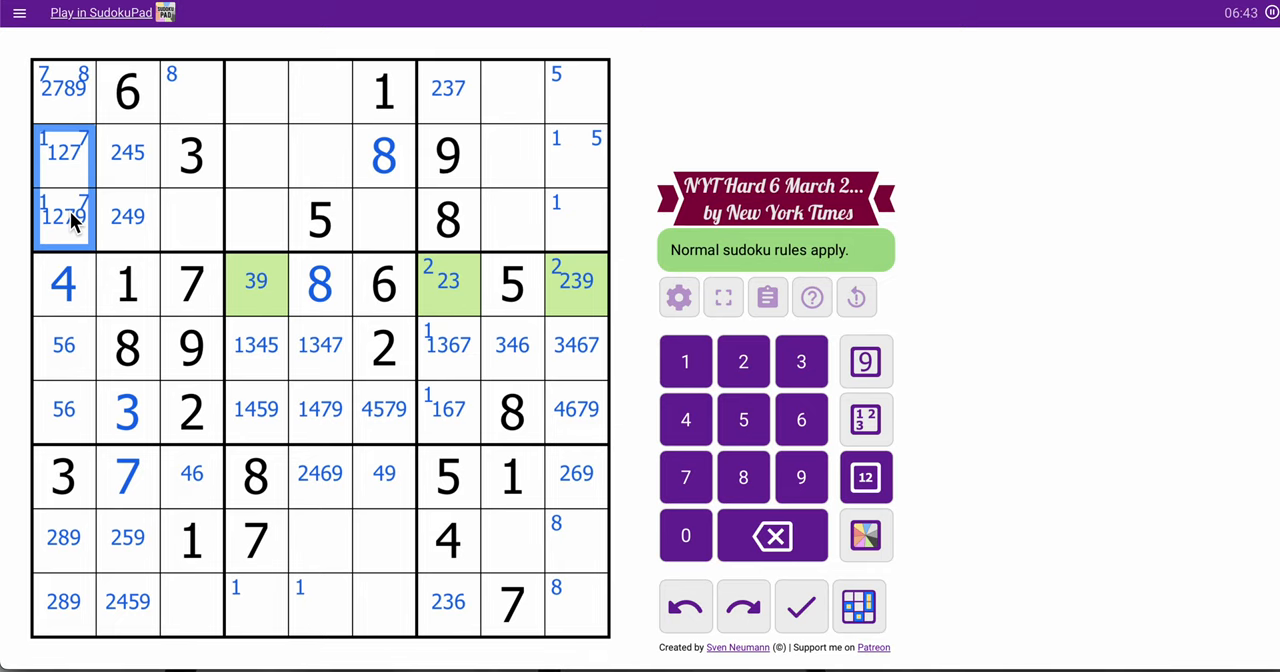
click(128, 538)
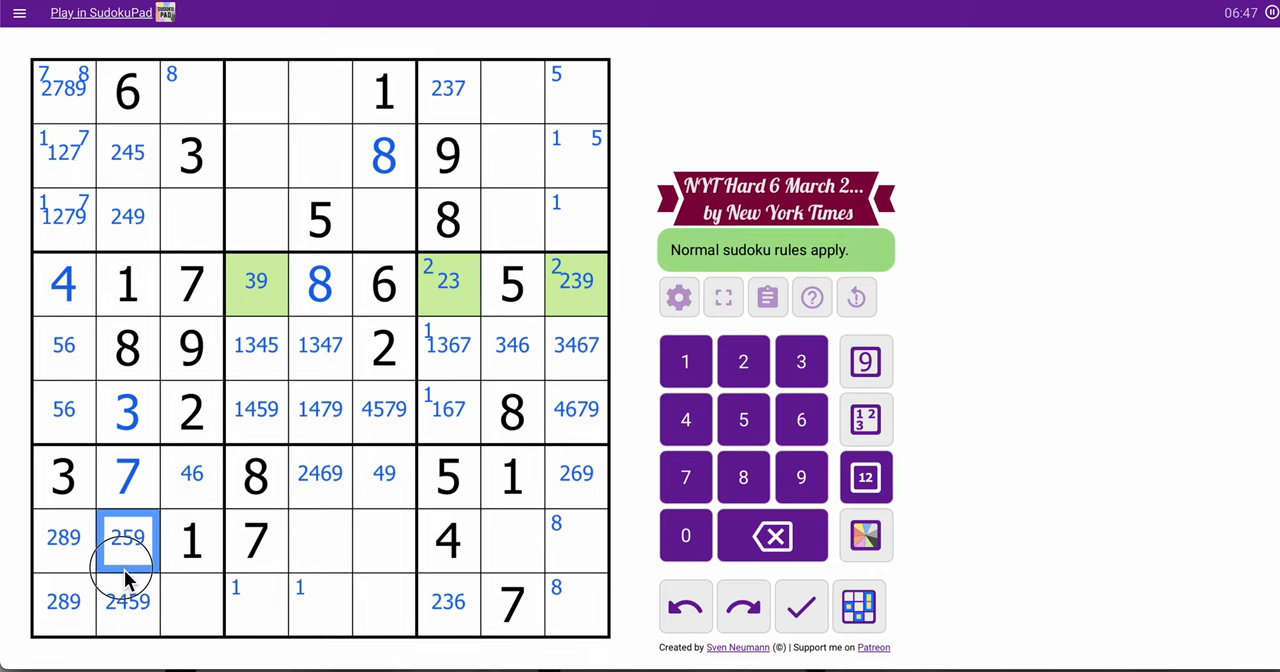
- Pencil 4568 into the bottom cell of column 3
click(192, 474)
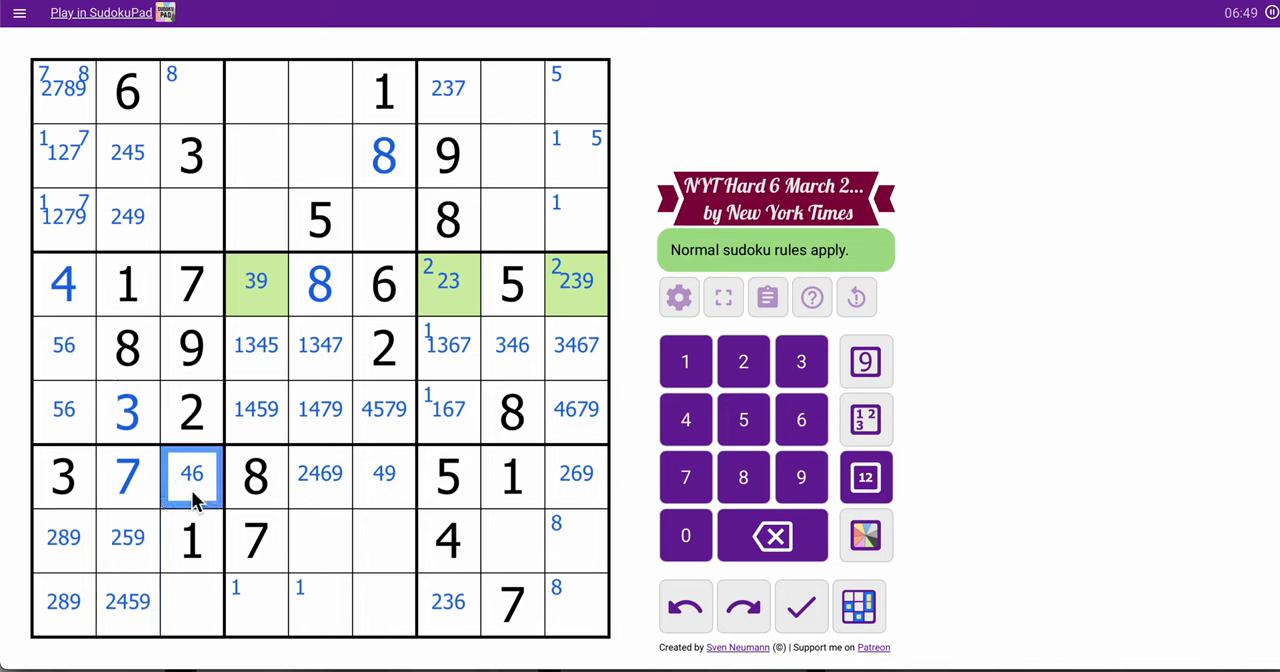
click(256, 474)
text(4568)
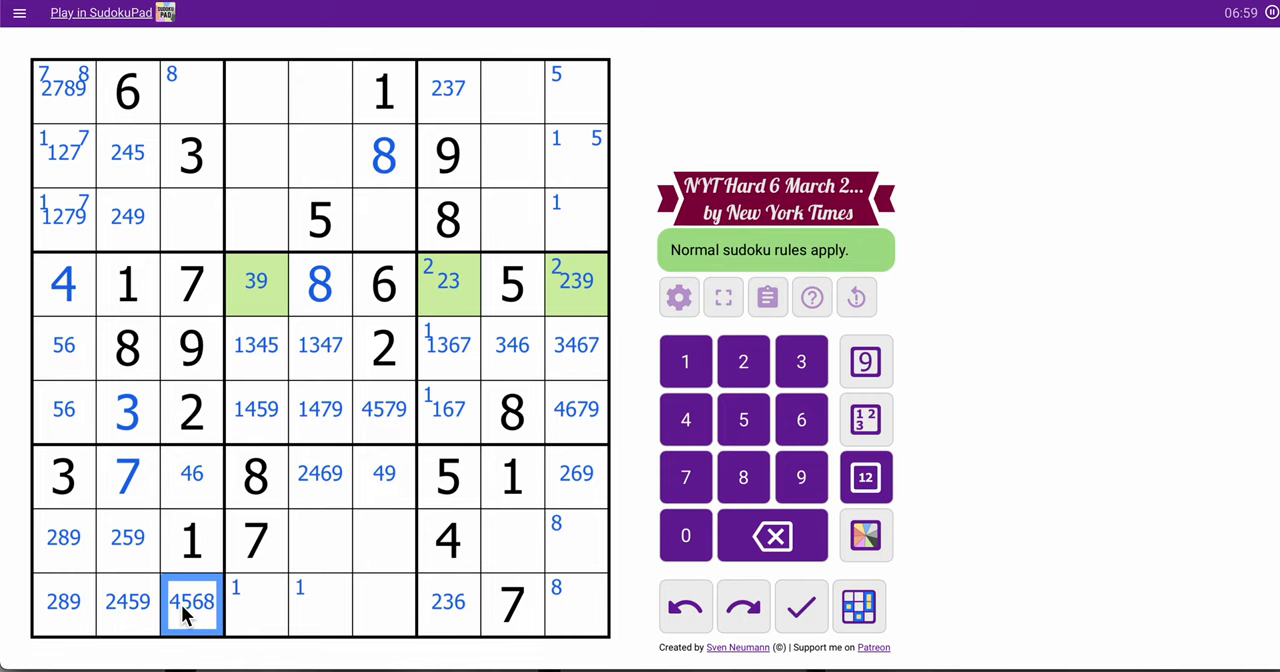
mouse_move(80, 562)
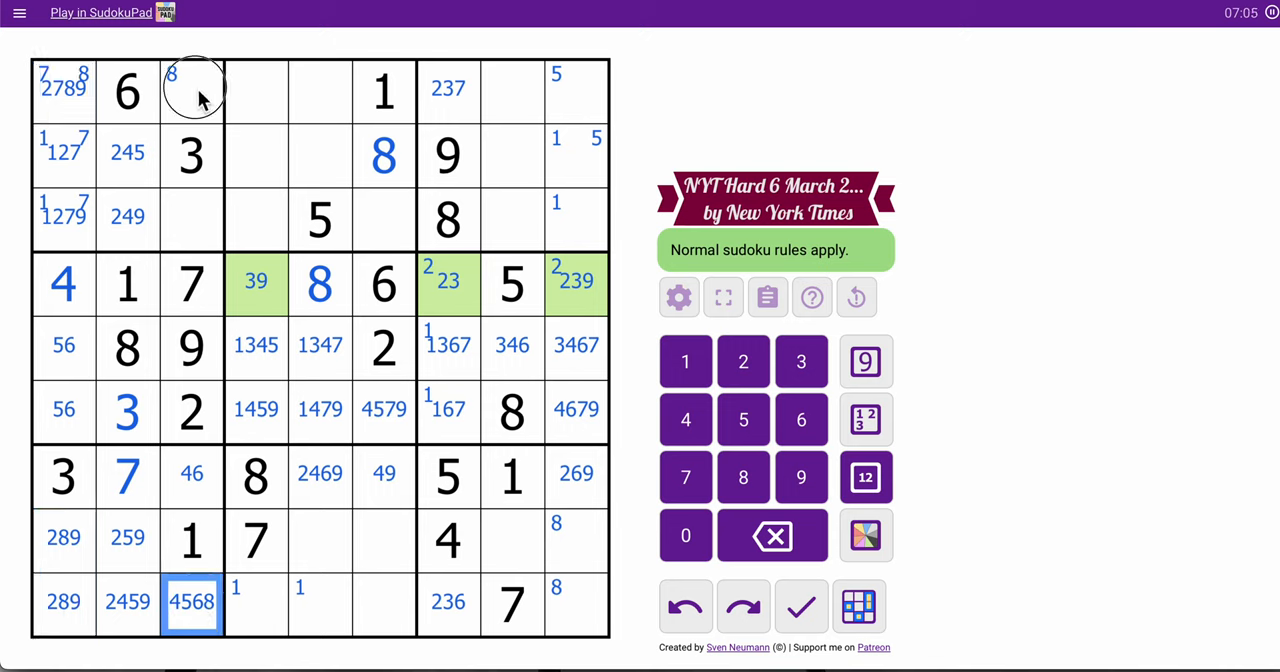
click(192, 90)
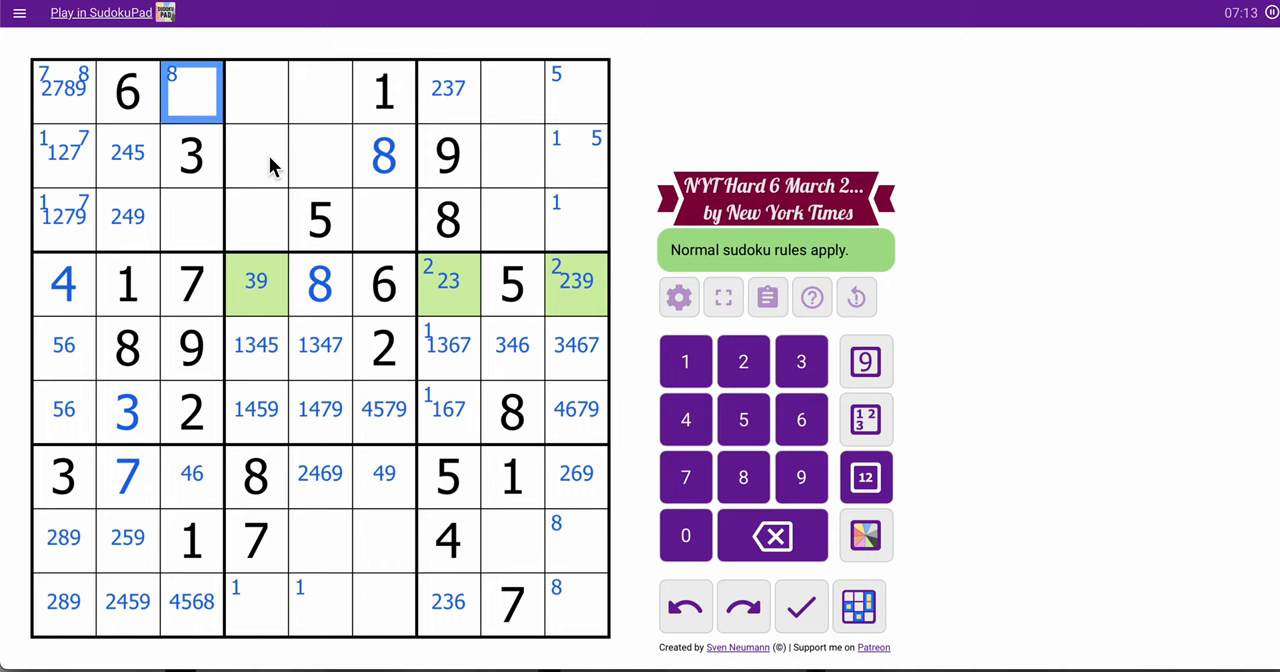
click(384, 220)
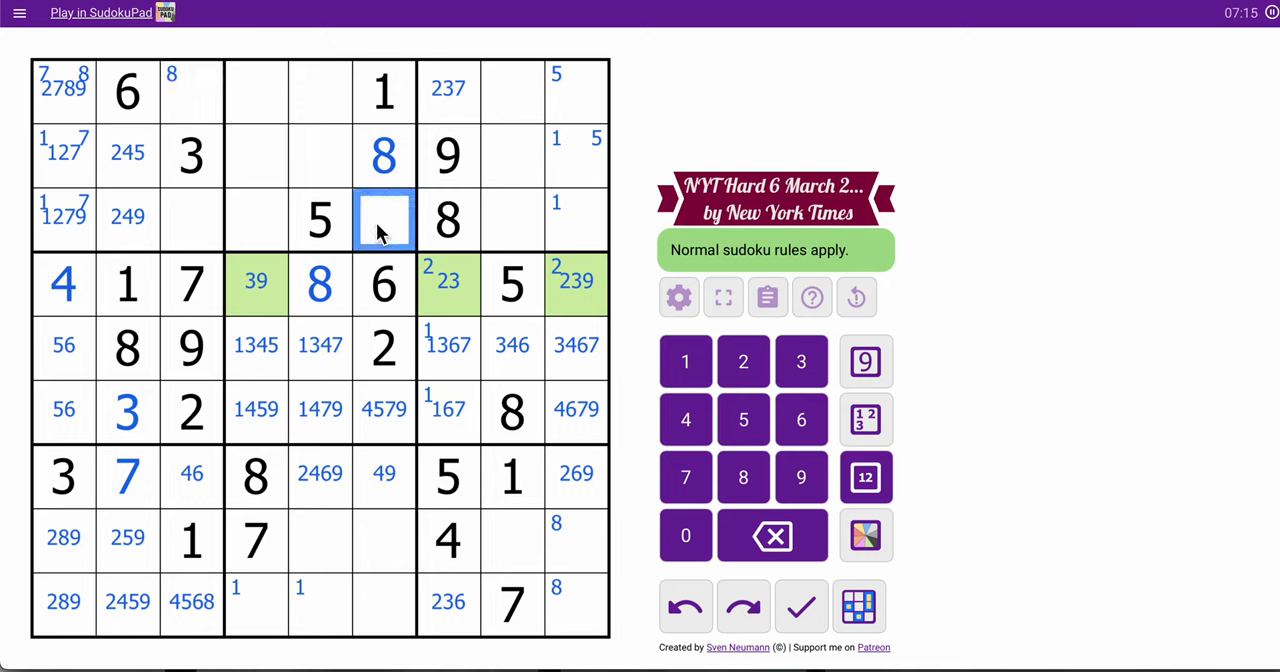
- Pencil candidates such as 3479, 2369, 359 and 246 into the open cells of columns 4–6
click(684, 420)
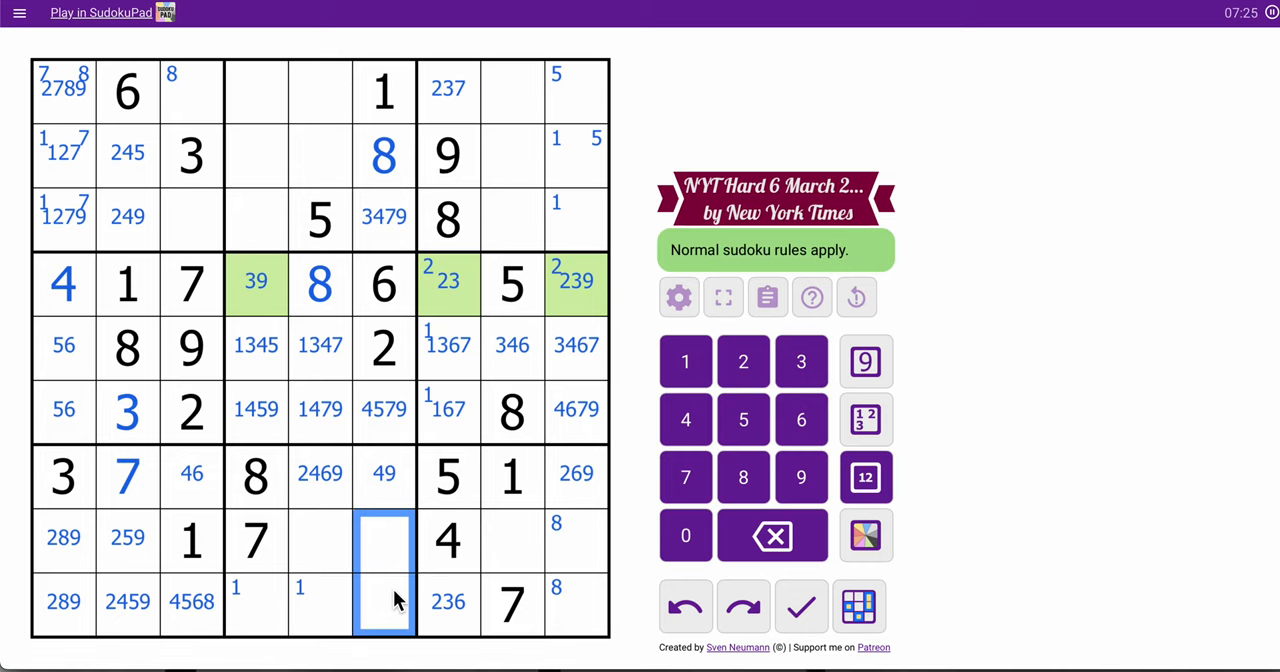
click(684, 420)
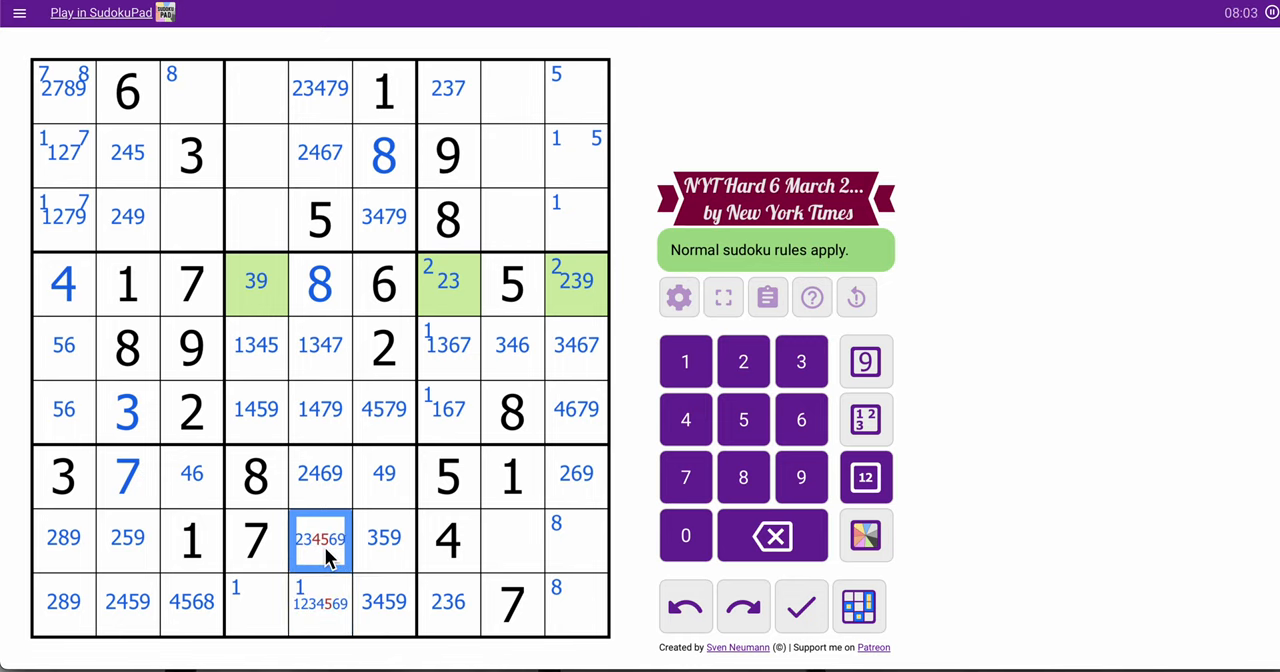
click(320, 600)
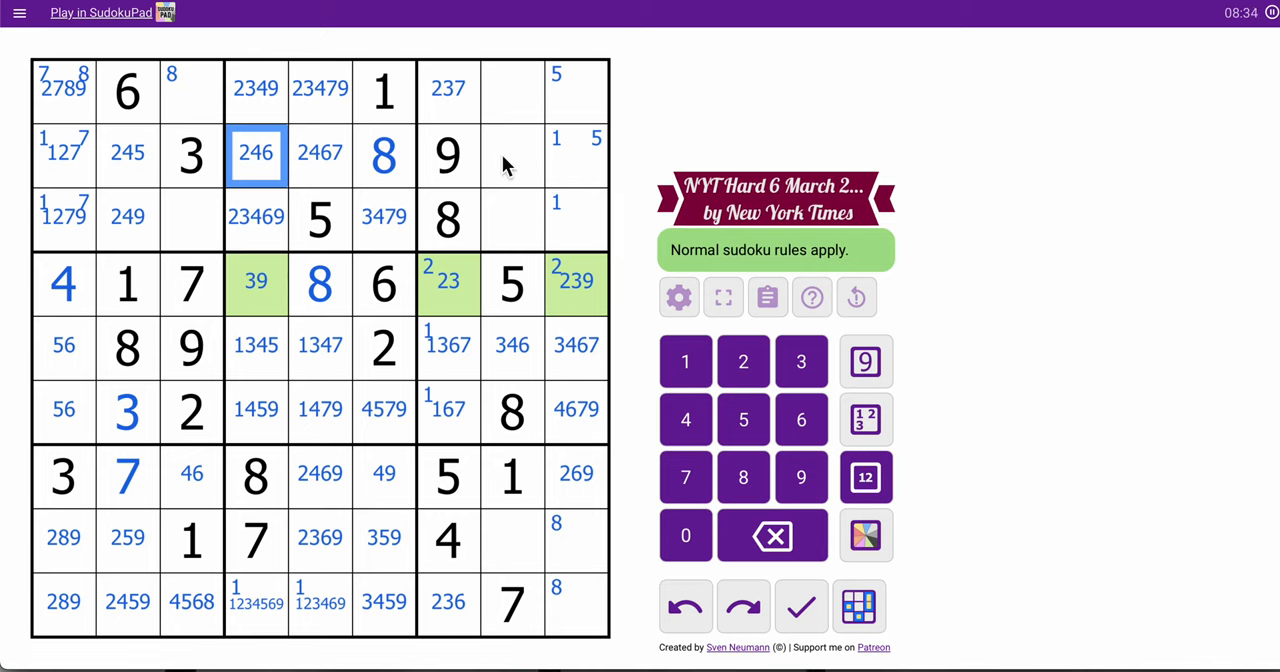
- Pencil centre candidates into the empty cells of the top-right box
click(544, 154)
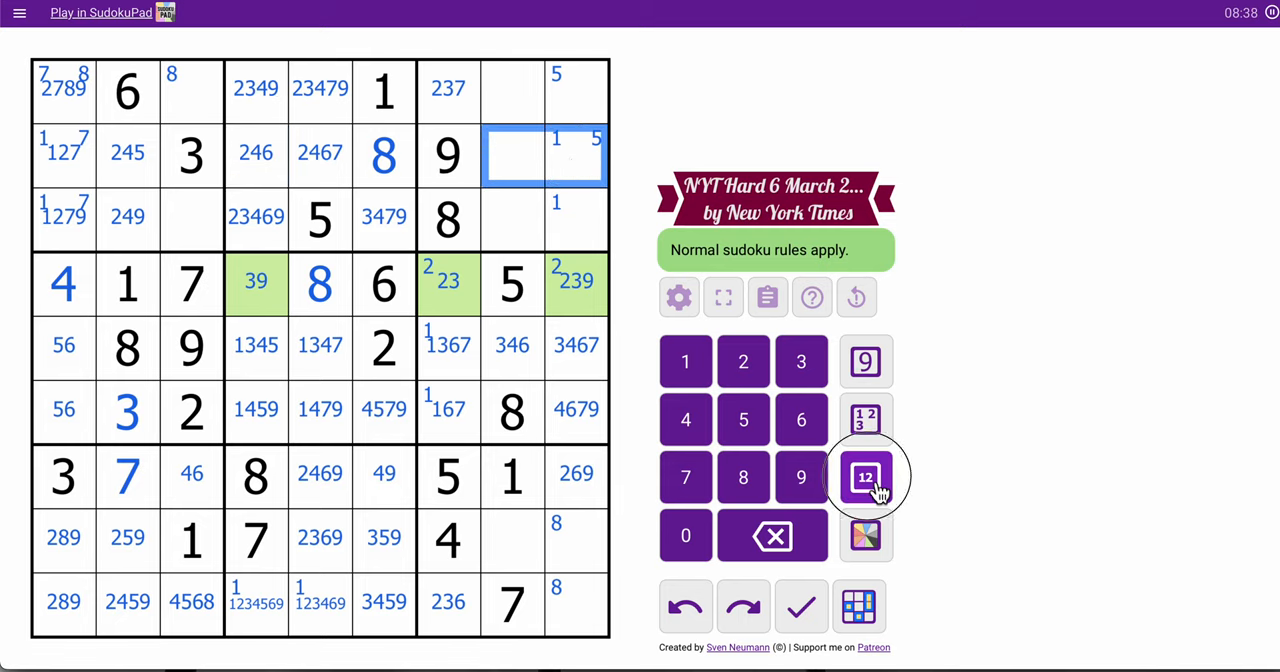
click(864, 476)
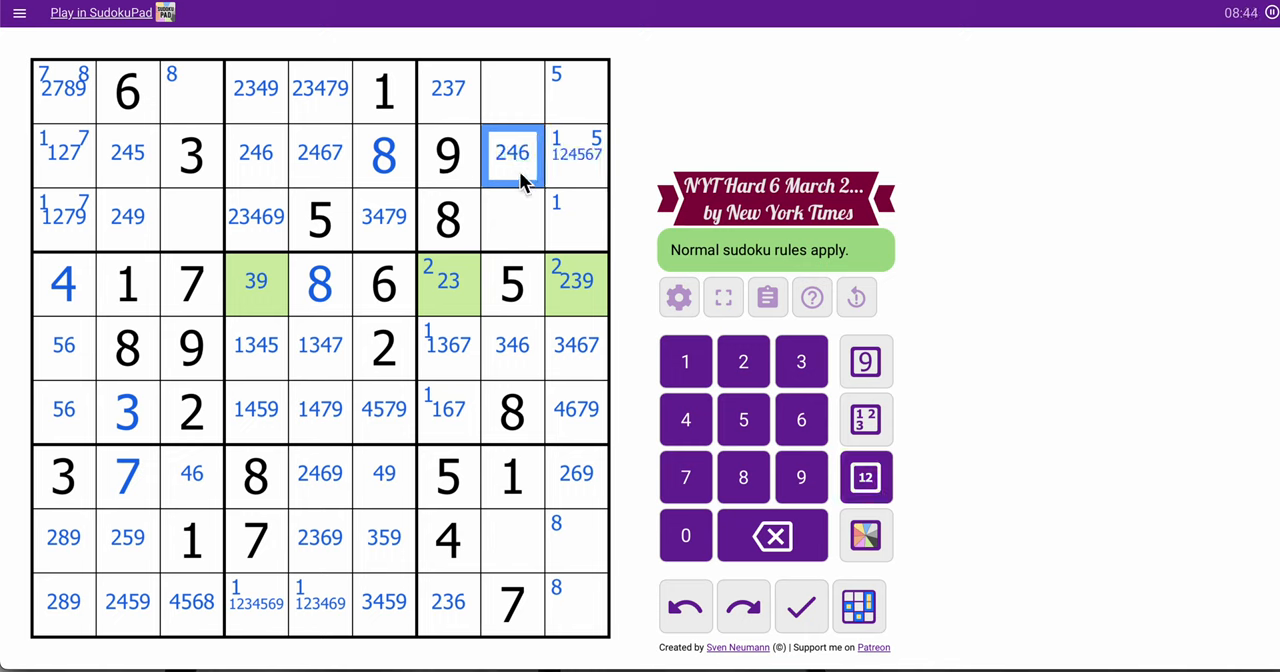
click(512, 88)
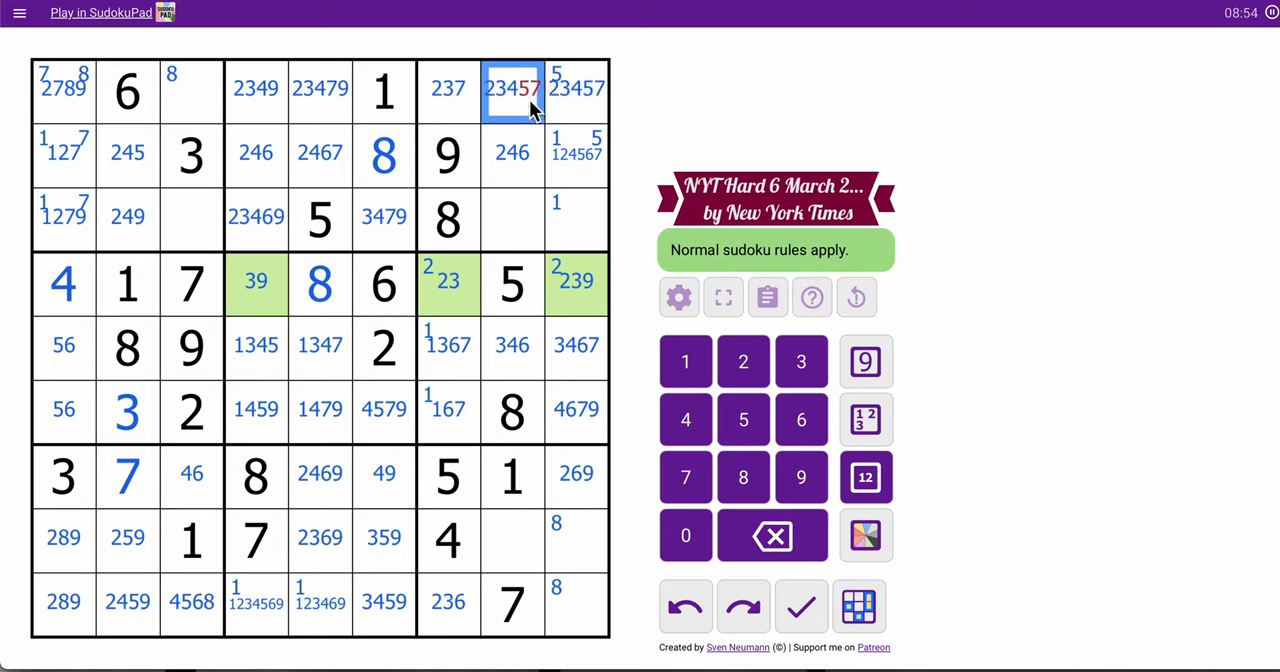
click(544, 218)
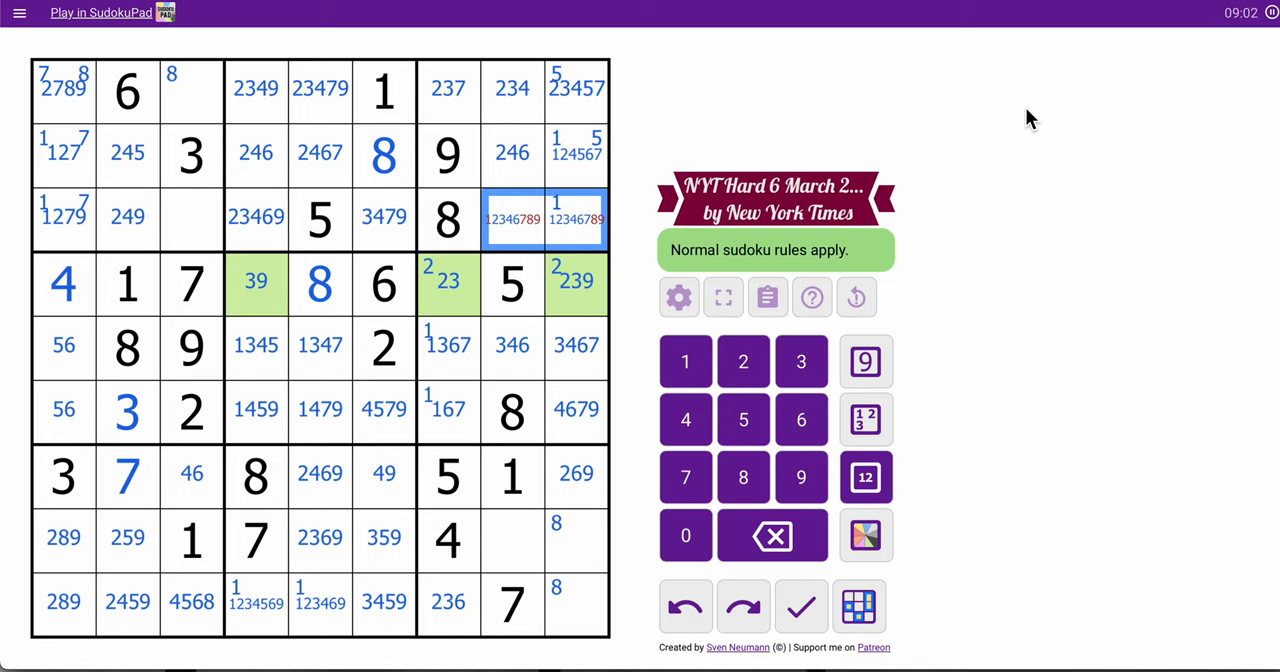
- Refine the row 3 notes, place 9 at row 8 column 8 and clear 9 from row 8's marks
click(512, 218)
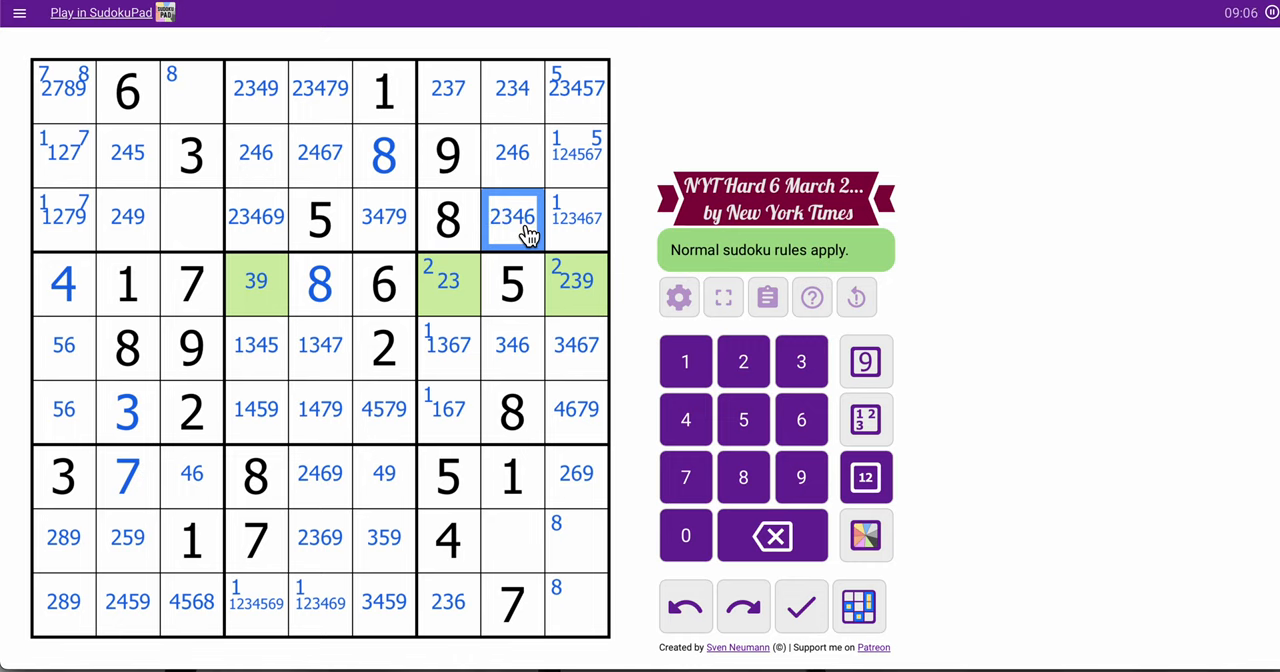
mouse_move(528, 110)
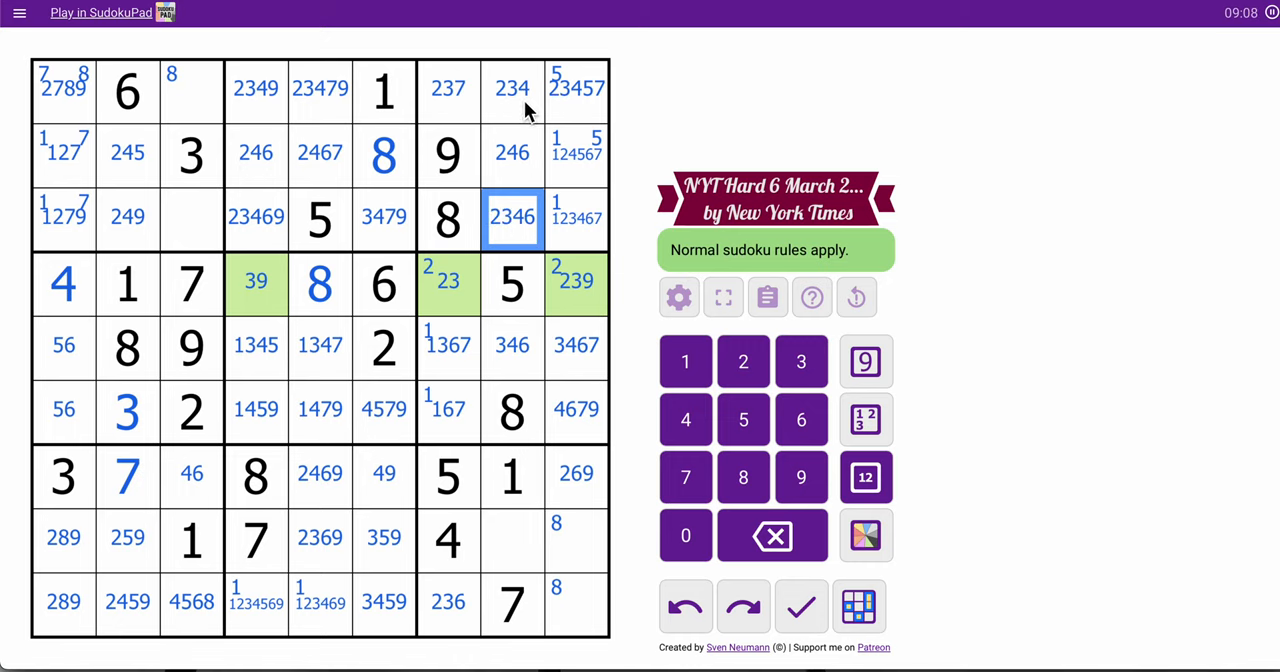
click(512, 344)
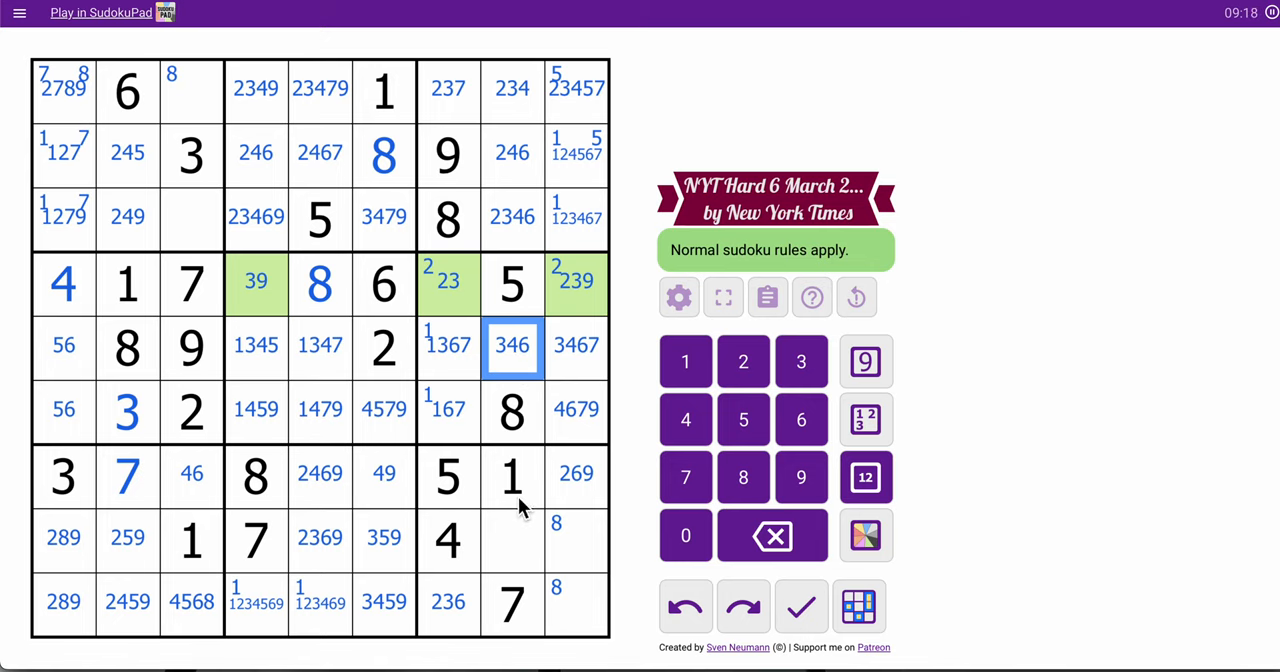
click(512, 540)
text(9)
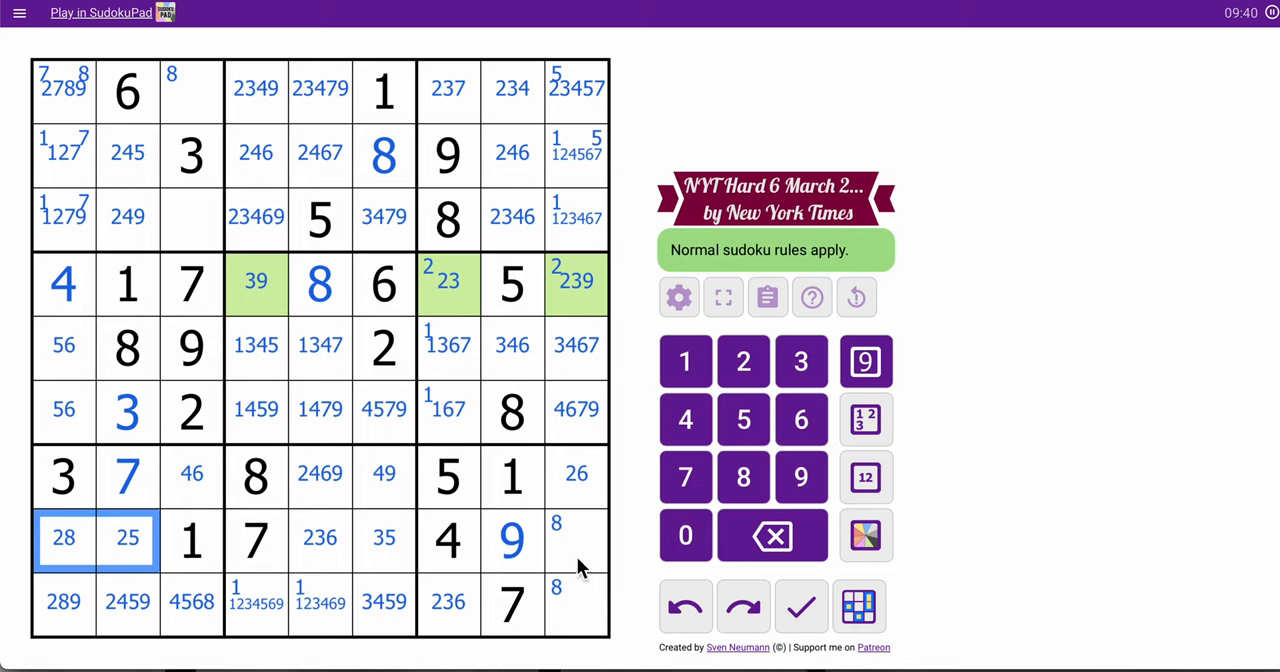
- Pencil 2368 into the bottom two cells of column 9
click(576, 538)
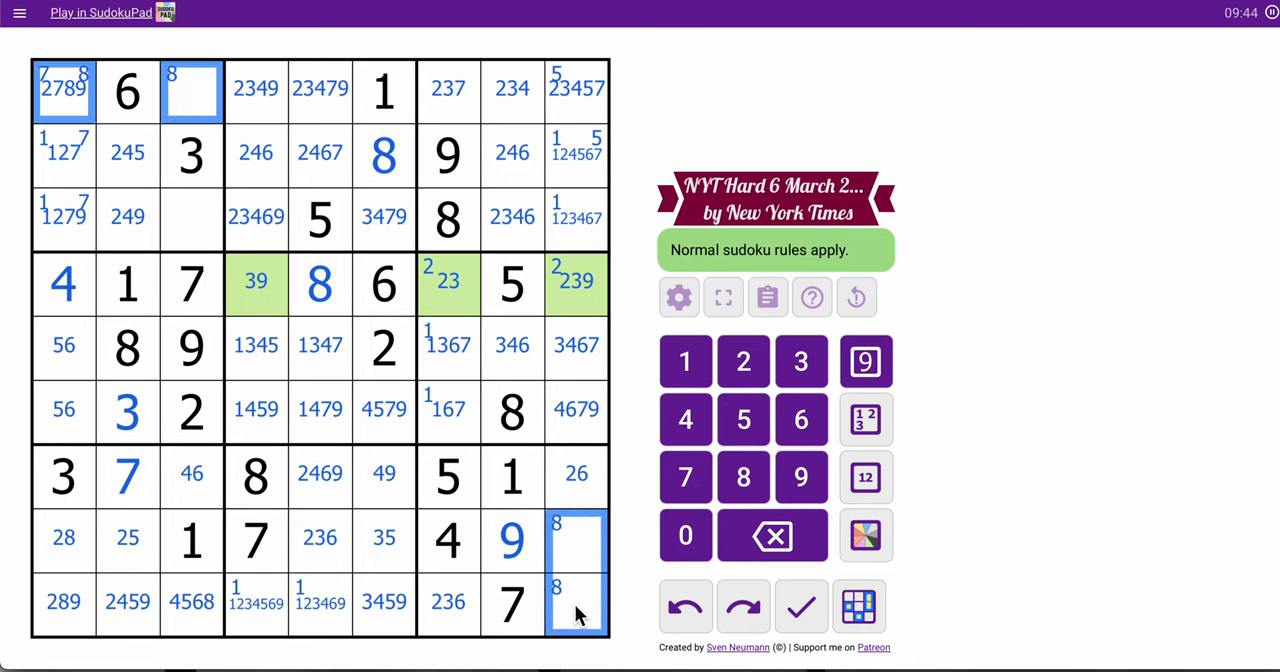
mouse_move(956, 460)
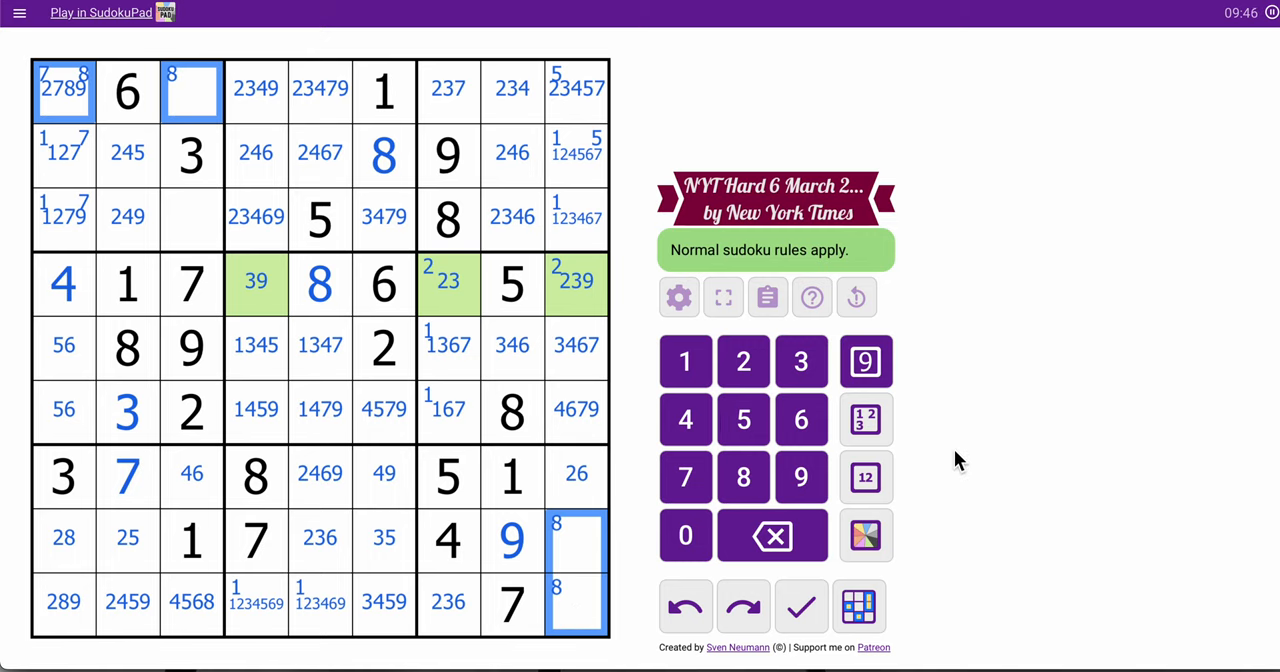
click(864, 476)
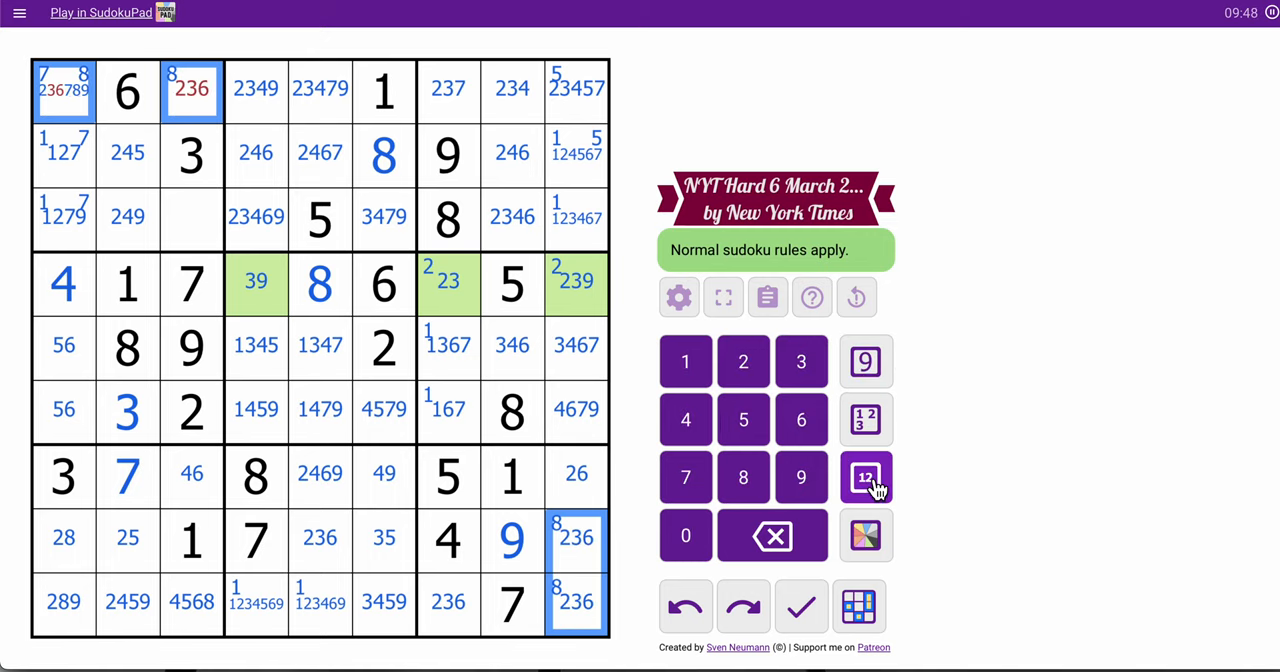
click(742, 476)
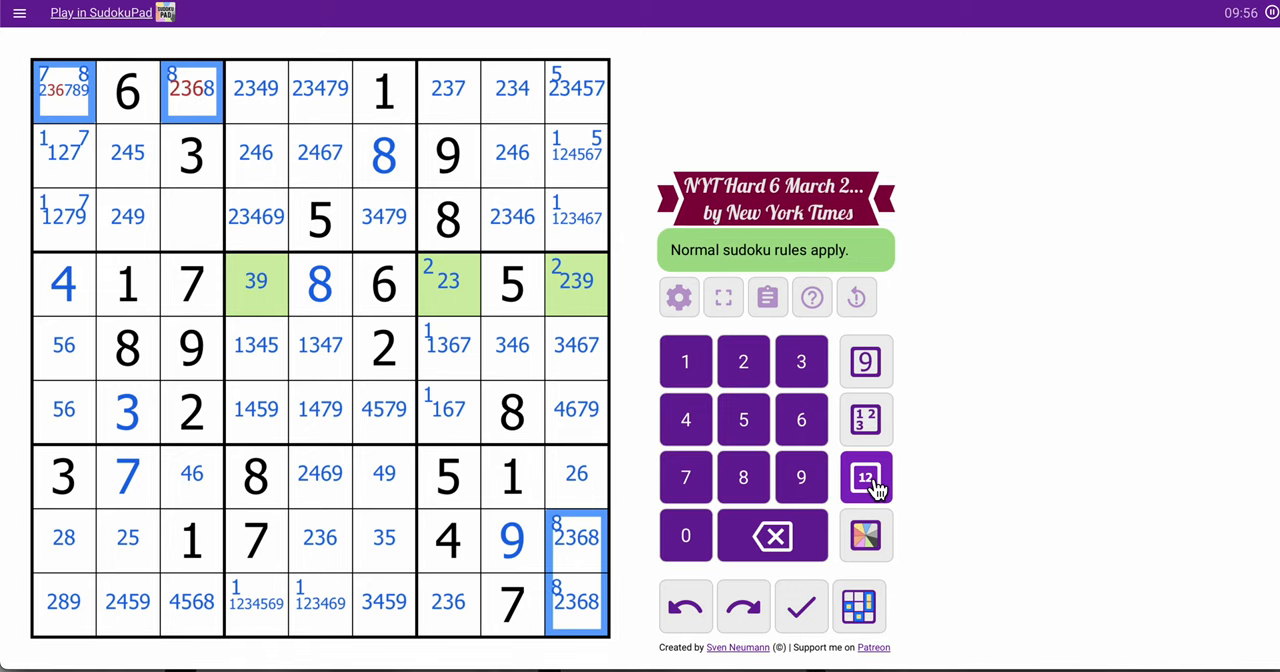
- Place 8 in row 1 column 3 and trim the top-left cell's notes to 279
click(864, 476)
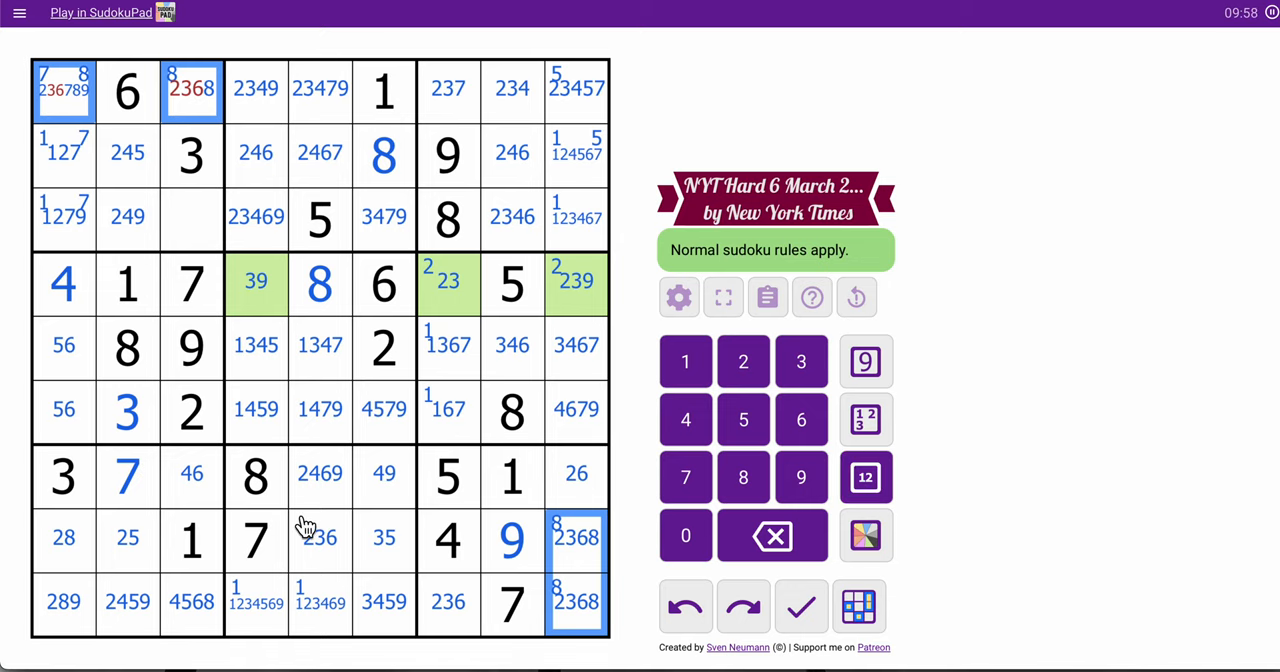
mouse_move(330, 648)
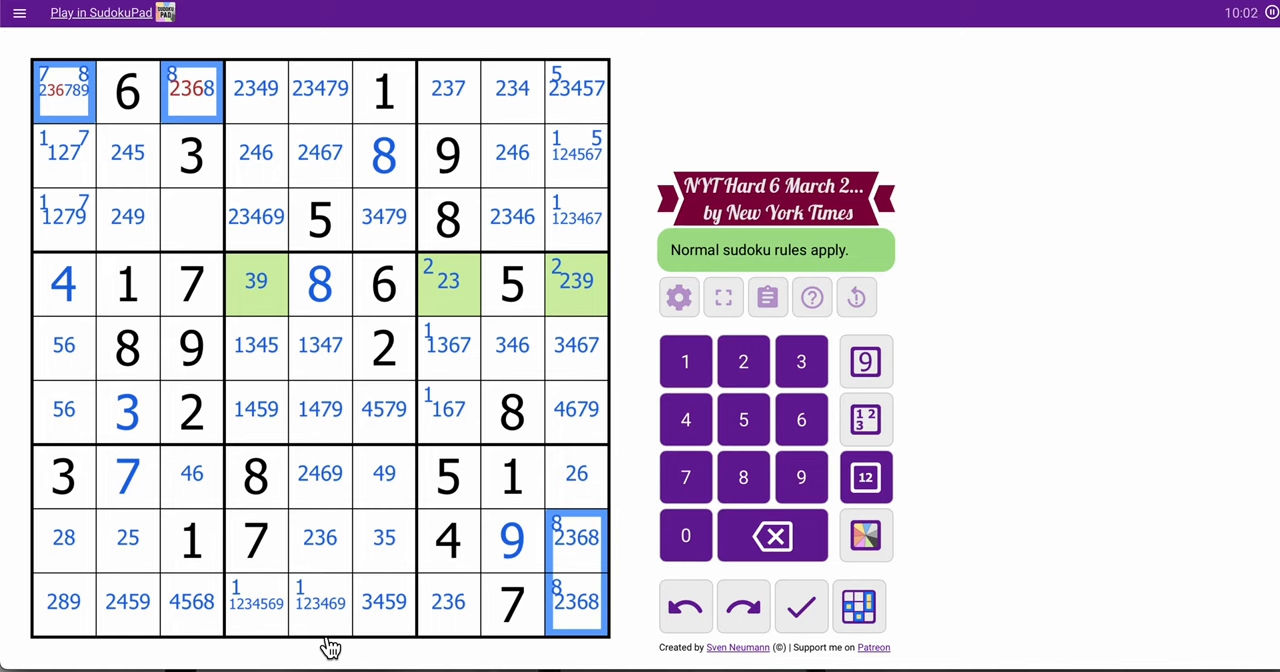
mouse_move(244, 602)
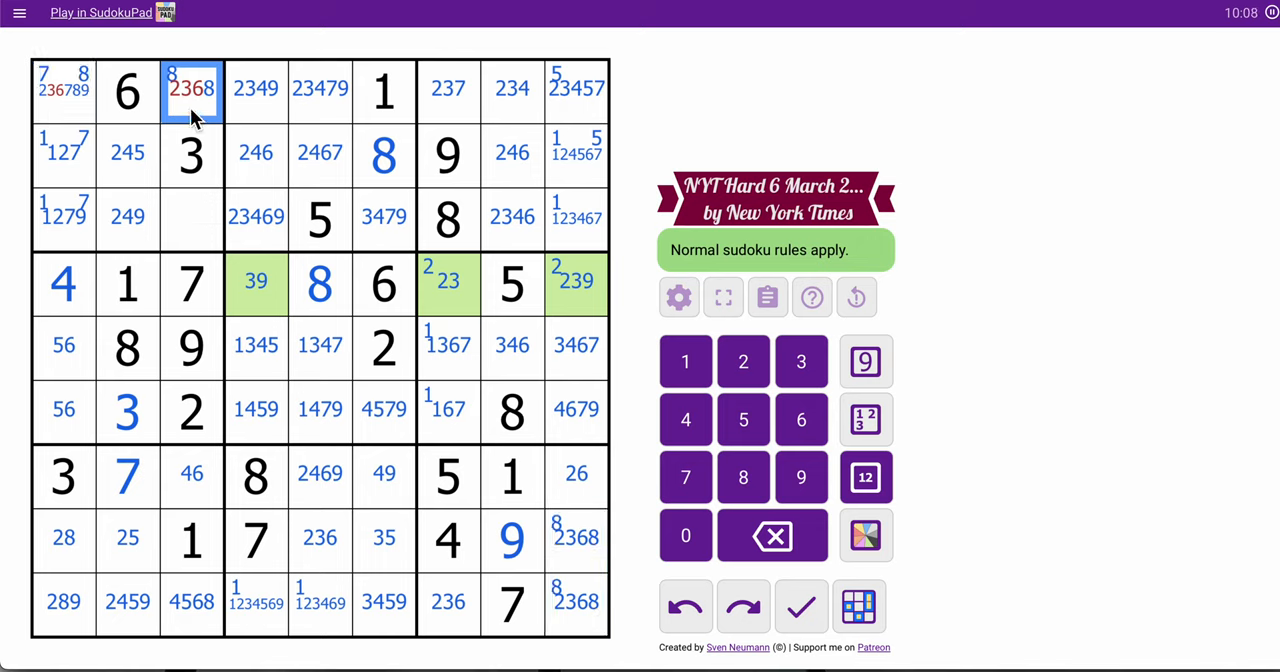
mouse_move(710, 252)
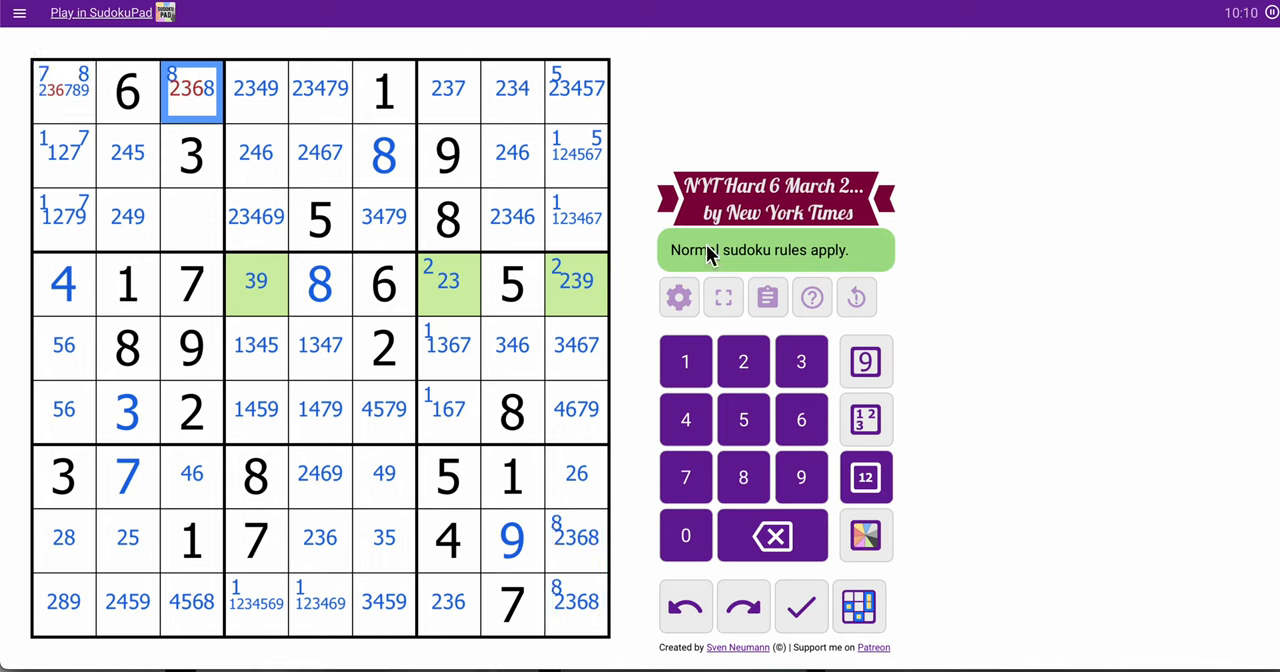
click(866, 360)
text(8)
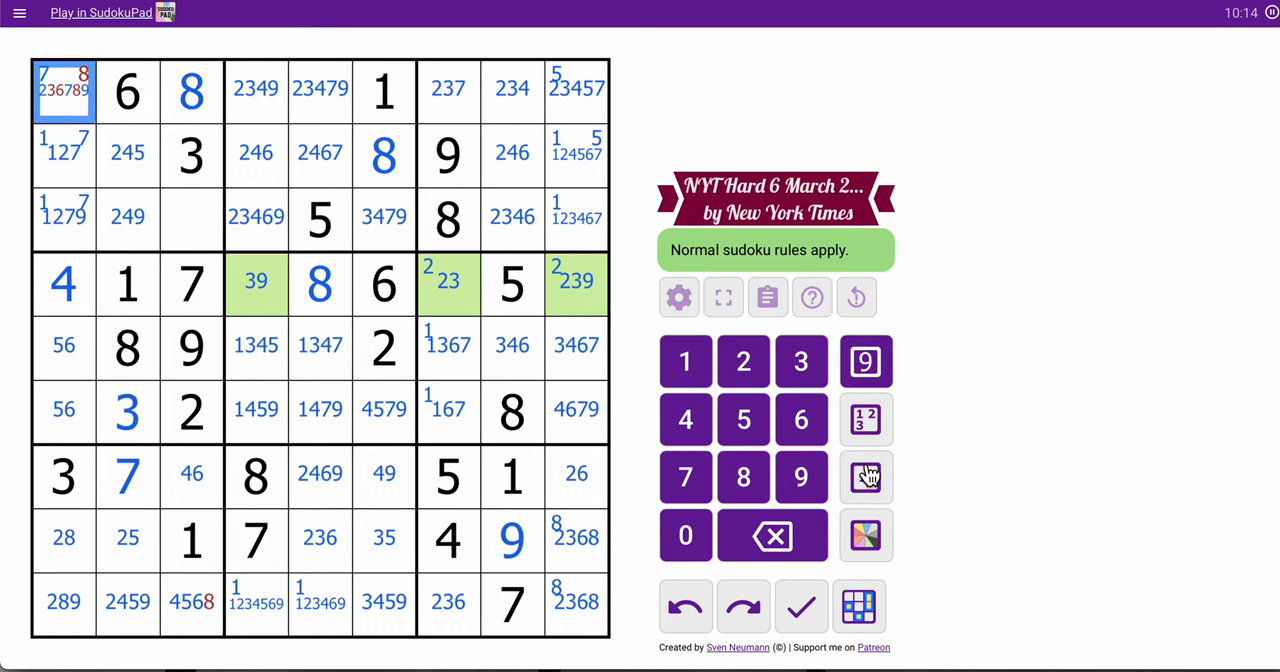
click(864, 476)
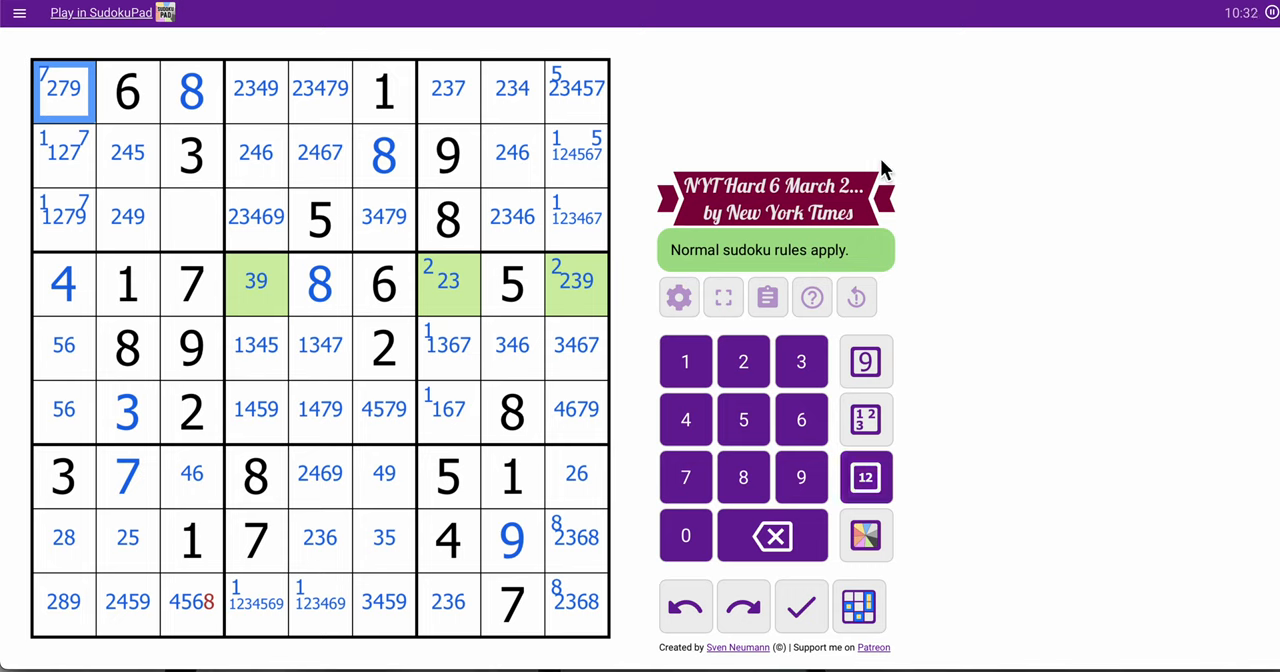
- Place 4, 5 and 9 in column 2, completing the bottom-left box
click(192, 220)
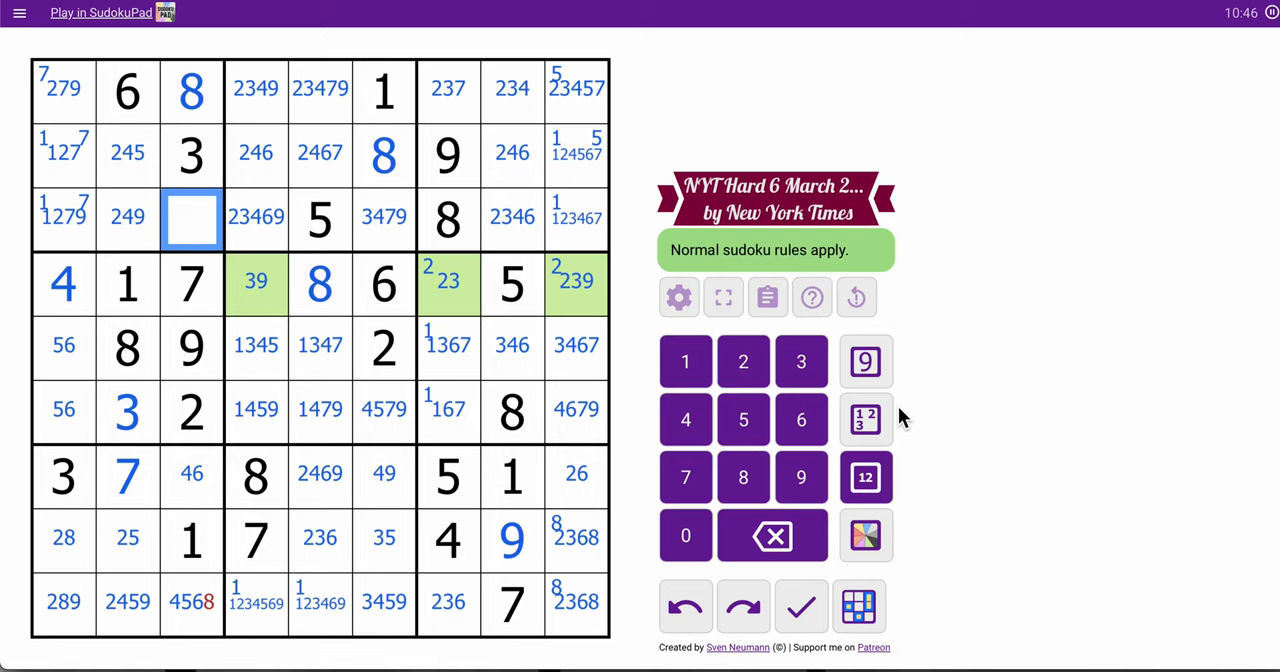
click(684, 420)
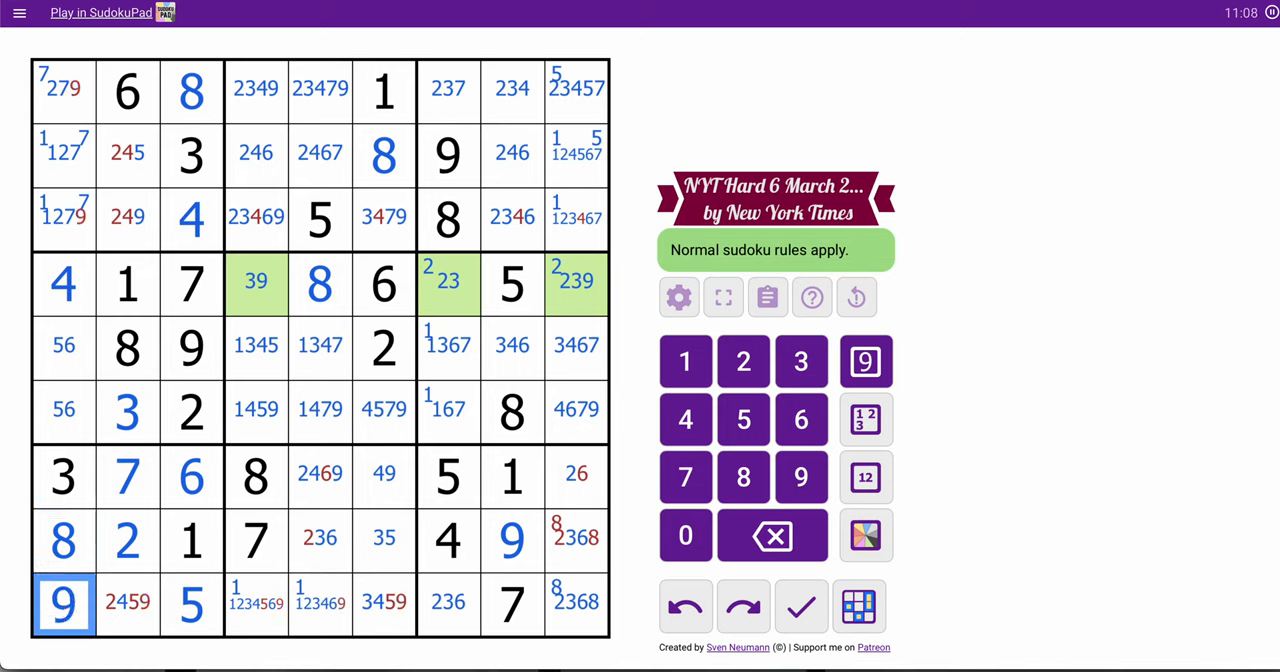
click(128, 152)
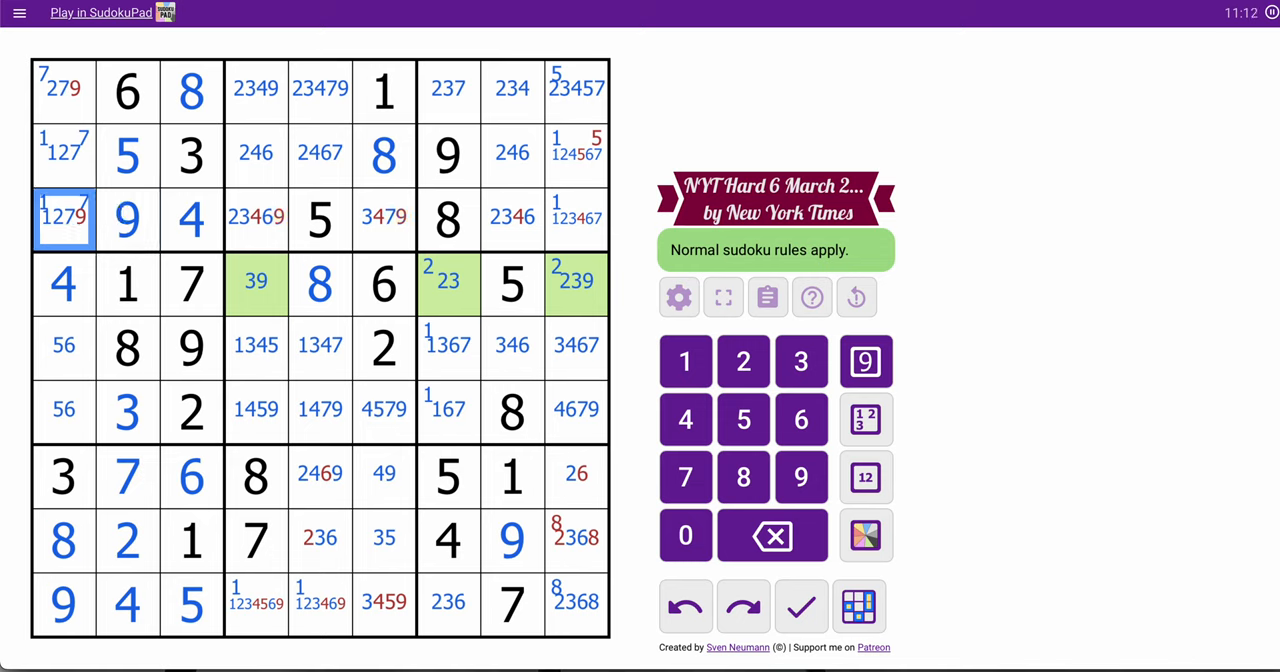
- Cut the top three cells of column 1 to 27, 127, 127 by removing the 9s and corner 7s
click(64, 90)
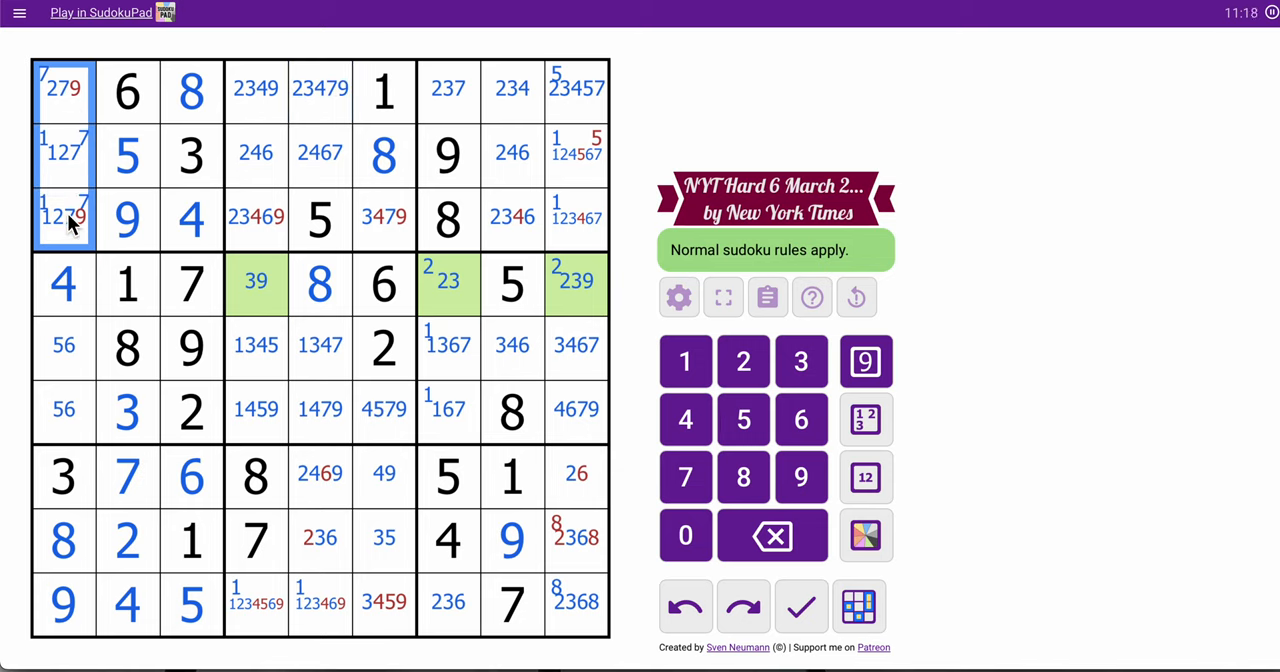
click(772, 536)
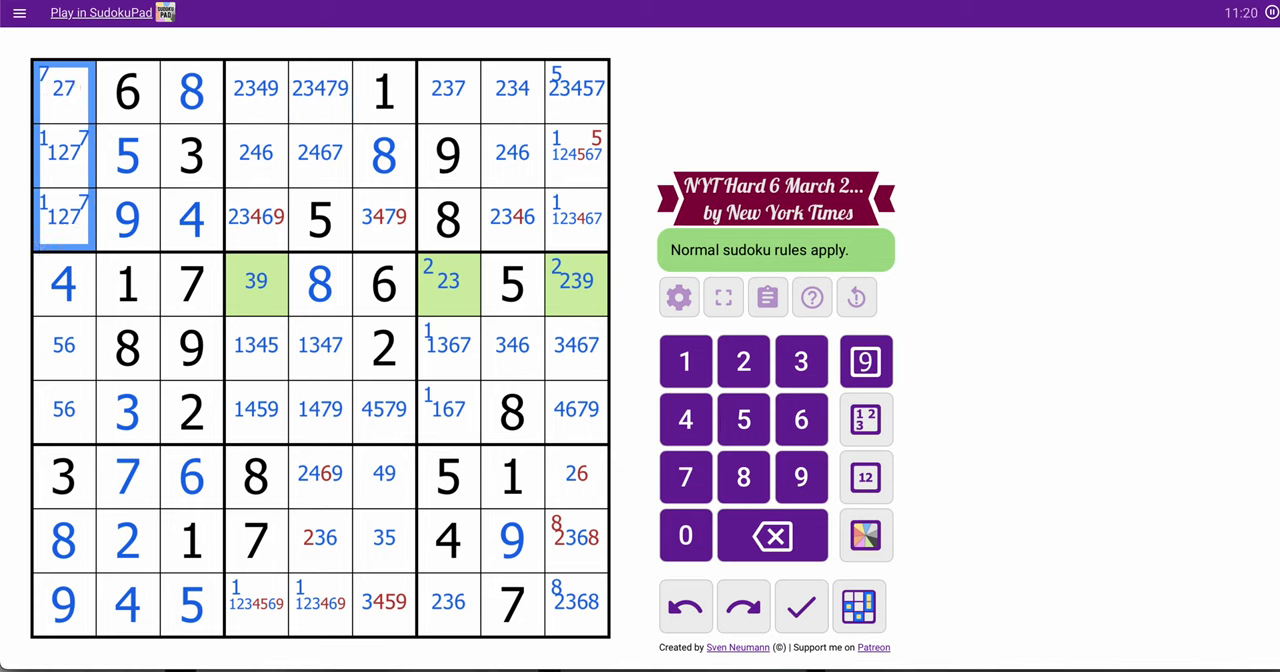
click(62, 90)
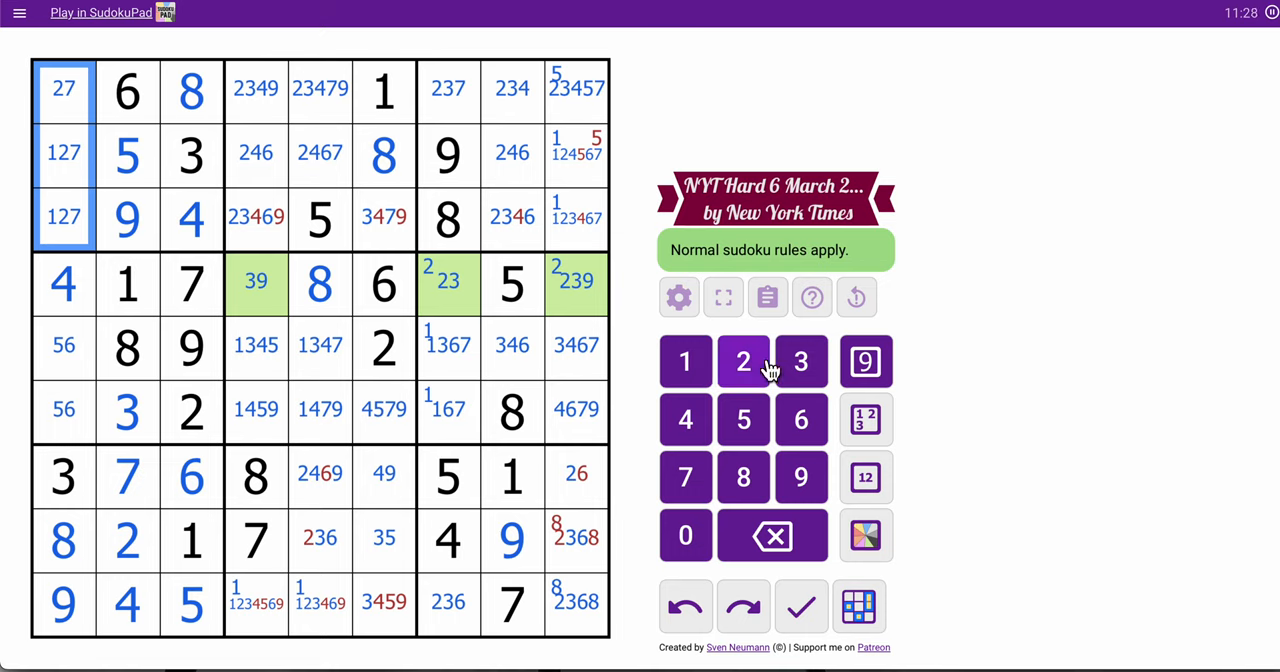
- Colour r1c1–r3c1 pink, trim the r3c4 and r3c6 marks, and place 8 in row 9 column 9
click(864, 536)
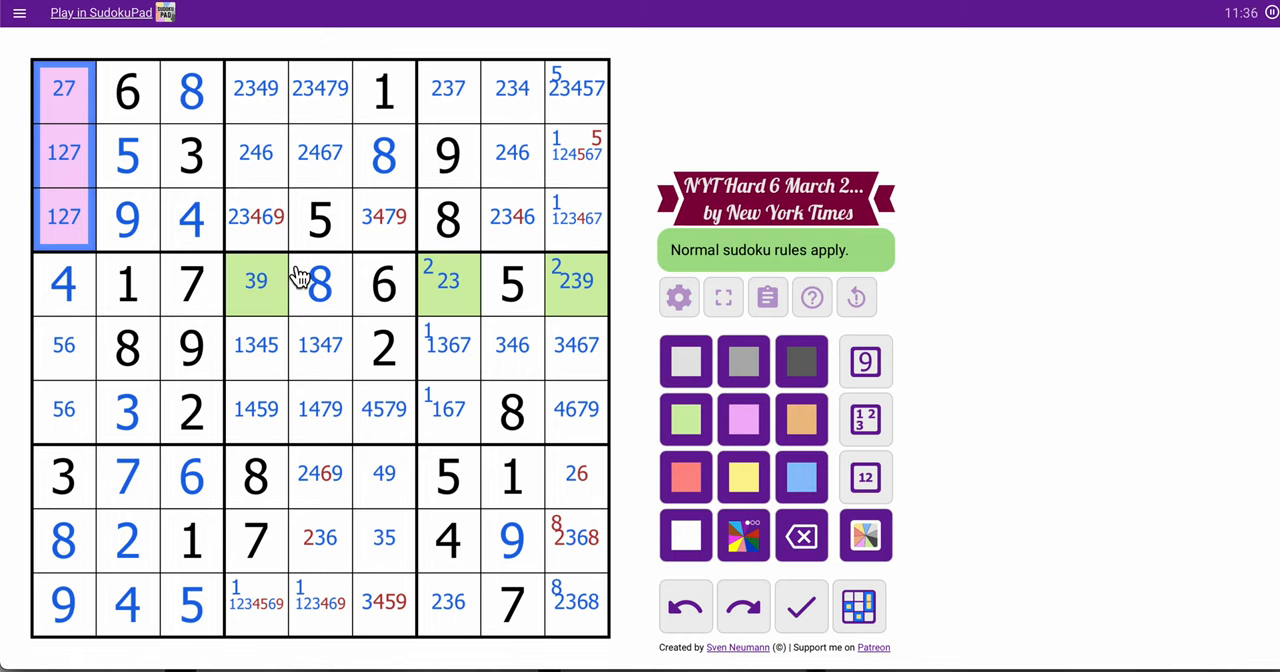
click(384, 216)
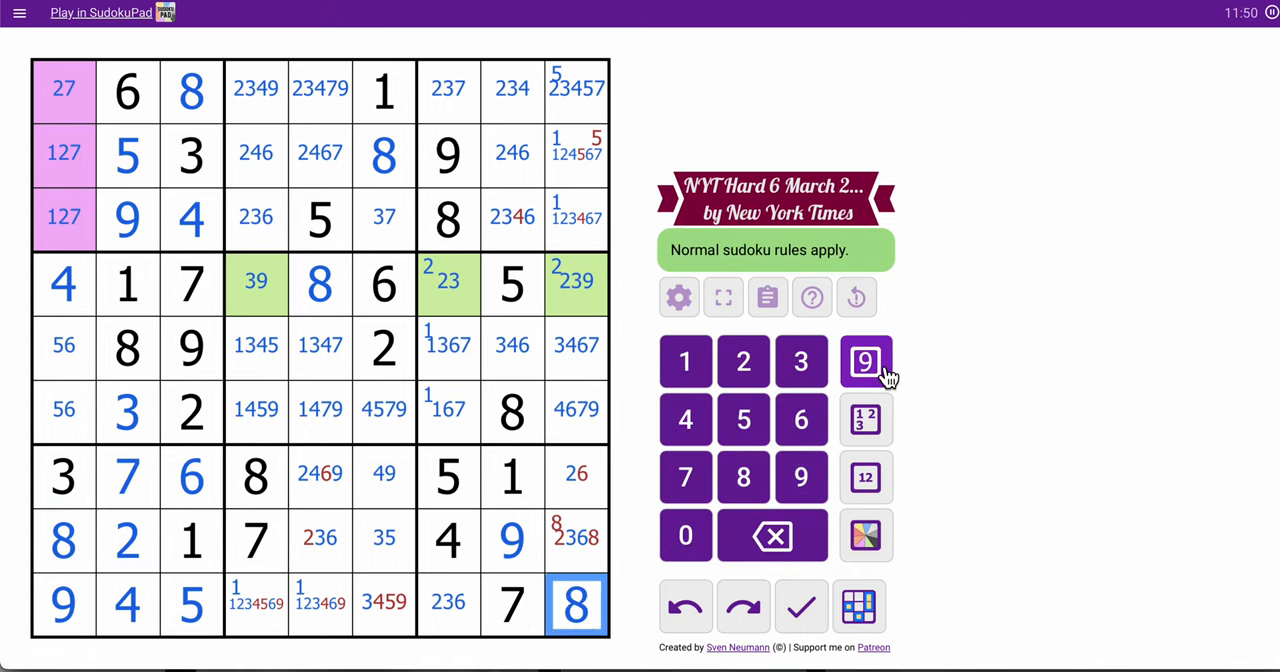
- Place 2 in r7c9, 6 and 5 in r8c5–r8c6, 3 in r9c6 and 6 in r9c7
click(576, 474)
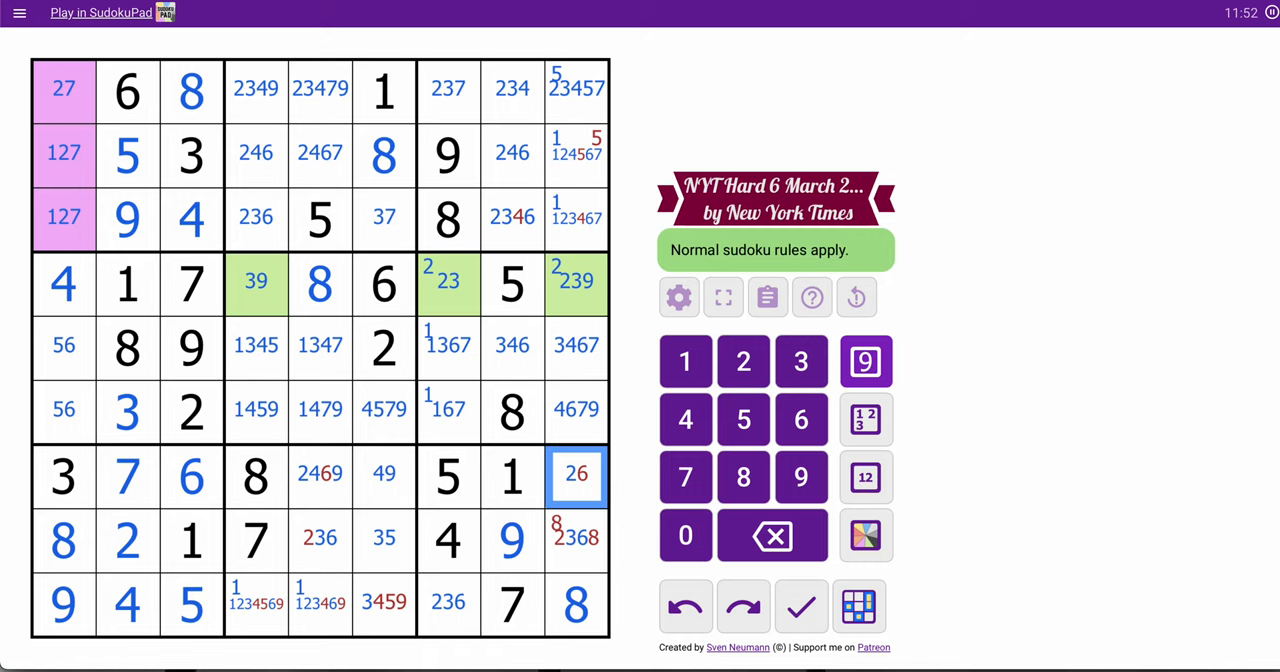
click(744, 360)
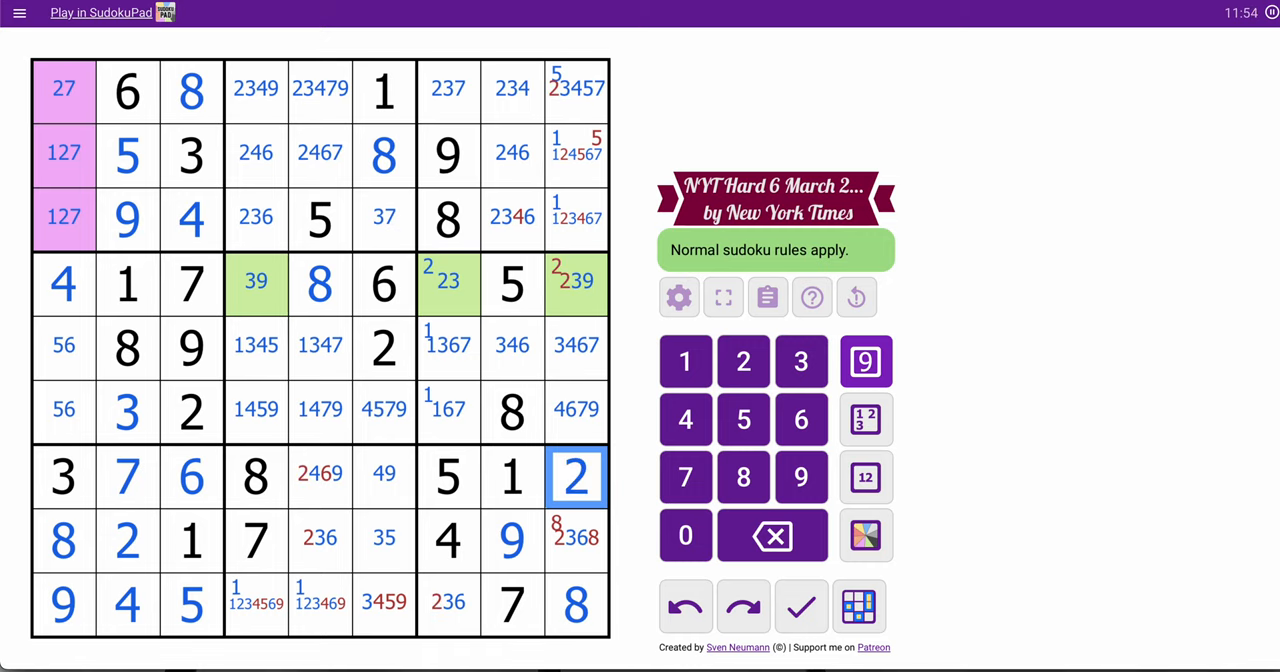
click(320, 474)
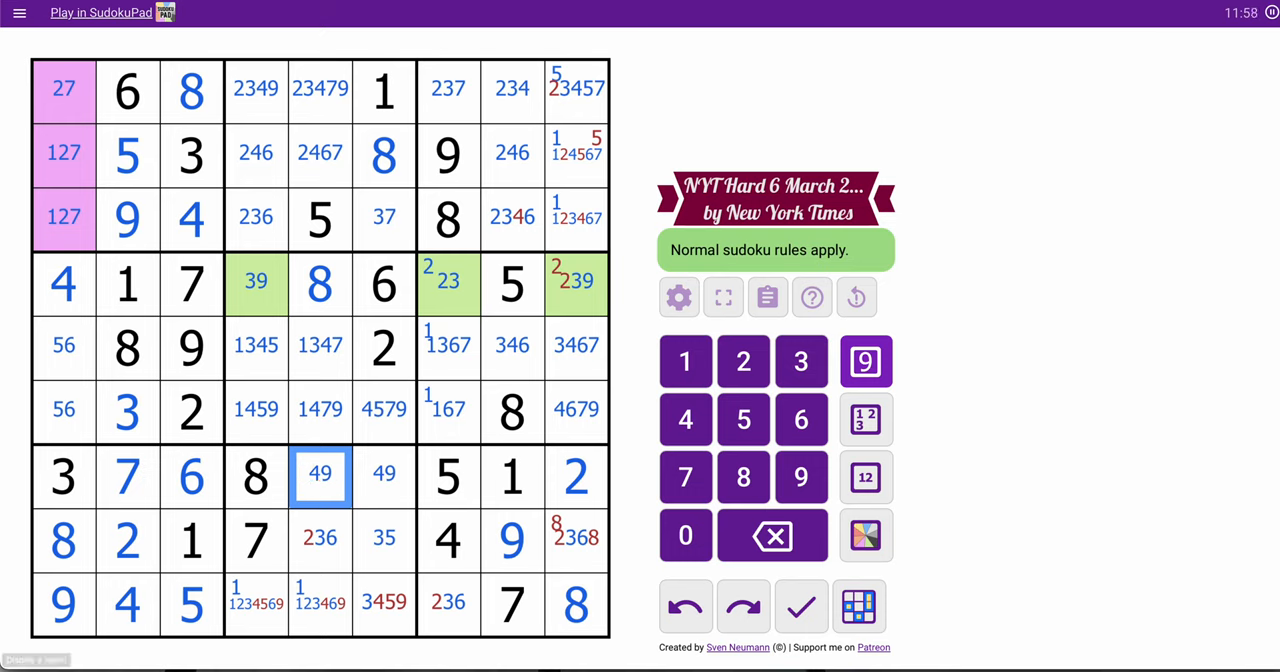
click(384, 474)
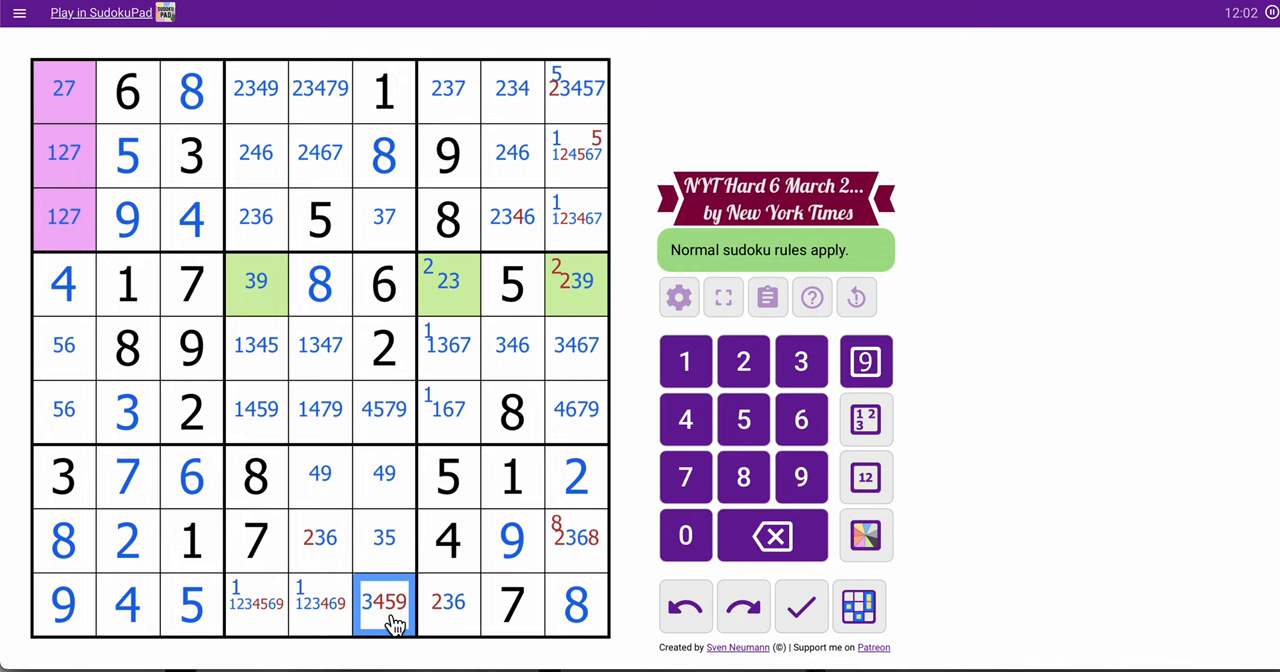
click(800, 360)
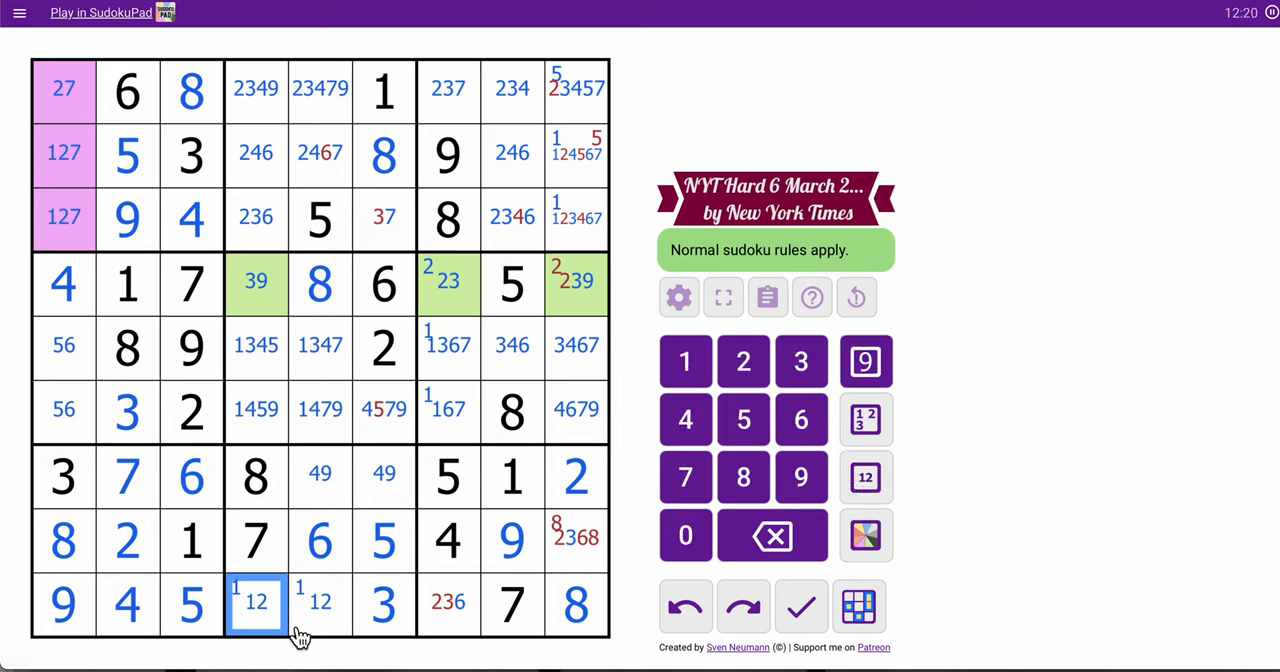
click(448, 602)
text(6)
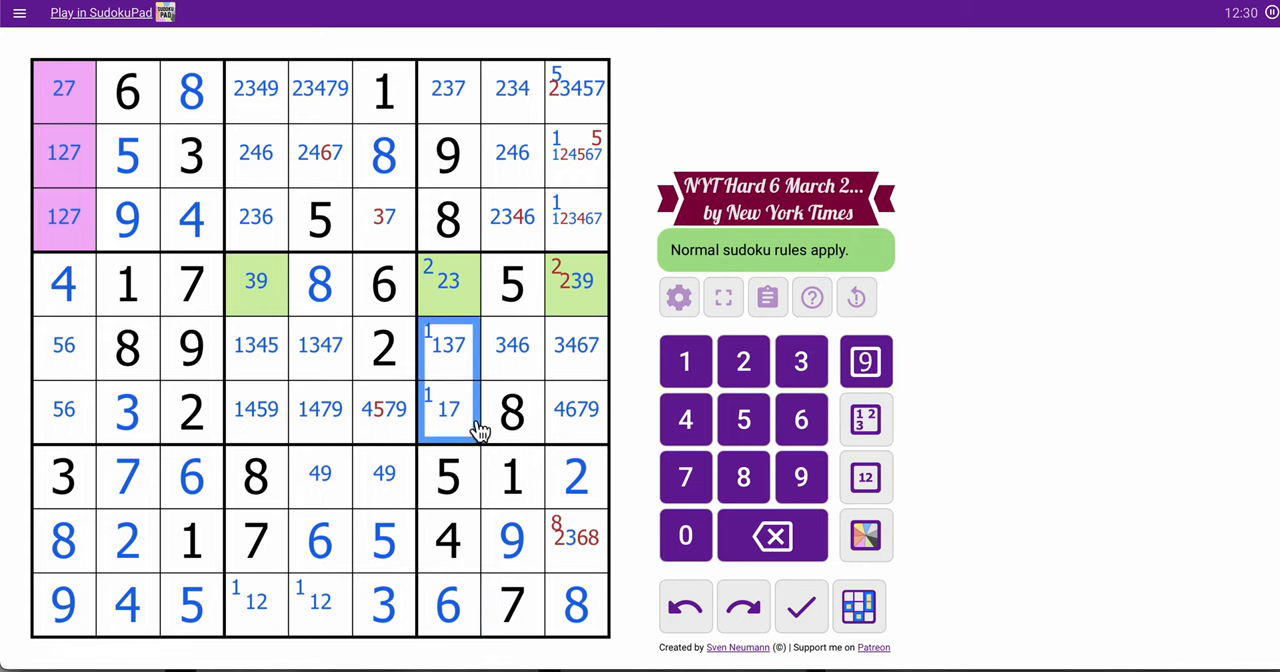
mouse_move(478, 392)
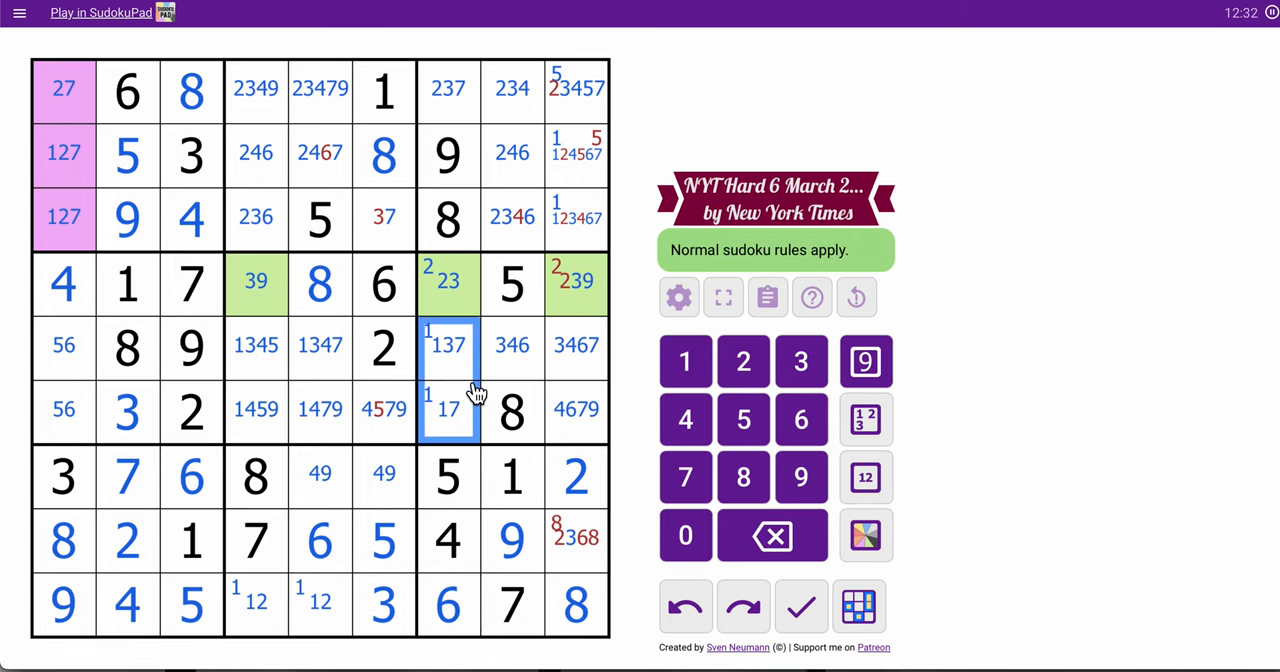
- Place 3 in row 8 column 9, leaving two row 9 cells with candidates 12
click(576, 540)
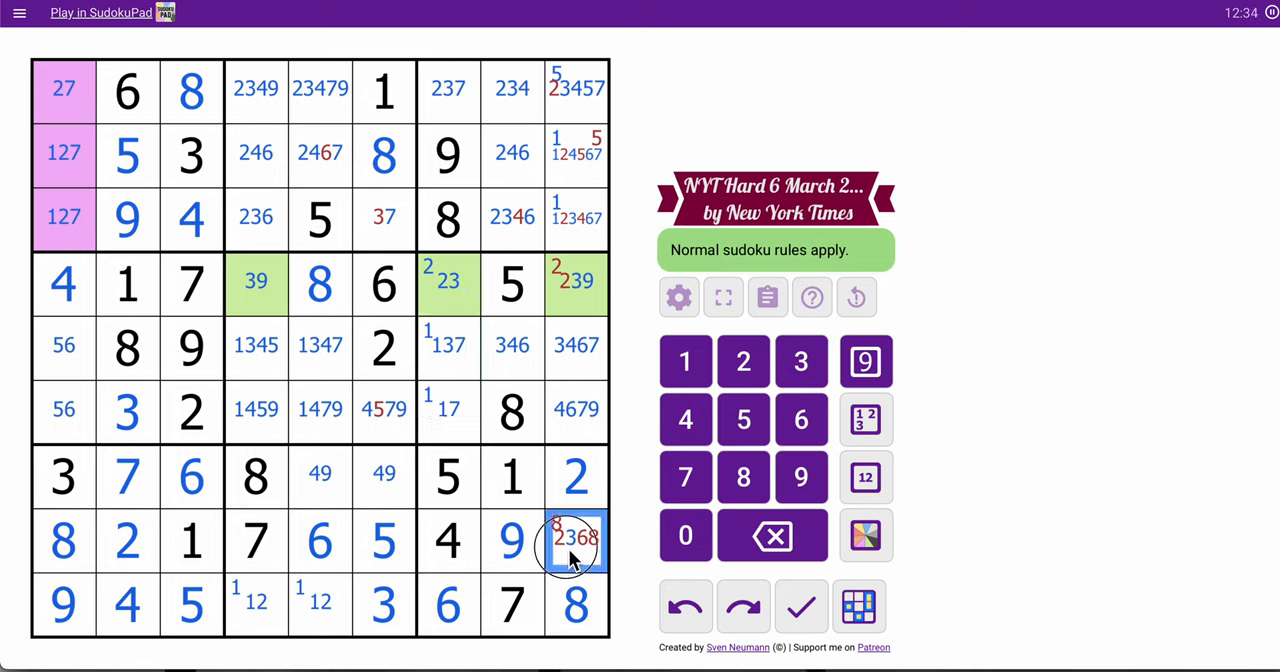
click(800, 360)
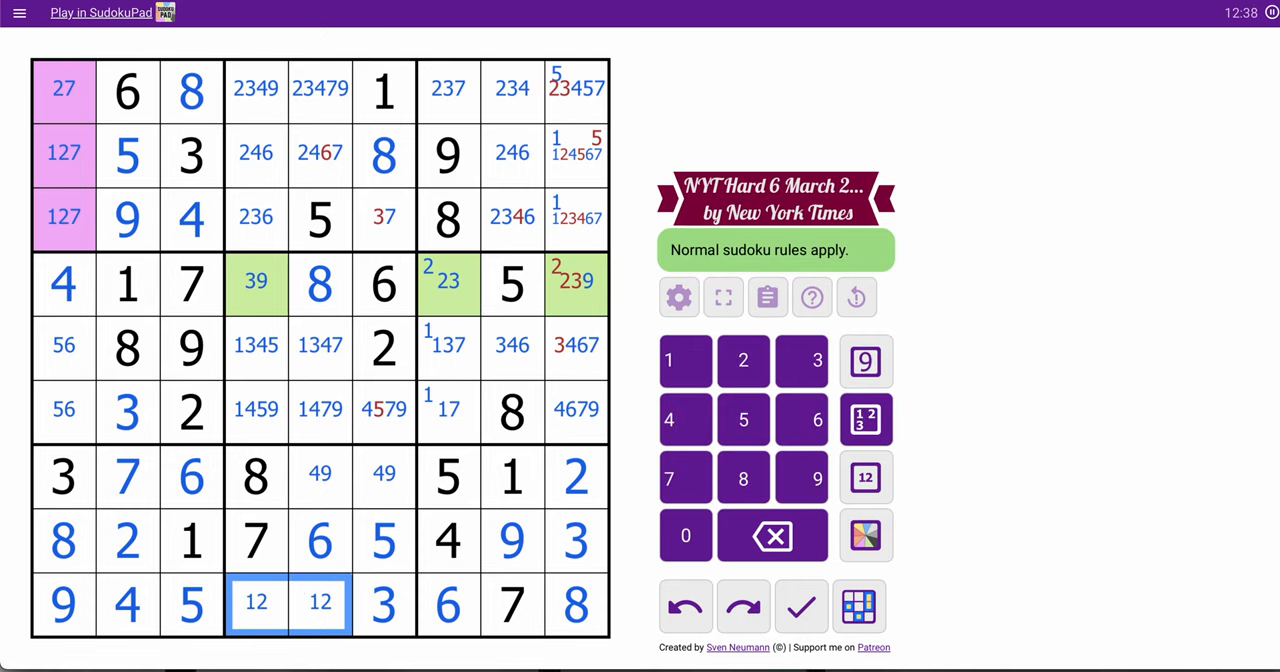
click(384, 476)
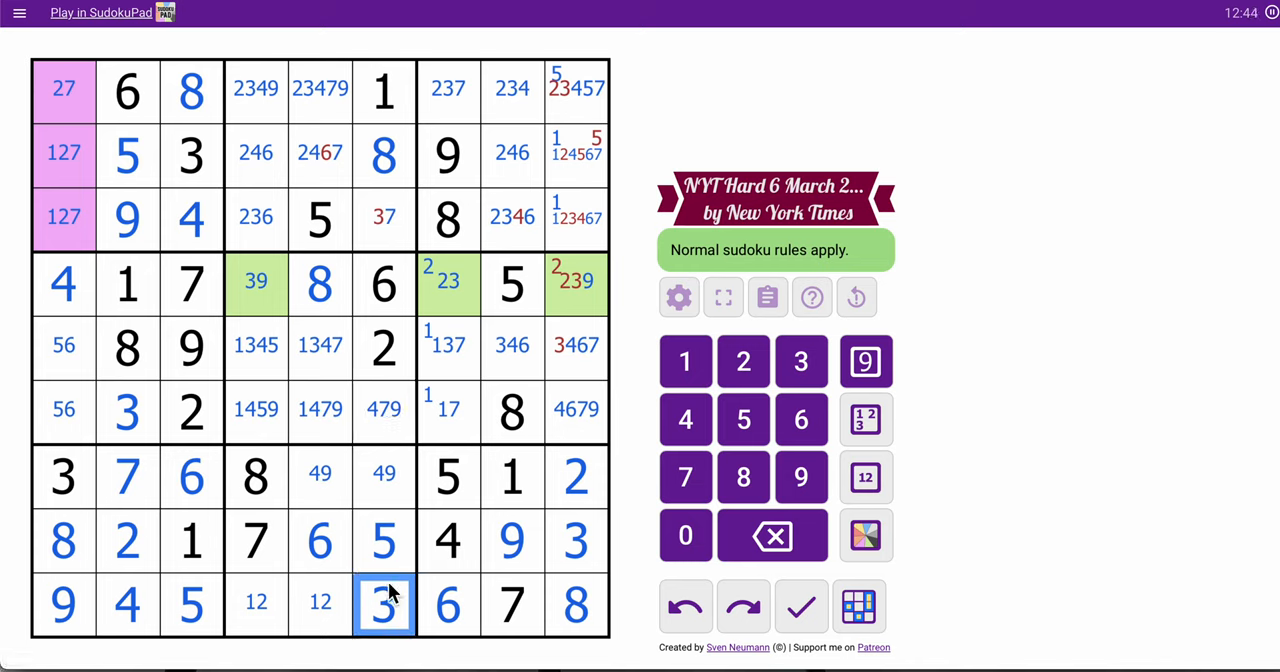
- Place 7 in row 3 column 6 and 5 in row 1 column 9
click(384, 218)
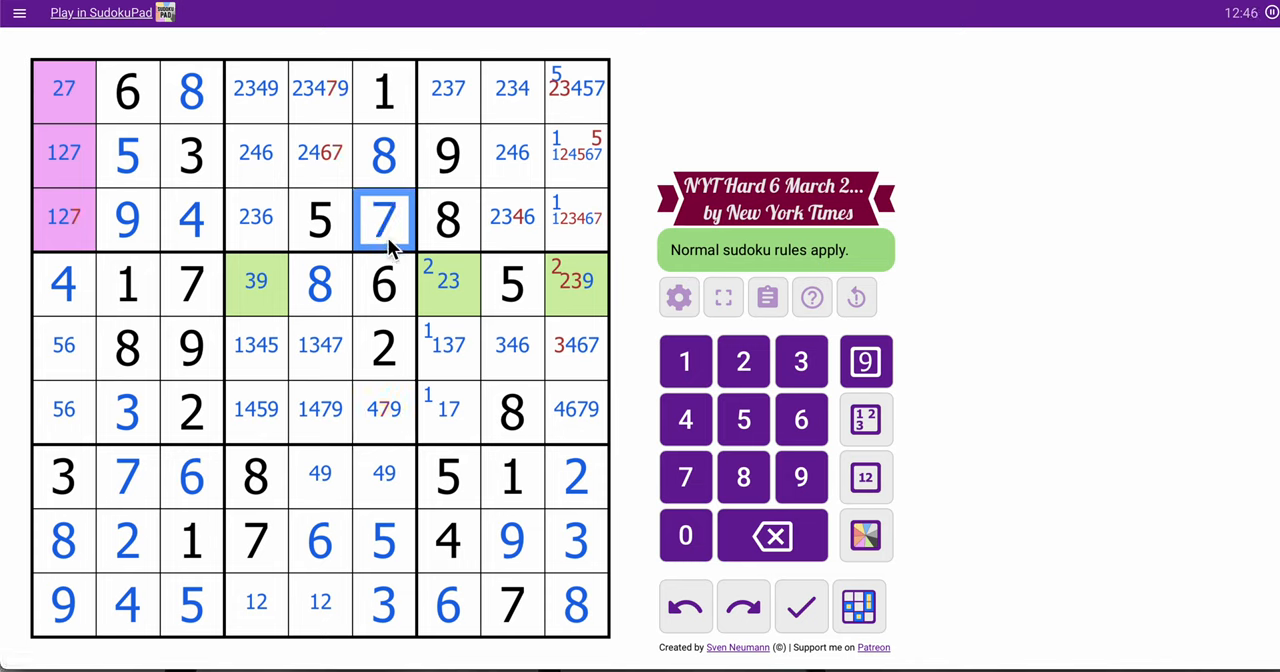
click(320, 152)
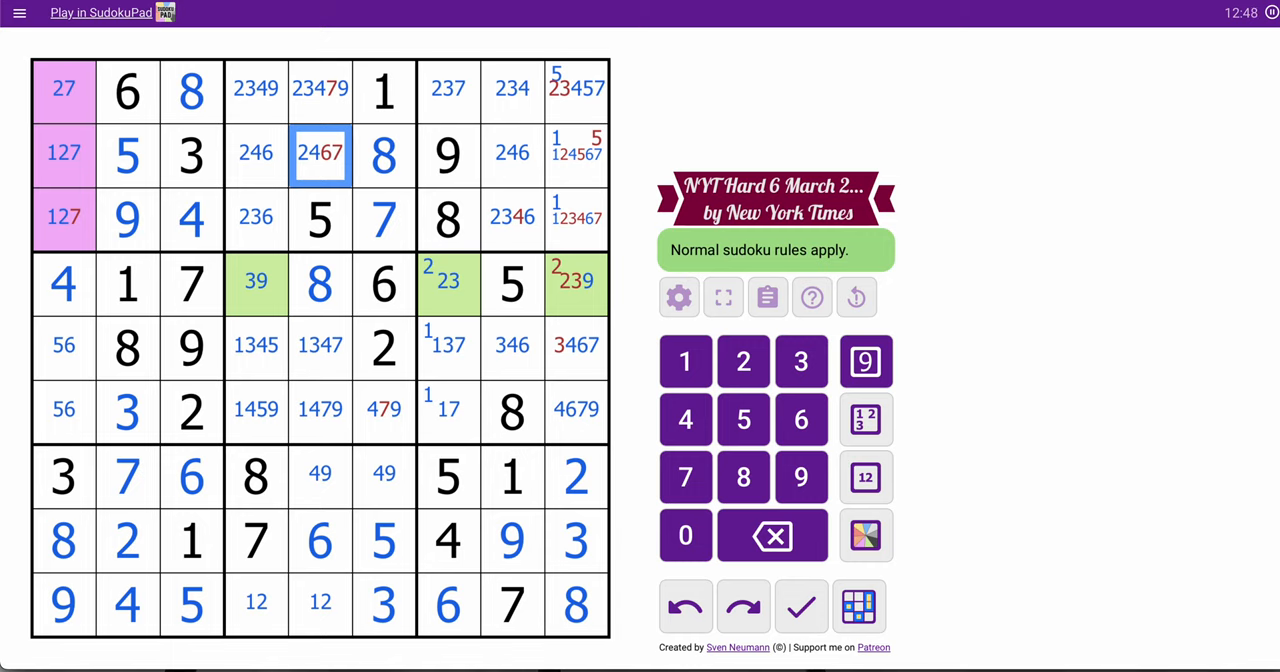
click(320, 88)
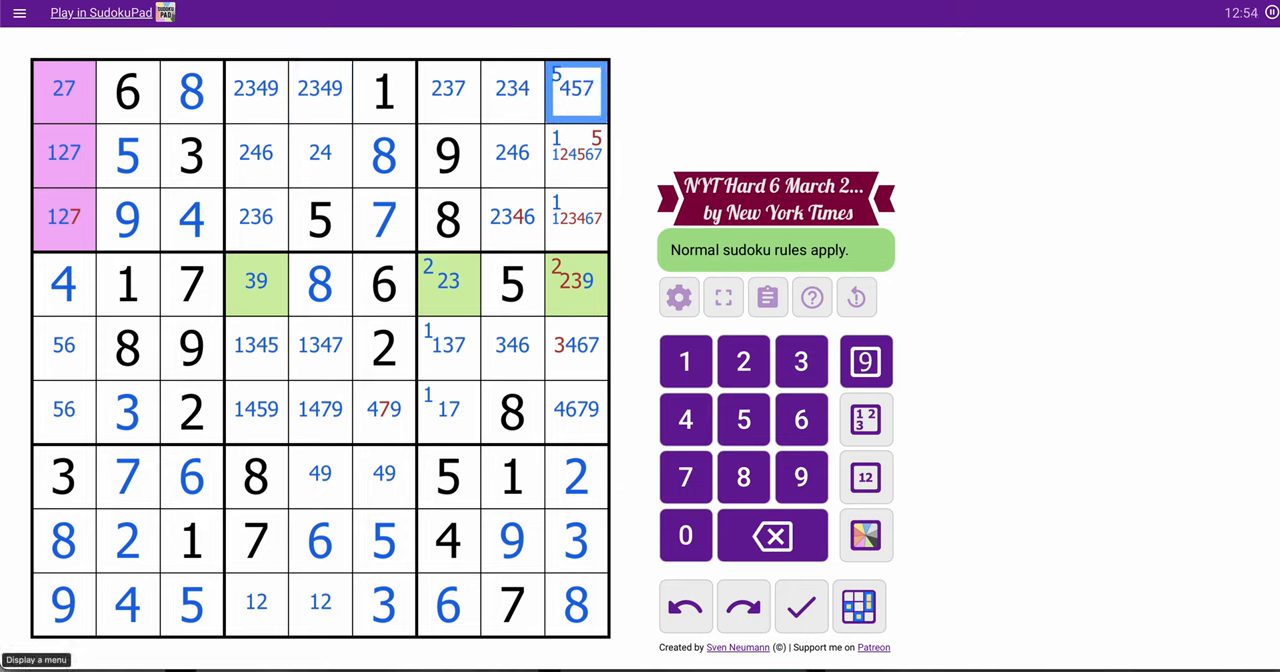
click(576, 152)
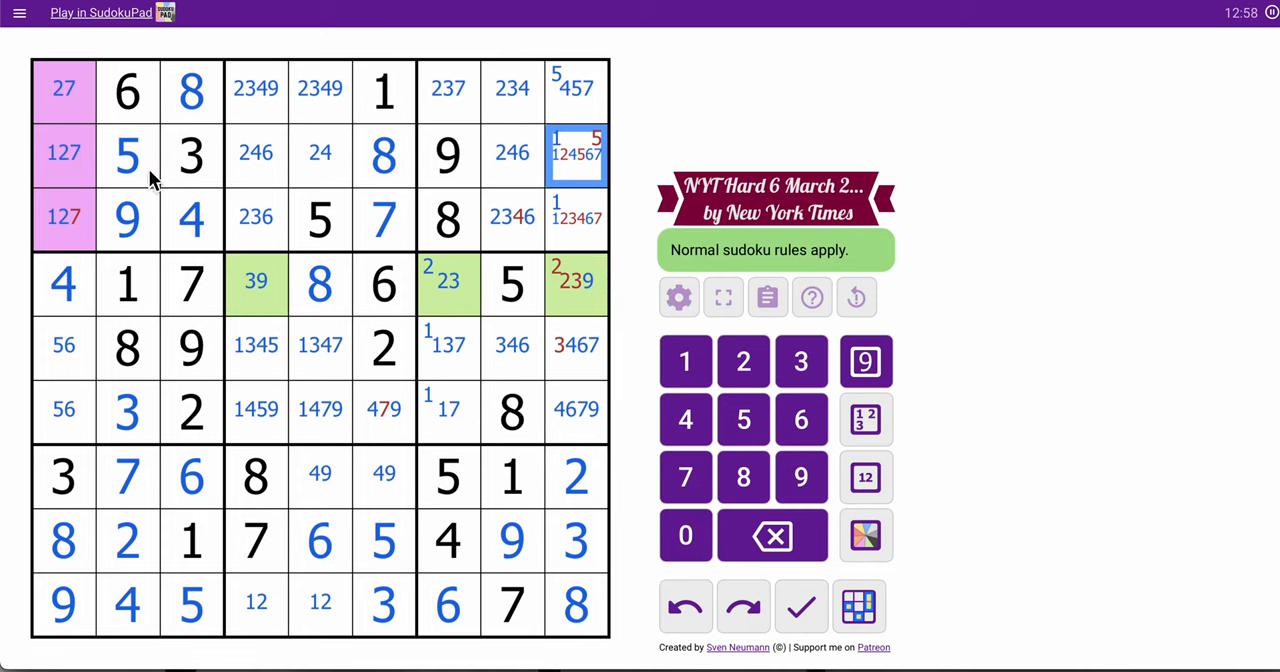
click(320, 218)
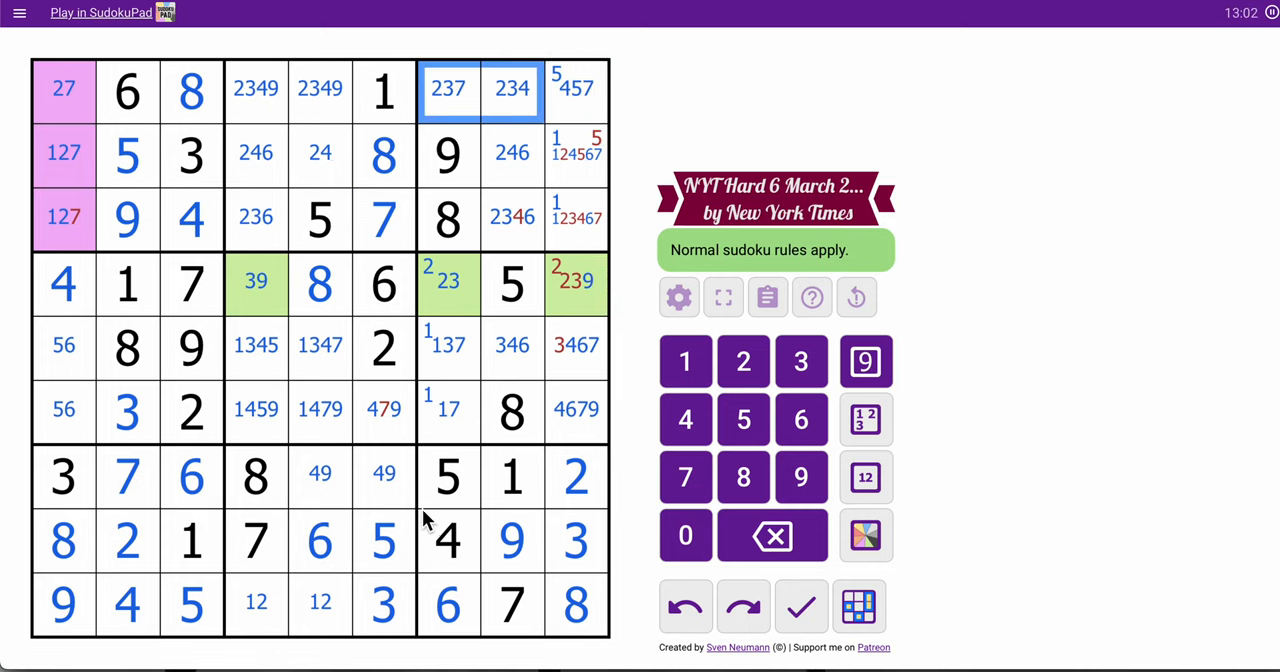
click(576, 90)
text(5)
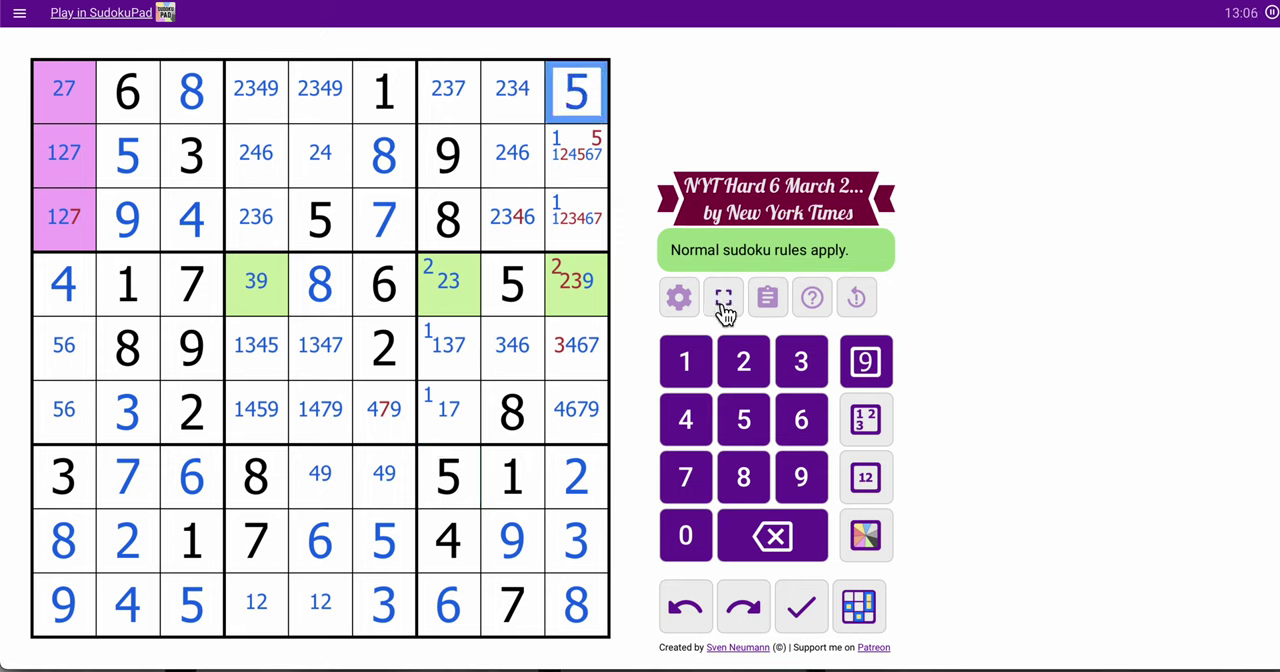
- Place 2 in row 5 column 6 while reviewing column 9's cells
click(576, 152)
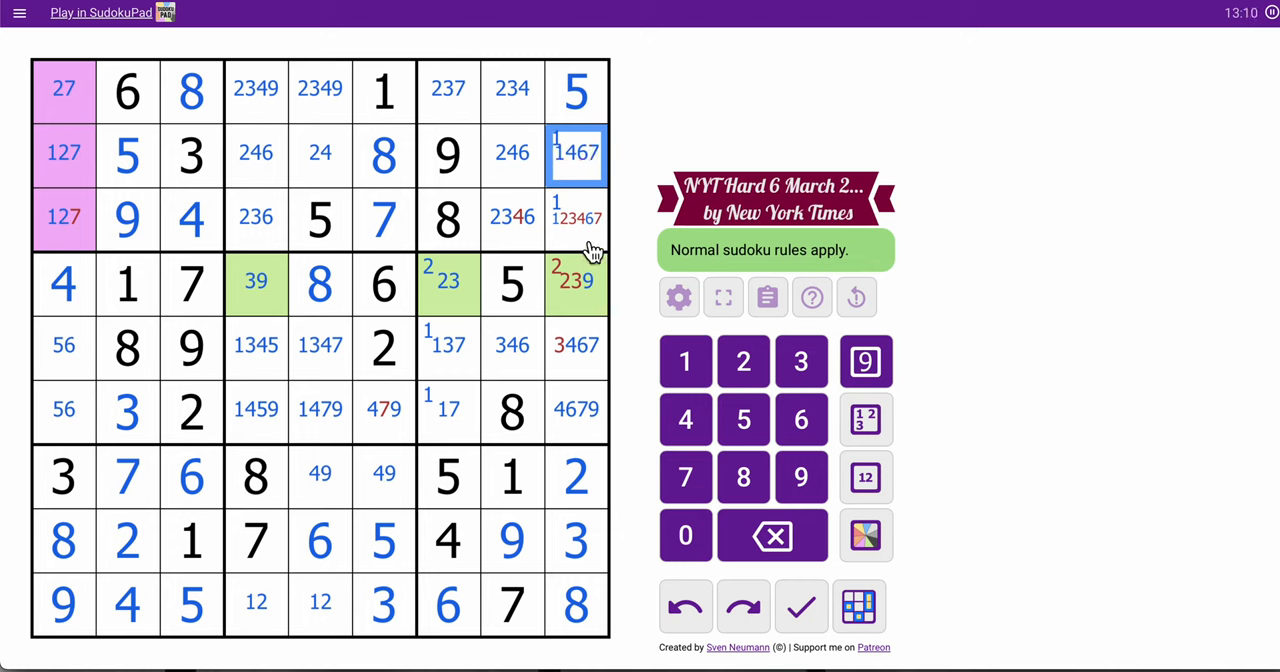
mouse_move(558, 512)
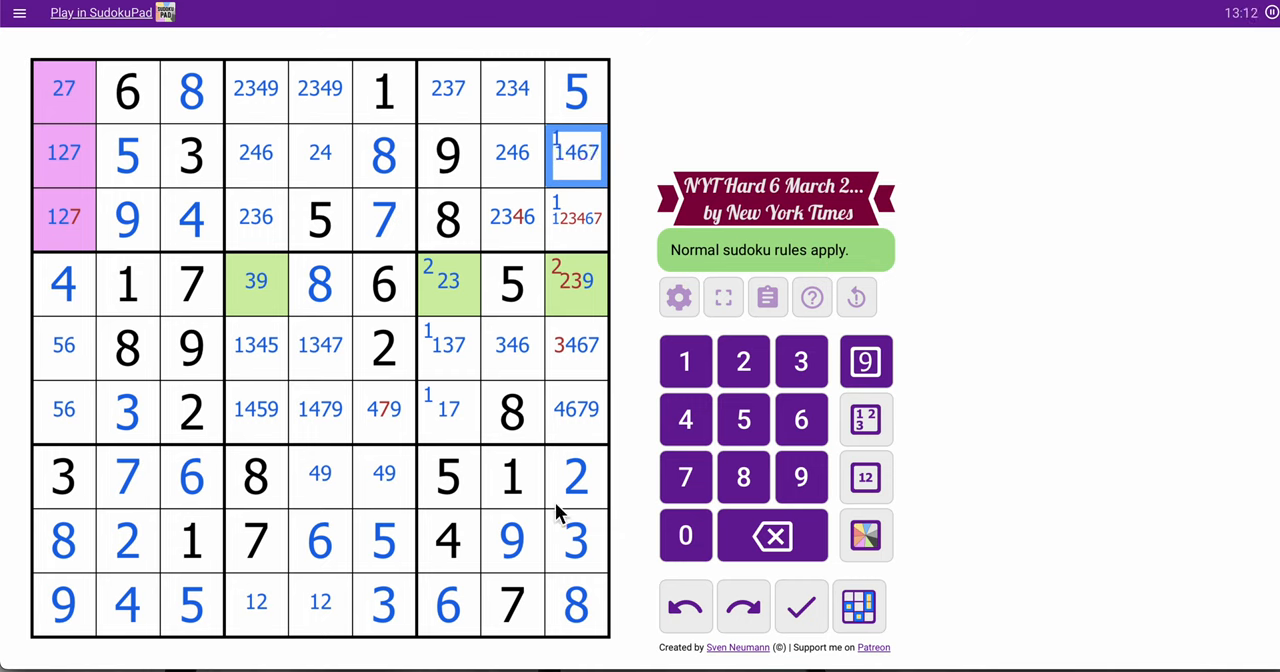
click(576, 476)
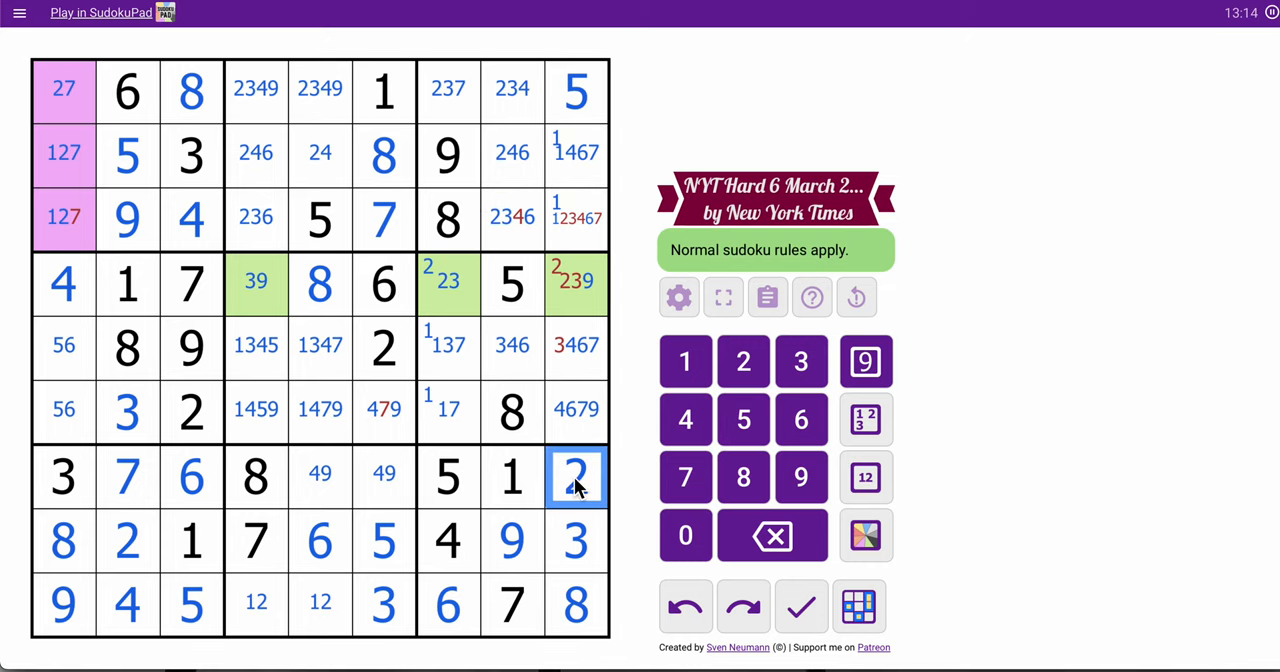
click(384, 344)
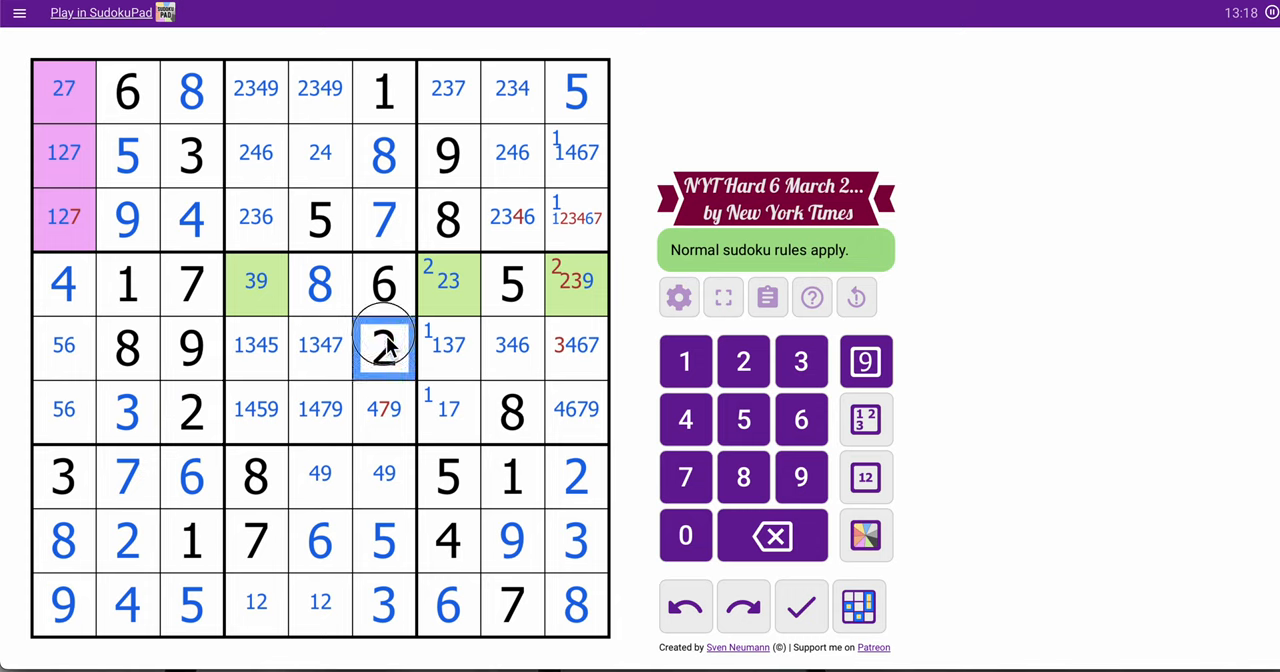
click(576, 476)
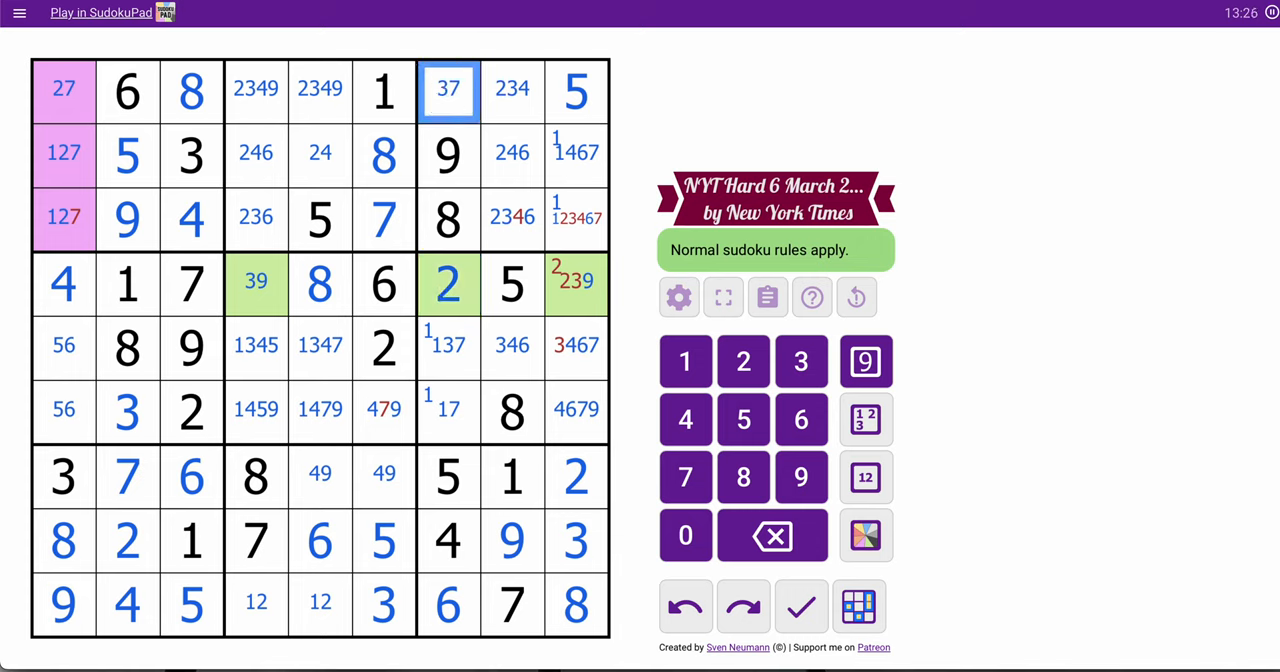
- Narrow r3c9 to 16, solve r4c9 as 9 and remove 3 from r5c9's candidates
click(576, 216)
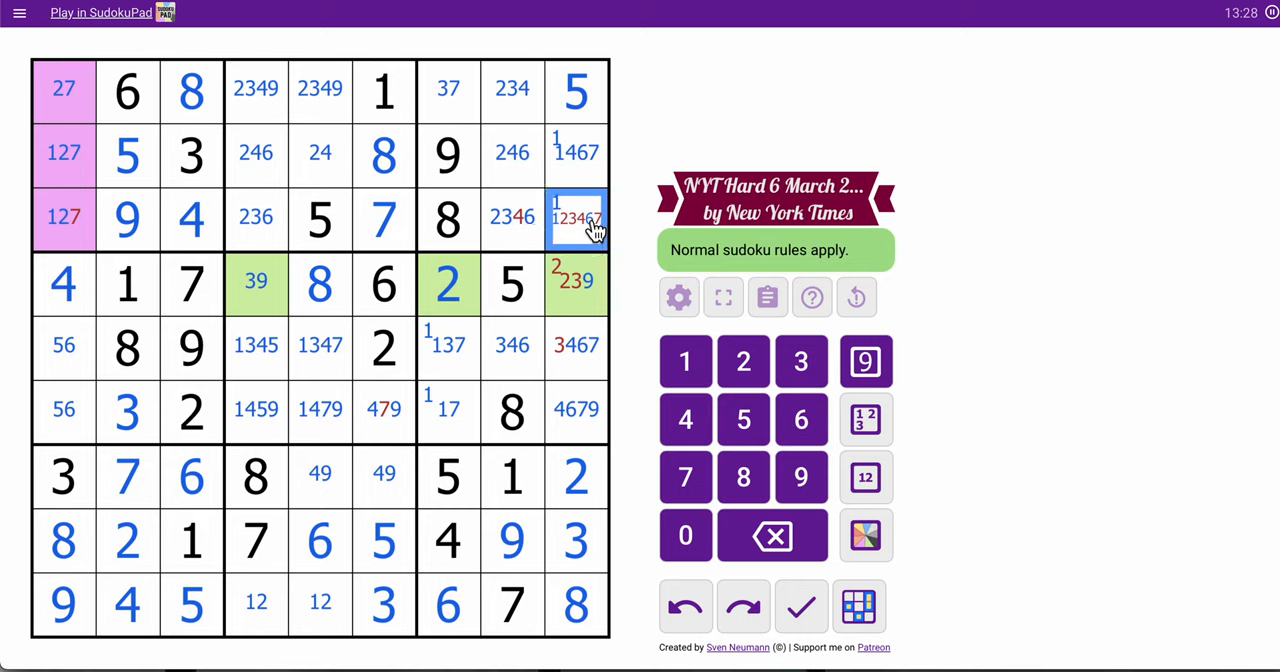
click(864, 476)
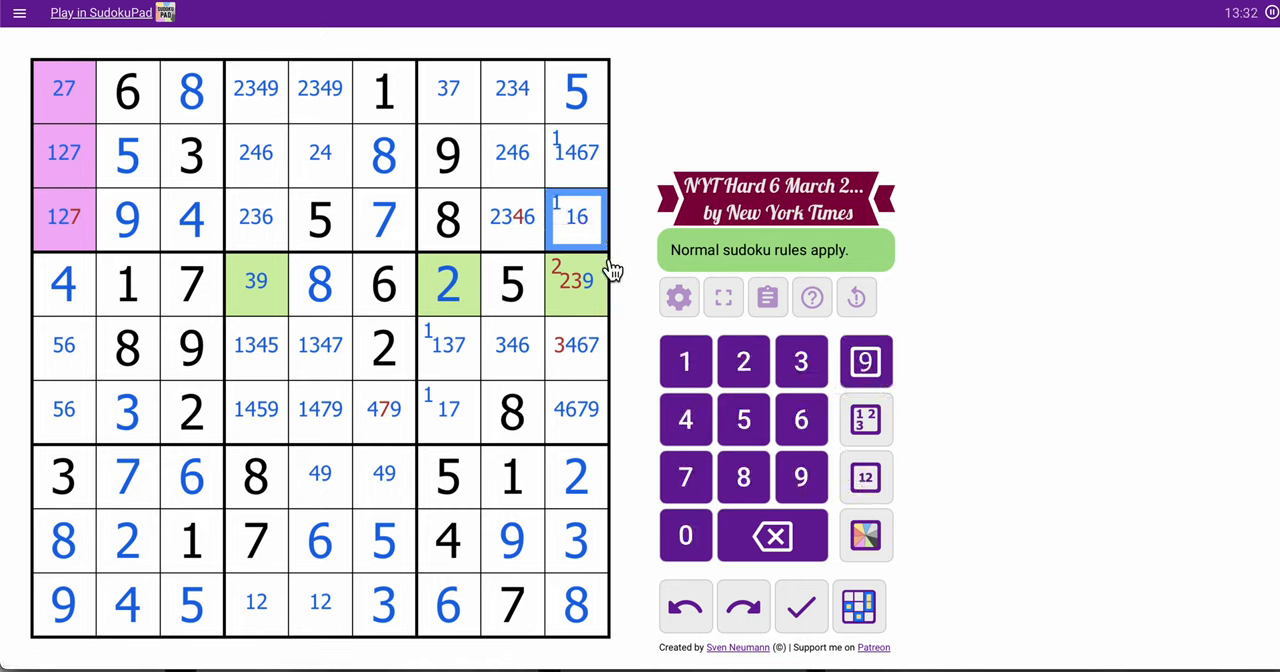
click(576, 280)
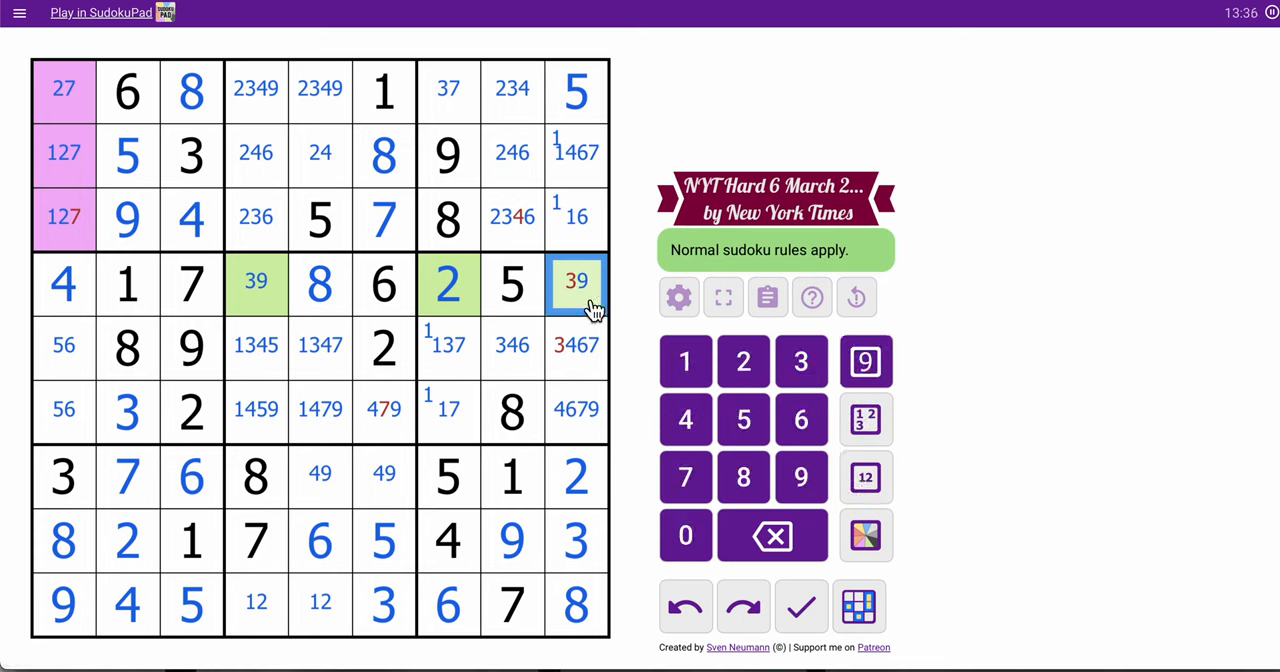
mouse_move(630, 532)
text(9)
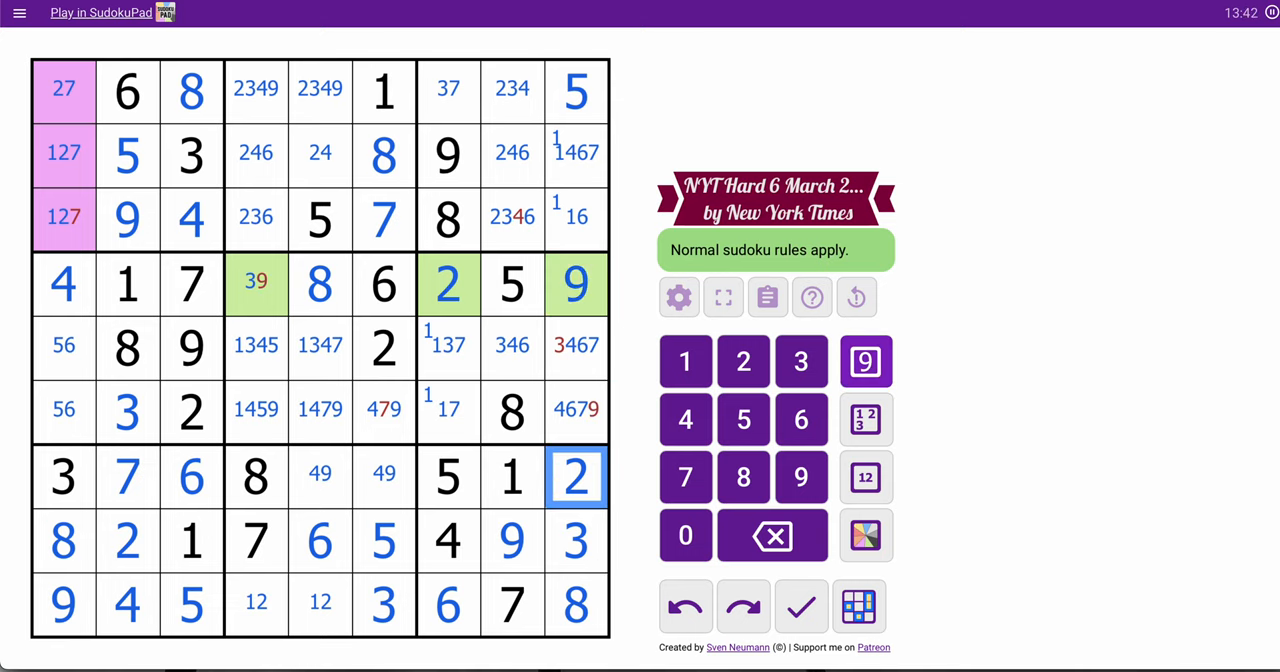
click(576, 410)
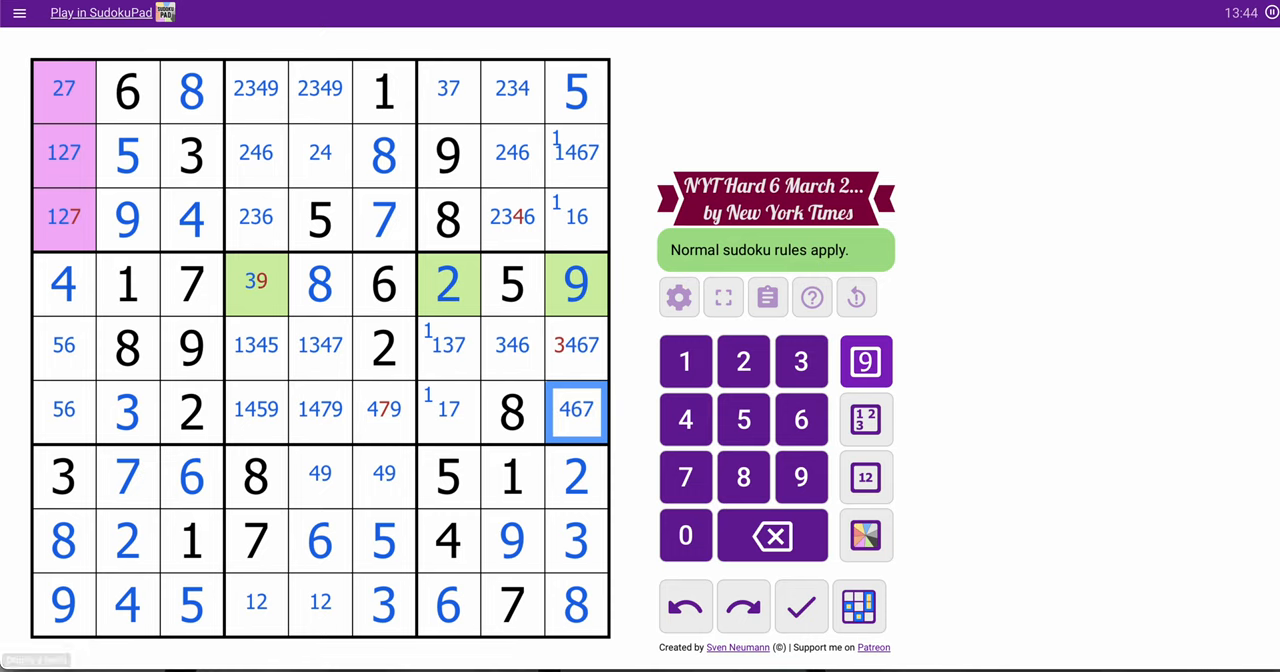
click(576, 348)
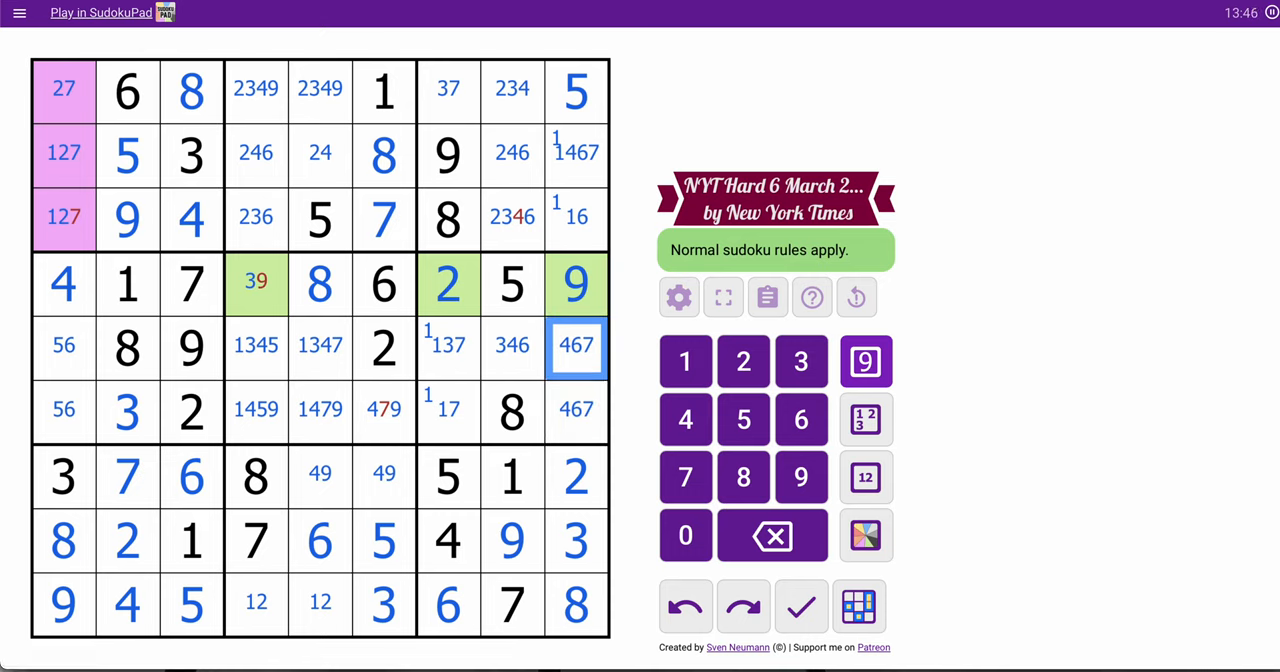
click(256, 344)
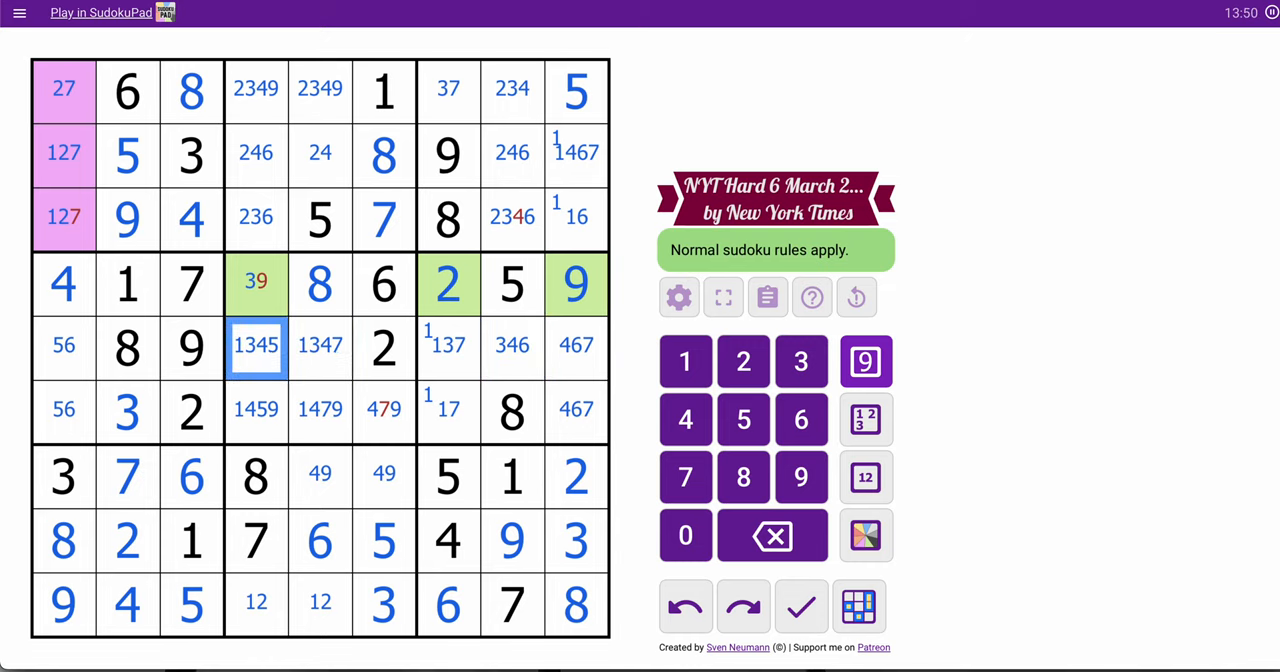
- Place 3 in row 4 column 4, drop 3 from column 4's notes and fill 9 into row 1 column 4
click(800, 360)
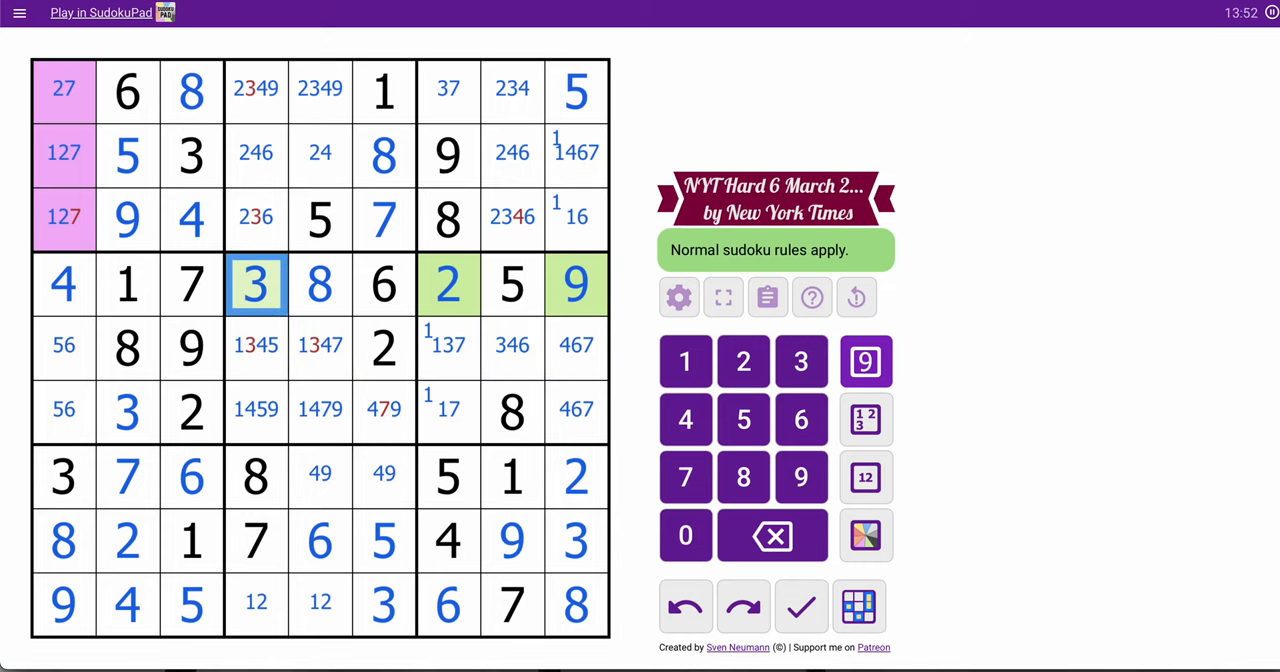
click(256, 90)
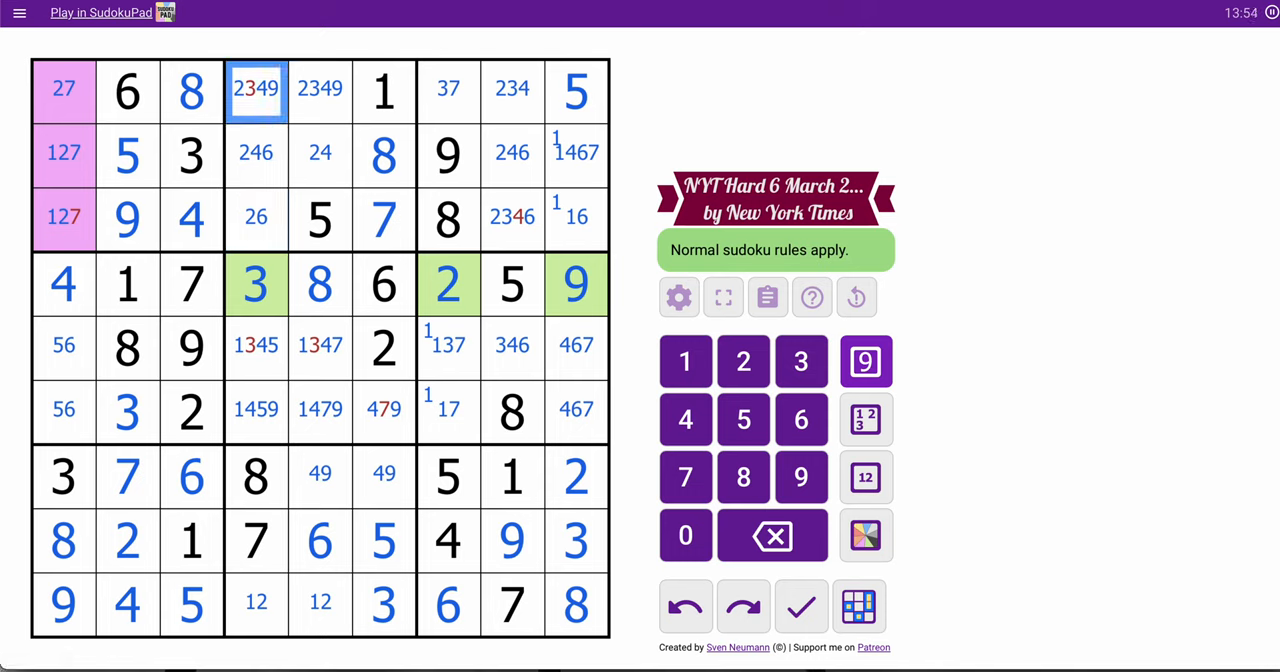
click(800, 360)
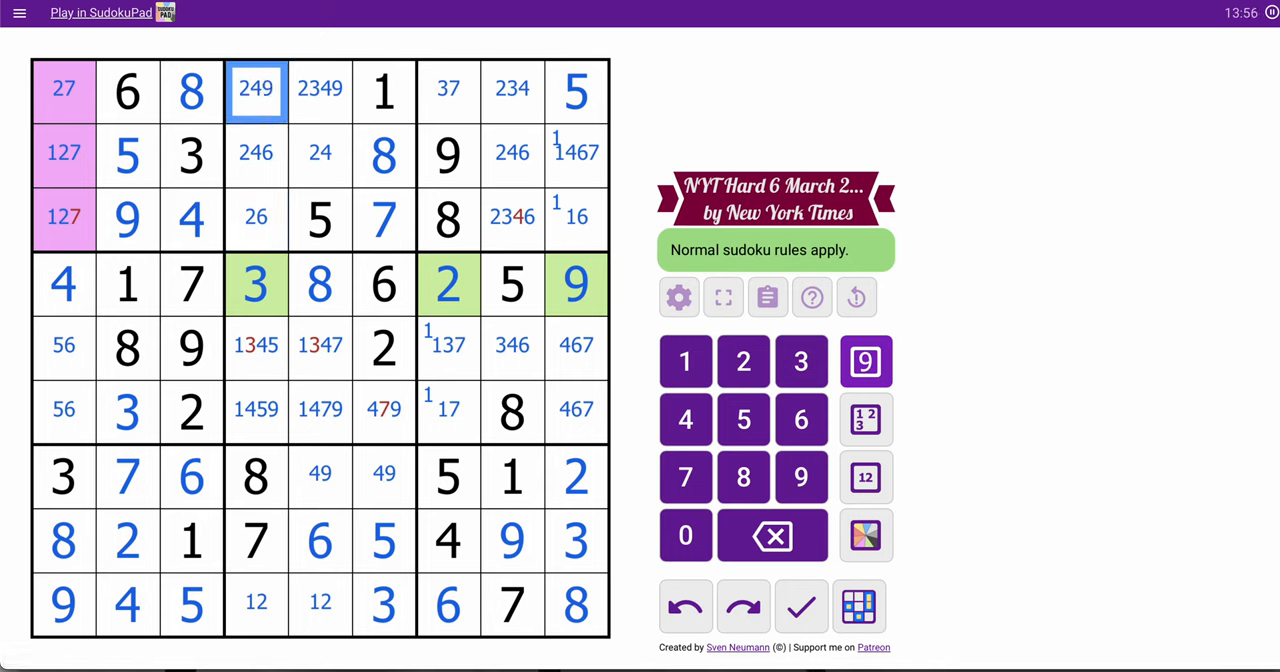
click(320, 154)
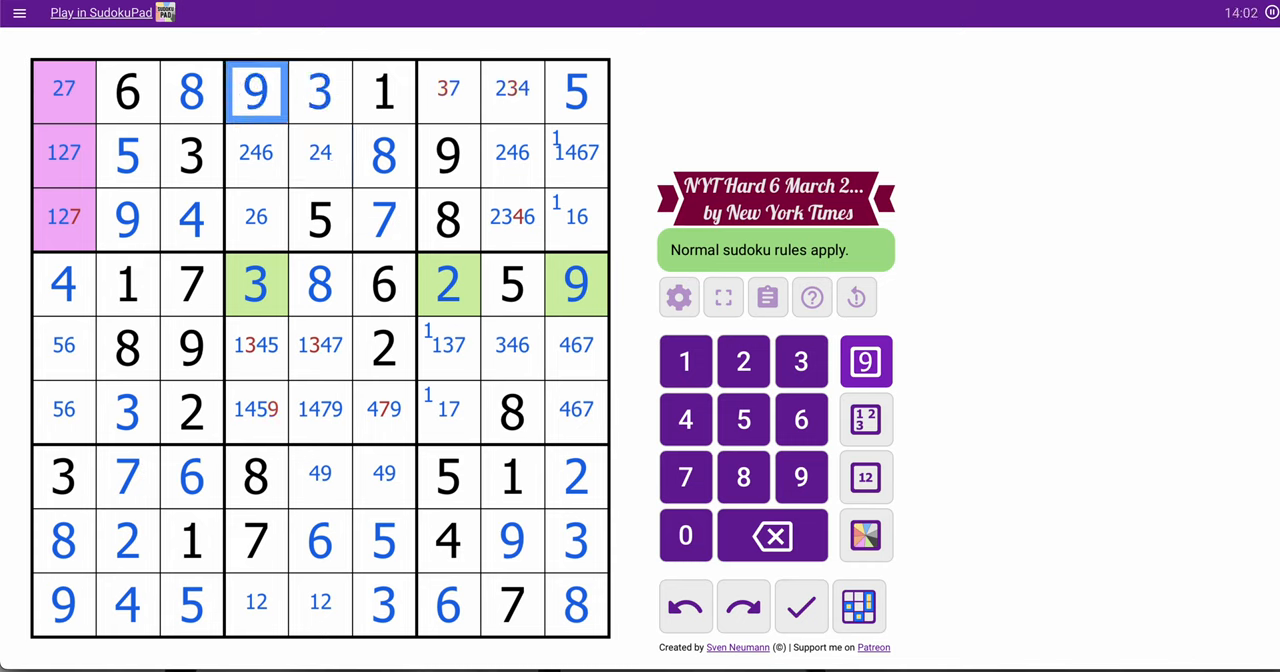
- Place 7 and 3 in the top row and 2 in the top-left corner, leaving one cell at 24
click(448, 90)
text(7)
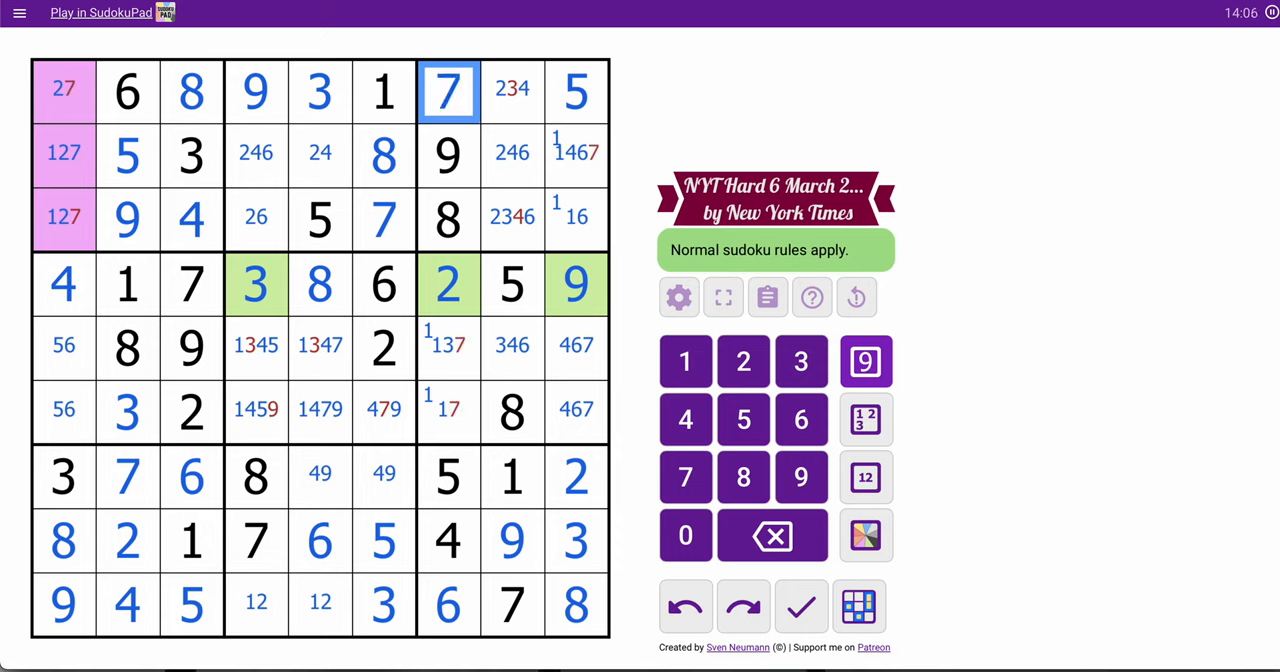
click(512, 90)
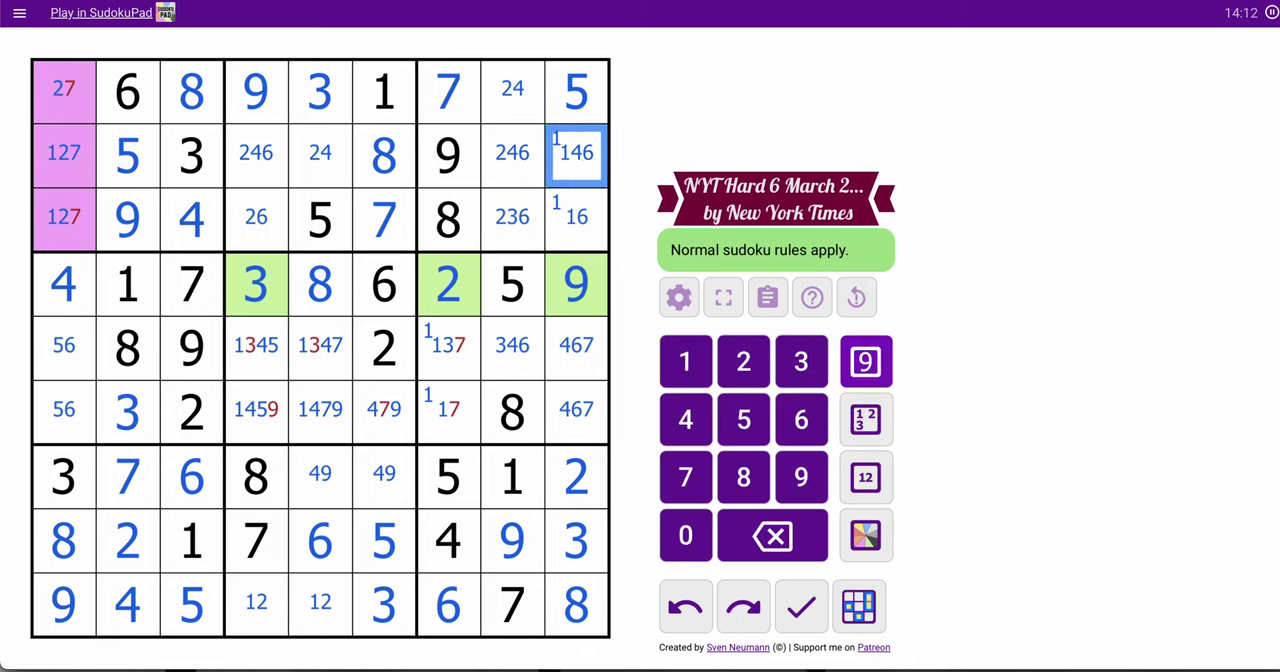
click(128, 152)
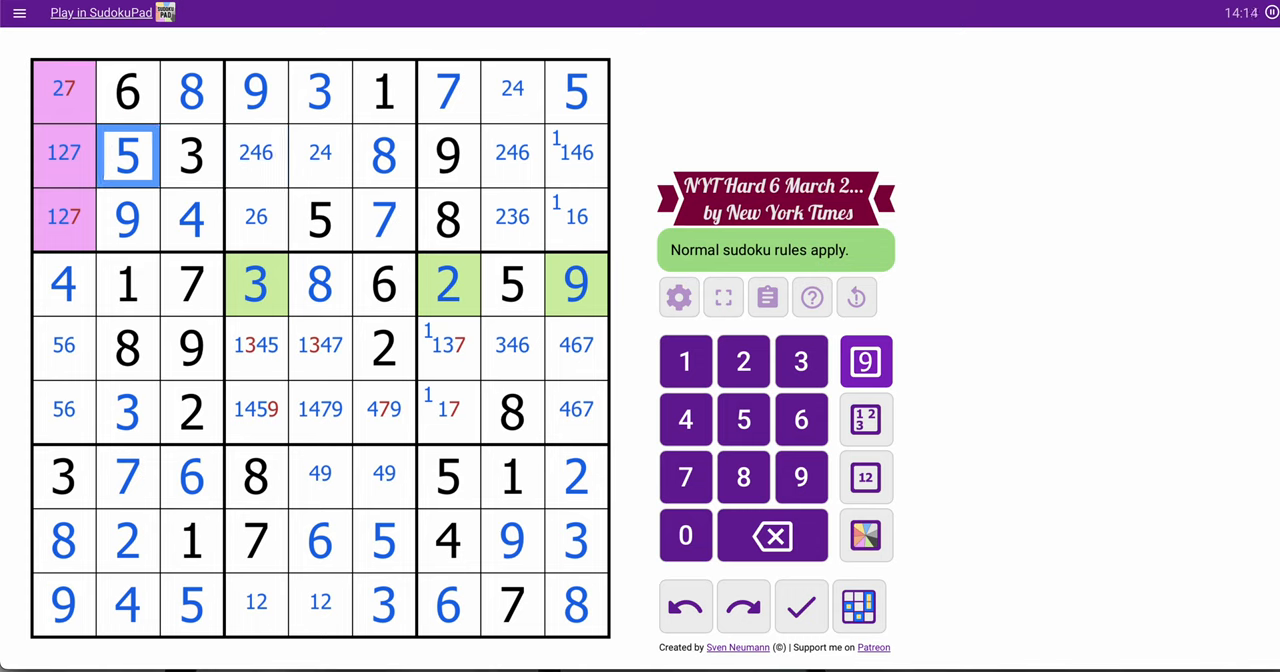
click(64, 90)
text(2)
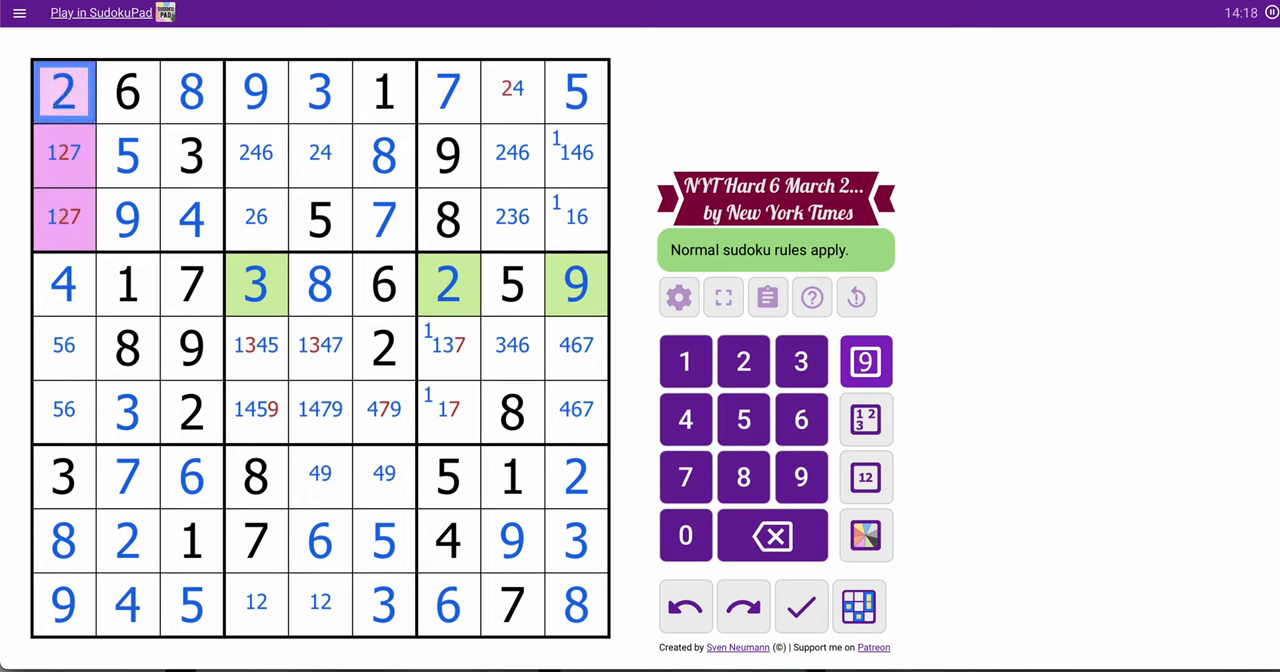
- Place 4 in row 1 column 8 and fill 2, 3 and 6 into column 8
click(320, 92)
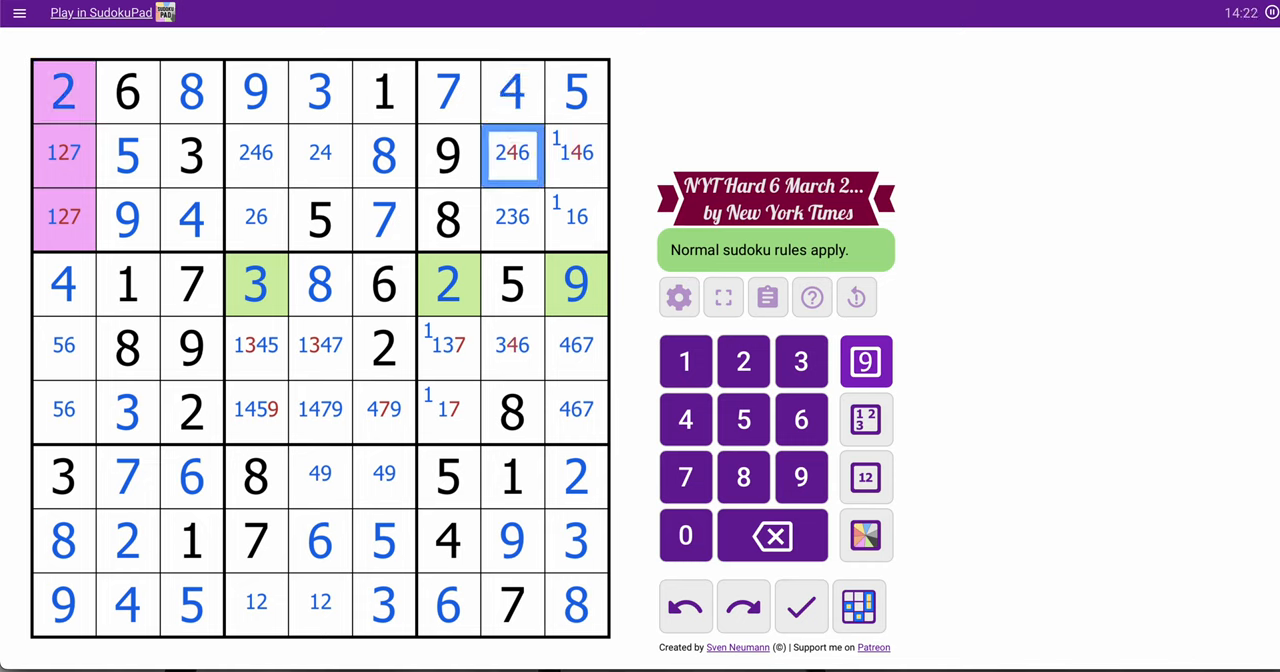
click(576, 220)
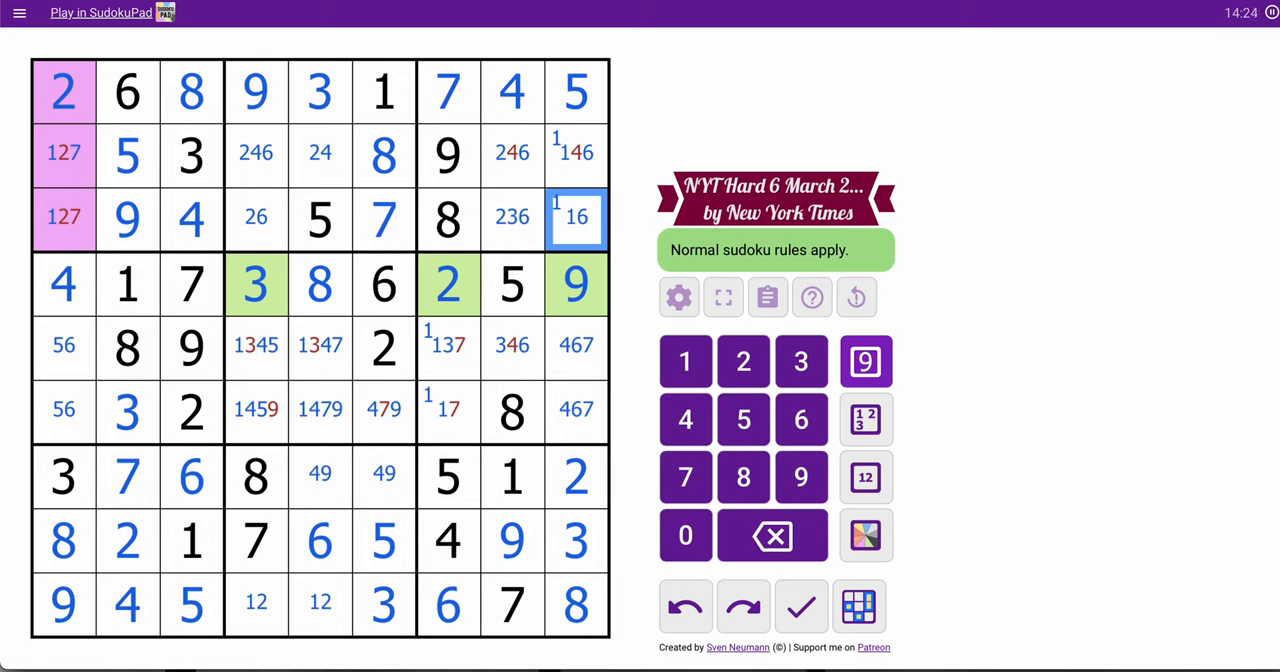
click(512, 152)
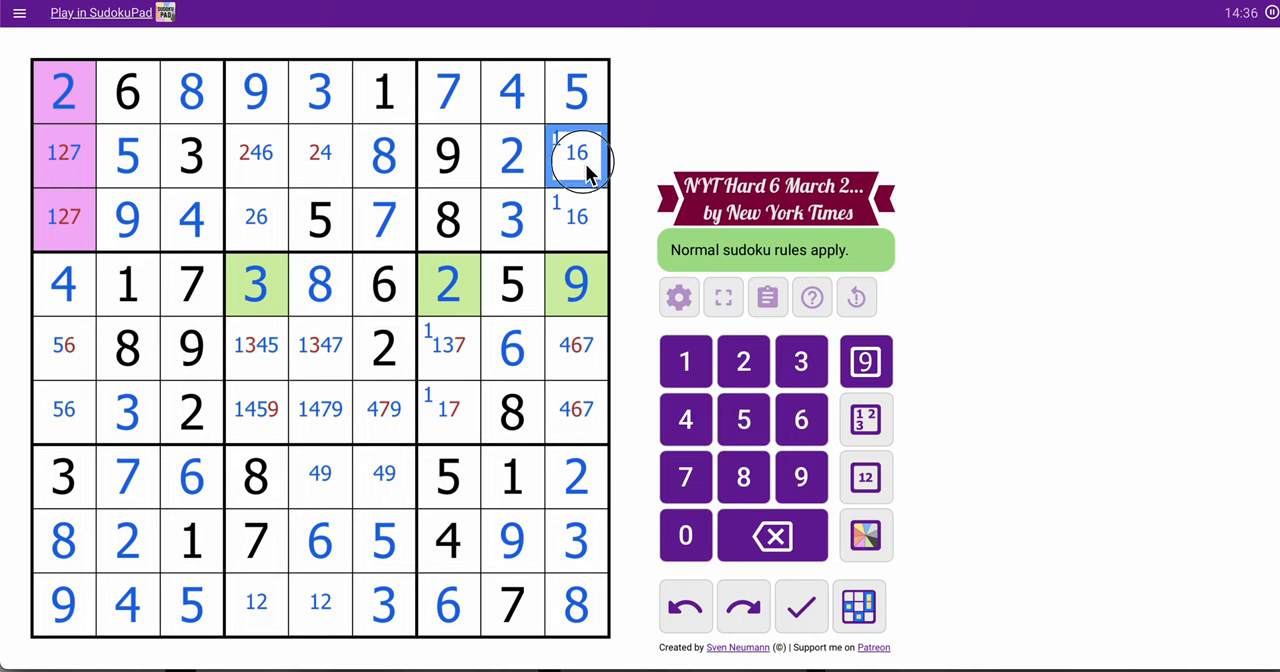
- Place 3 in row 5 column 7, 1 and 5 in row 5 columns 4–5, and 6 in row 6 column 1
click(576, 410)
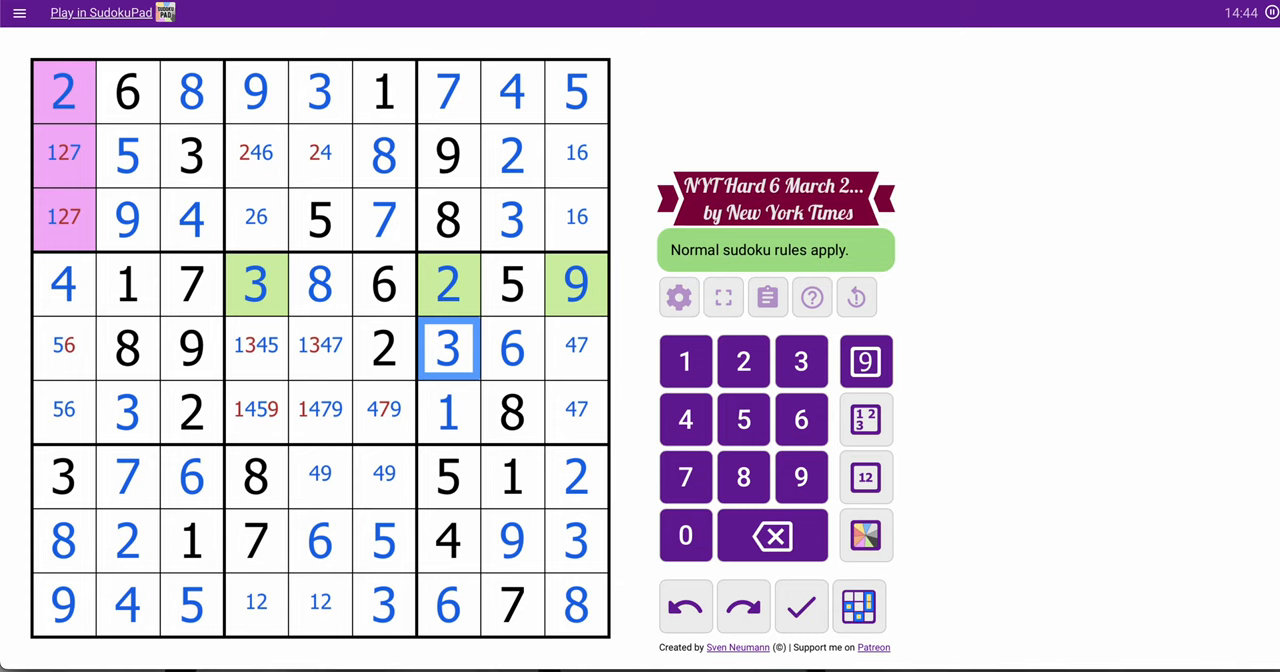
click(320, 348)
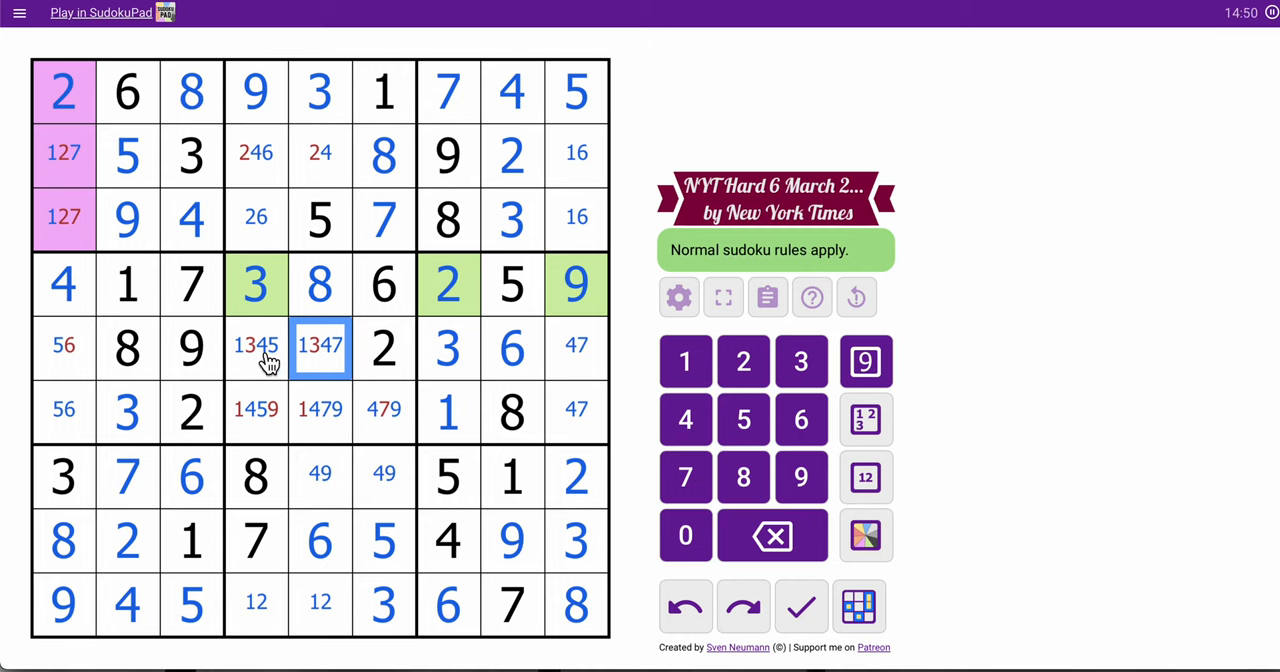
click(256, 348)
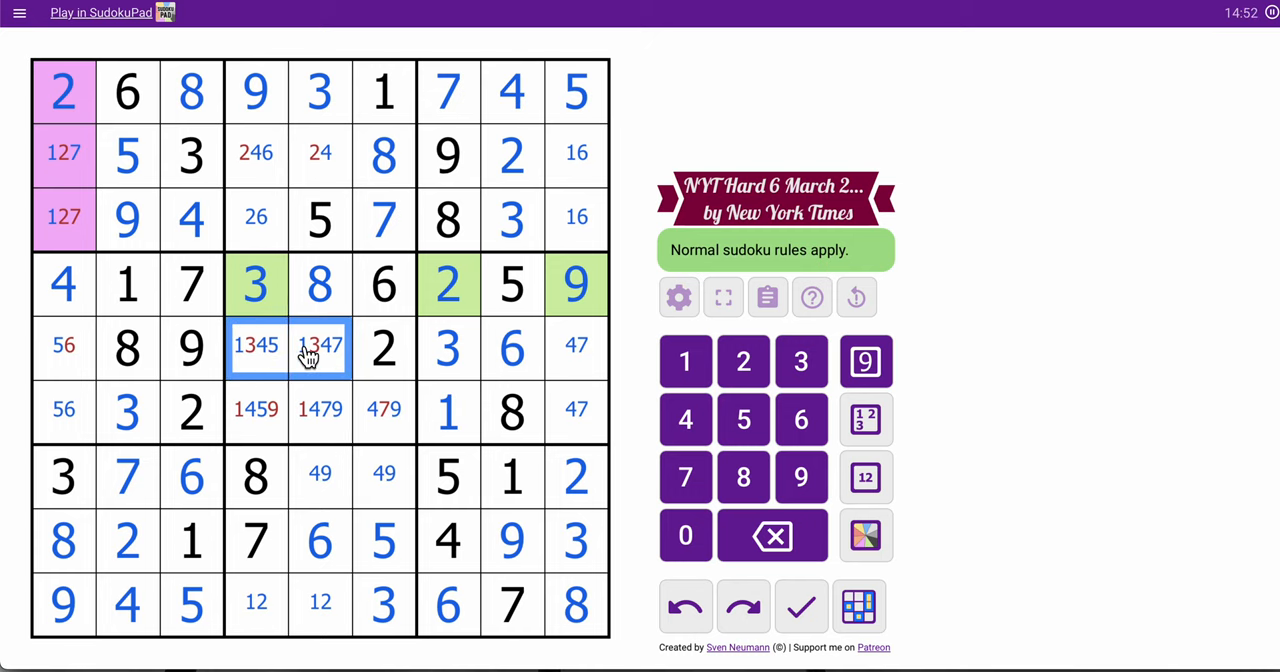
click(64, 348)
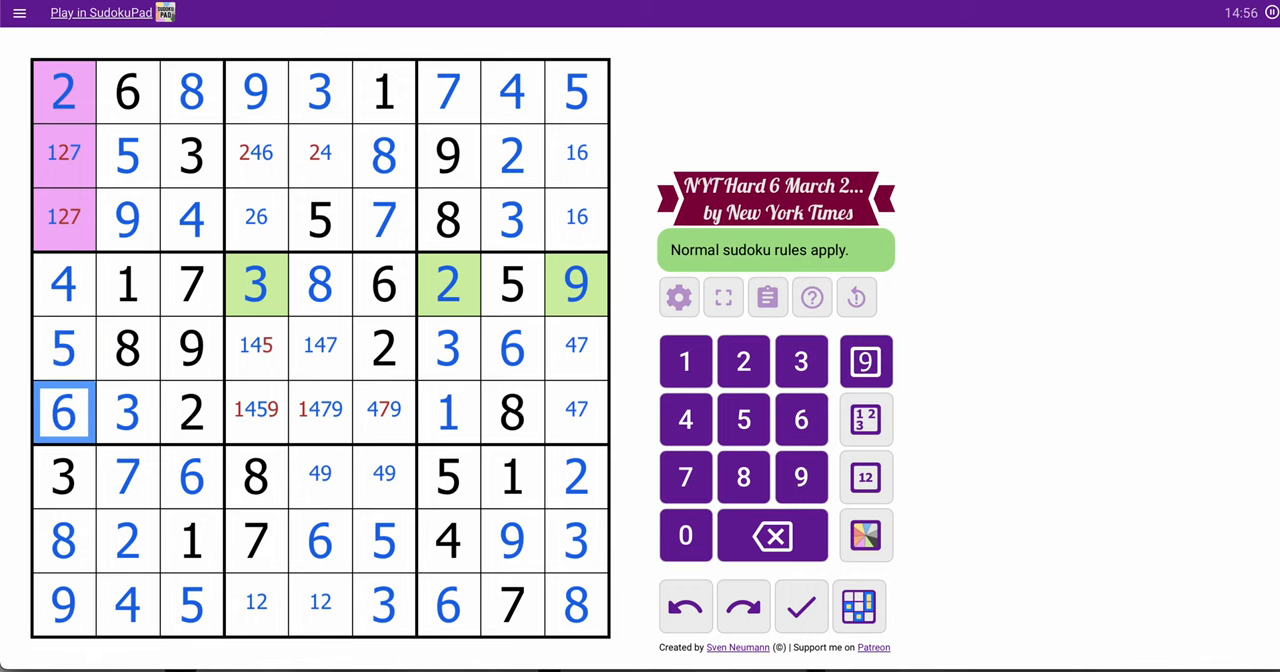
- Place 1 at row 3 column 1 and 7 at row 2 column 1, finishing rows 2 and 3
click(64, 220)
text(1)
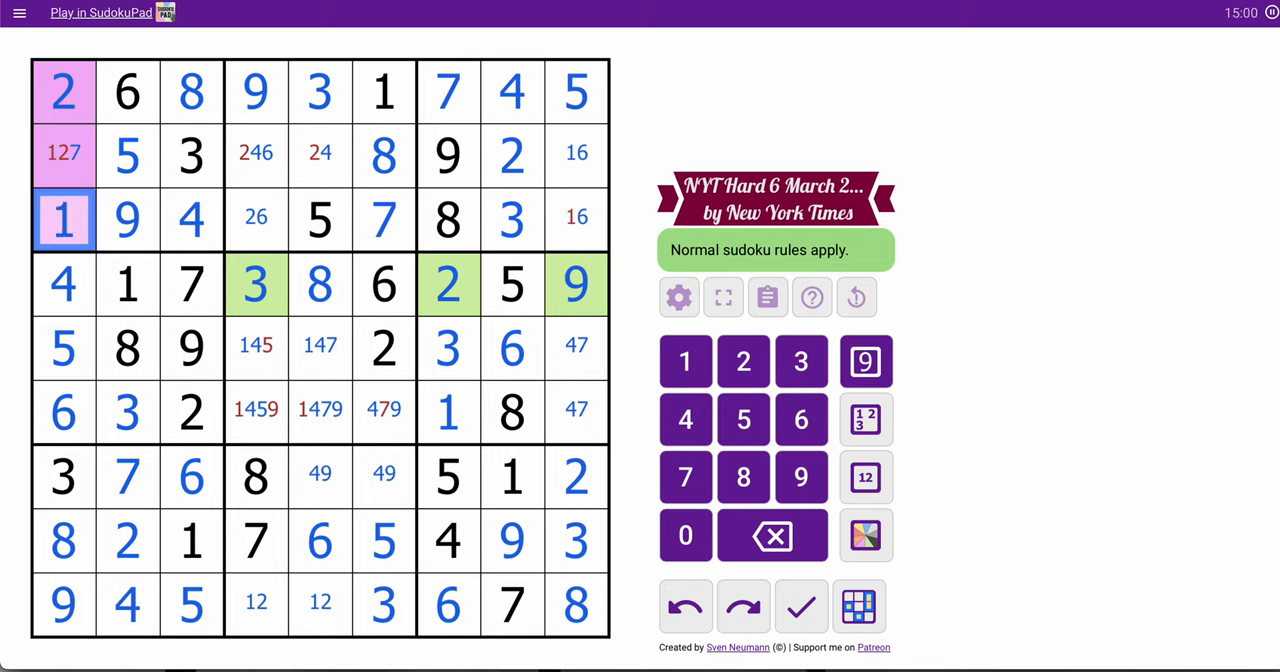
click(684, 360)
text(7)
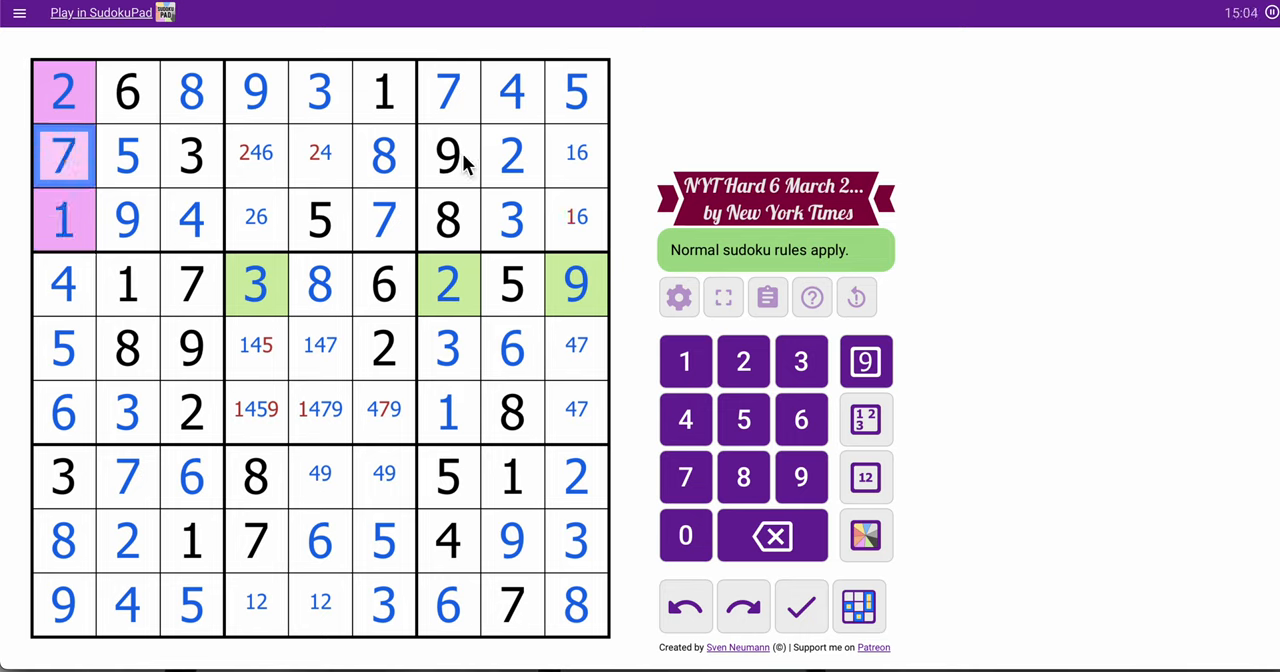
click(320, 154)
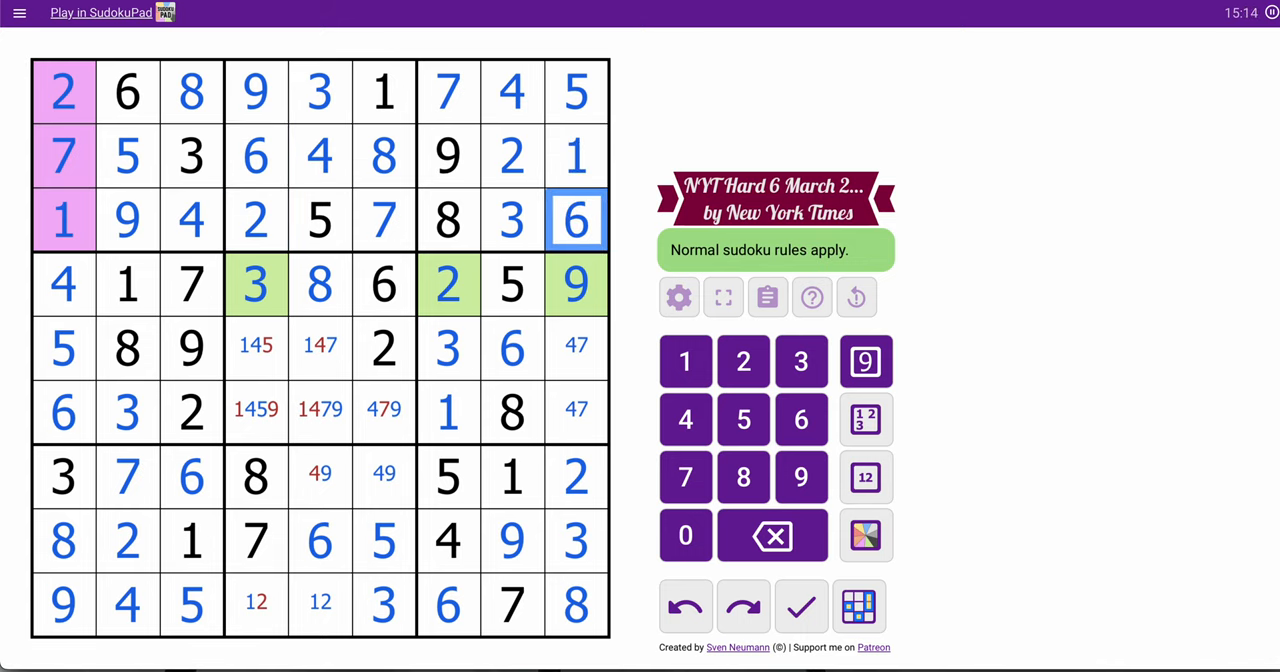
click(384, 412)
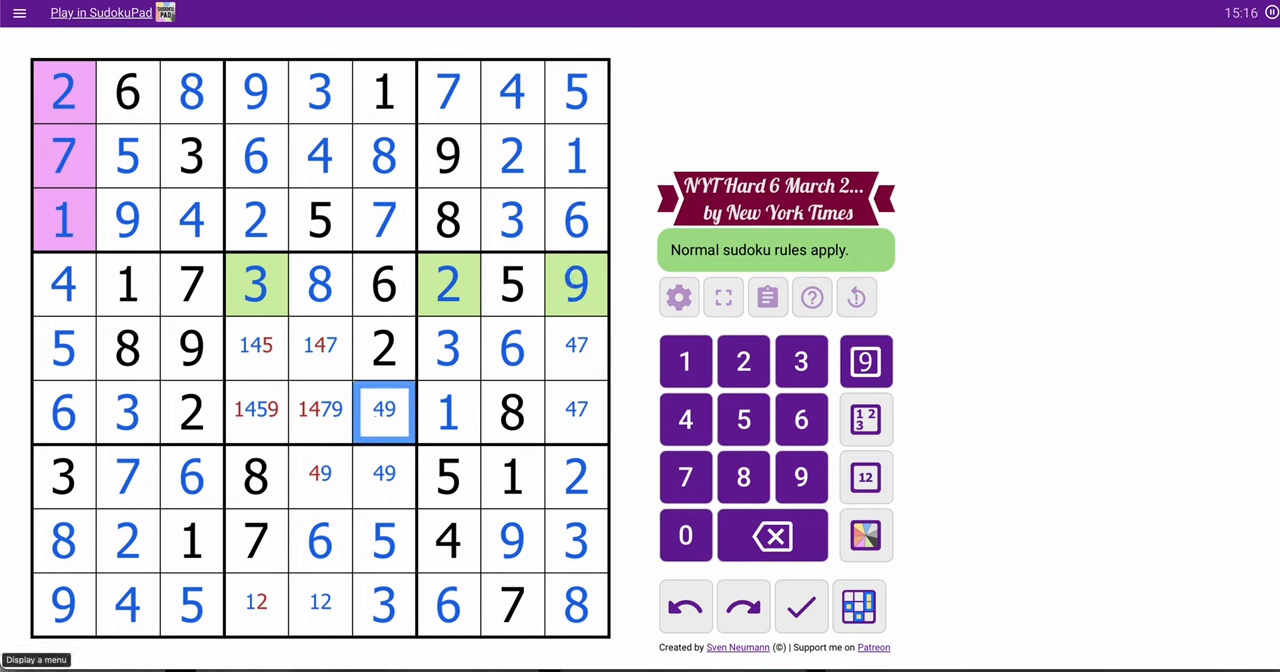
- Narrow the 49 pairs in column 6, place 2 at row 9 column 5, and fill the last cells to 15:47 completion
click(384, 476)
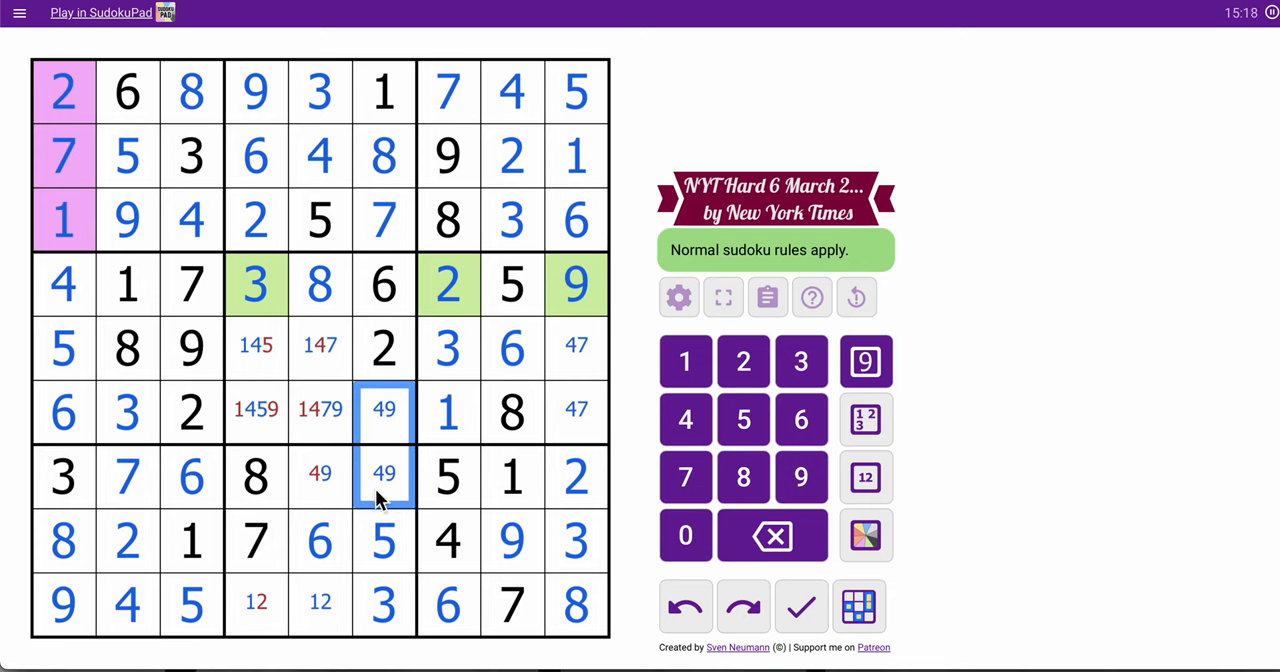
click(320, 476)
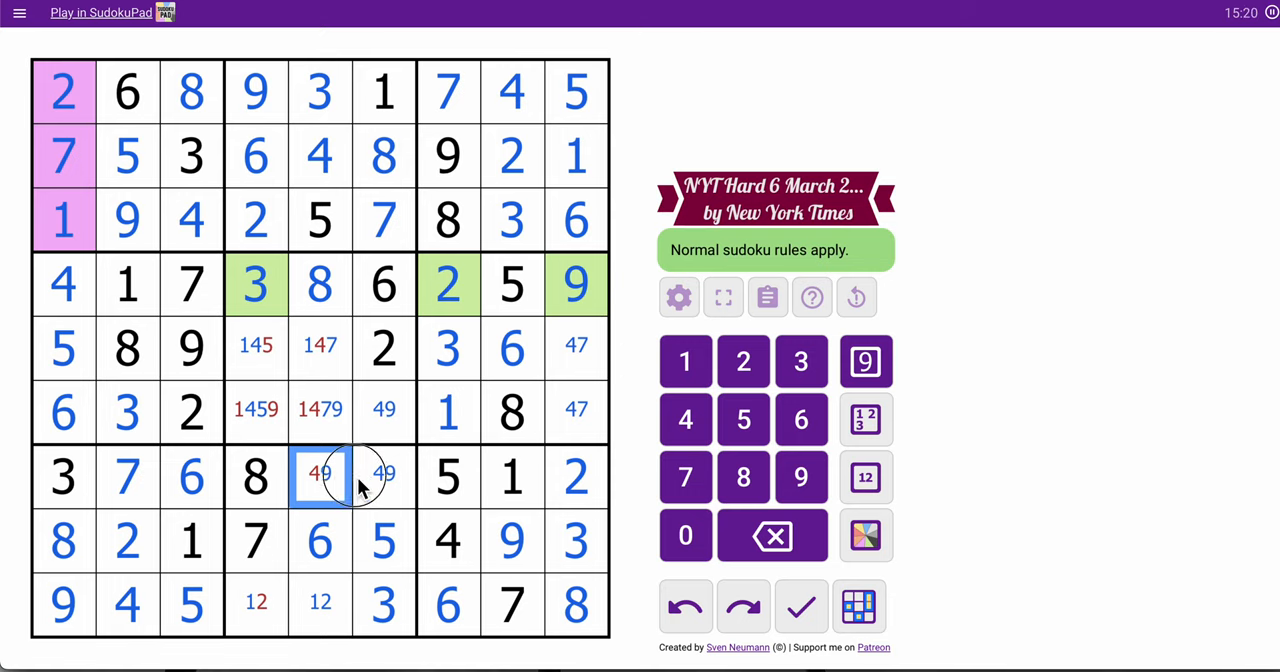
click(256, 348)
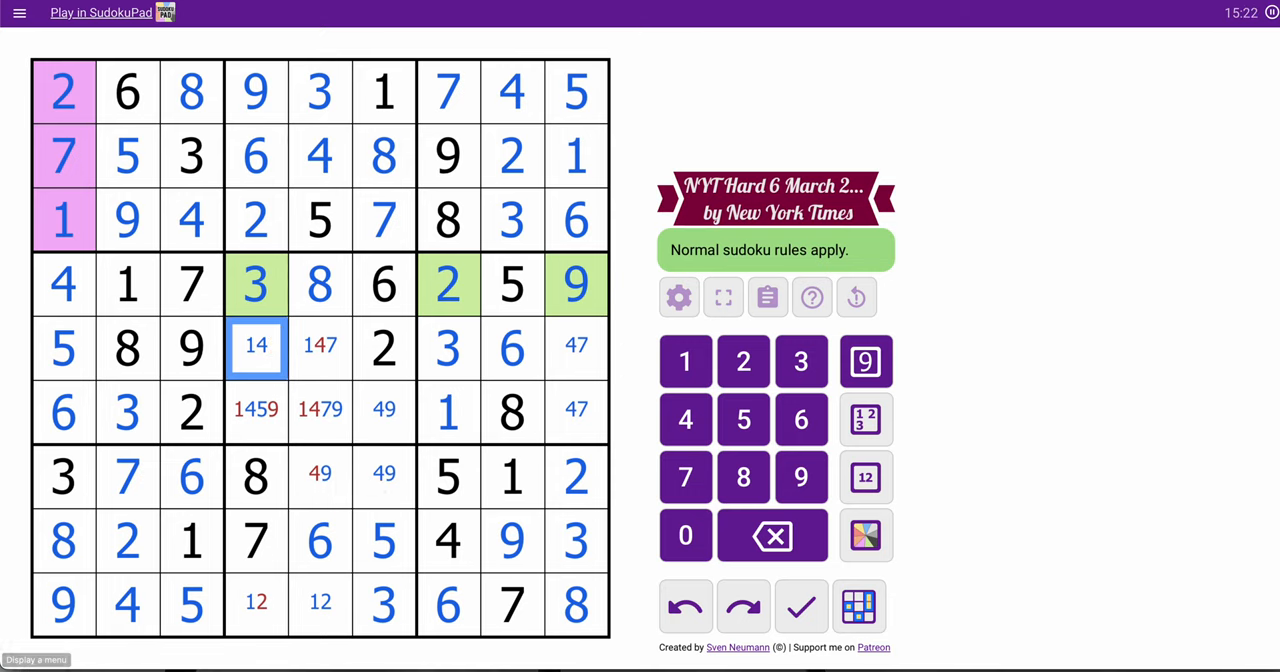
click(320, 348)
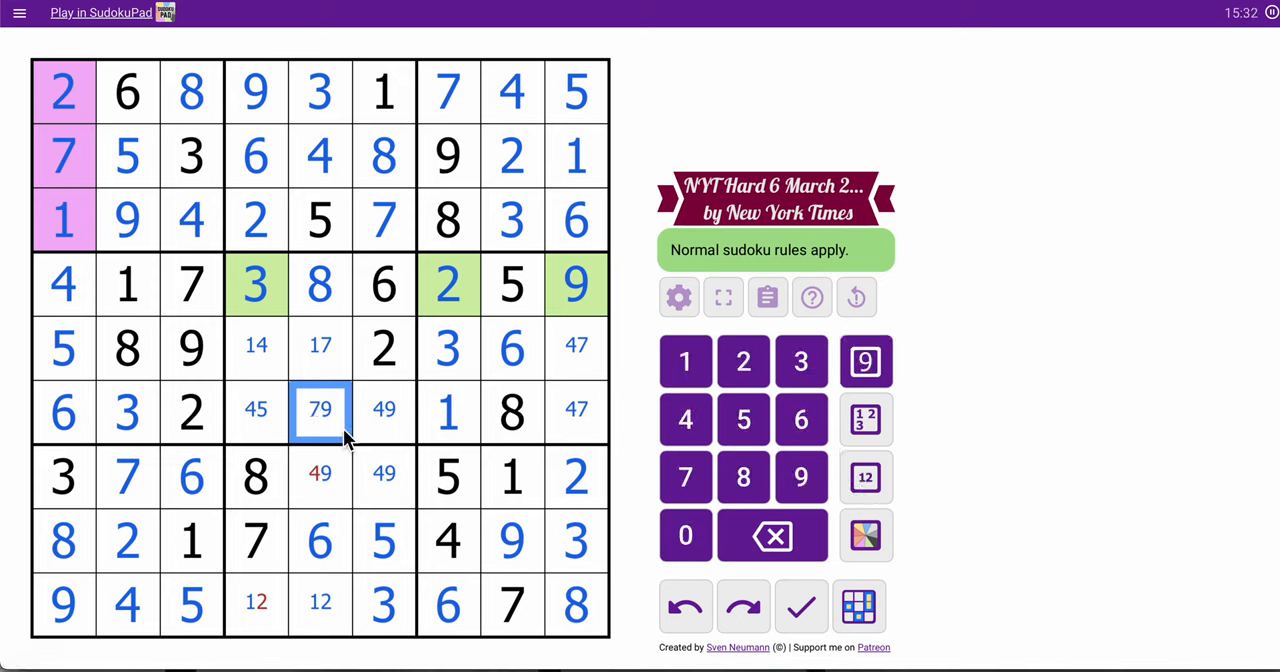
click(256, 220)
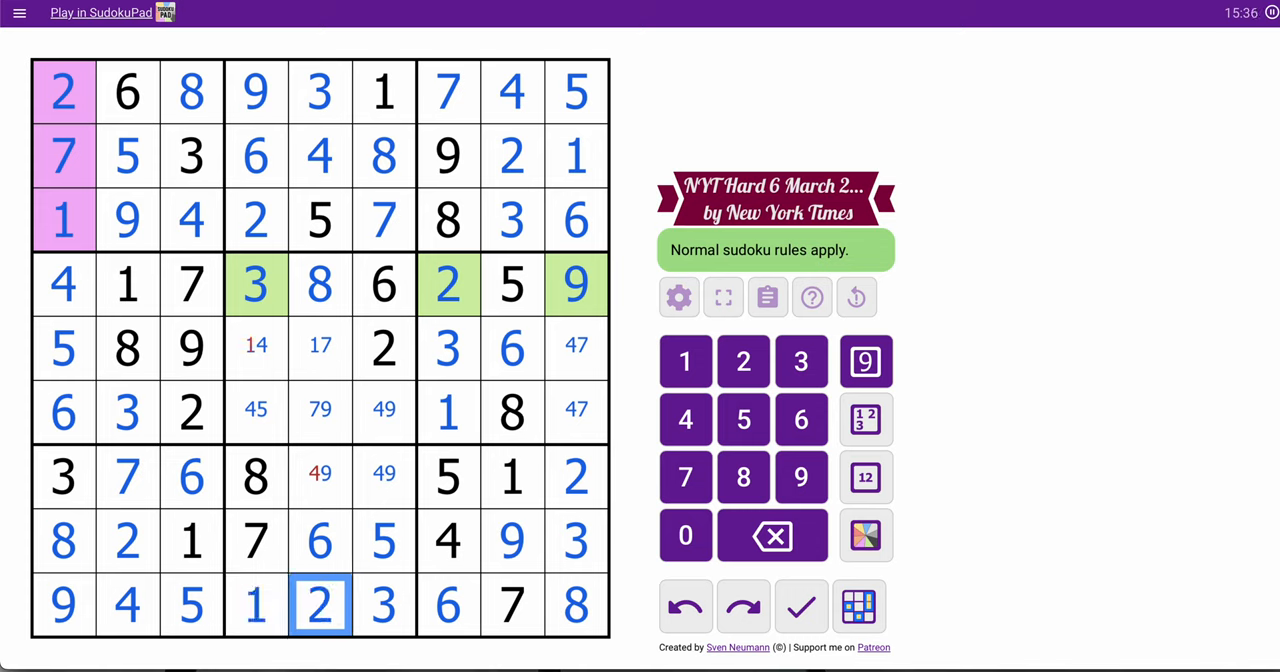
click(256, 348)
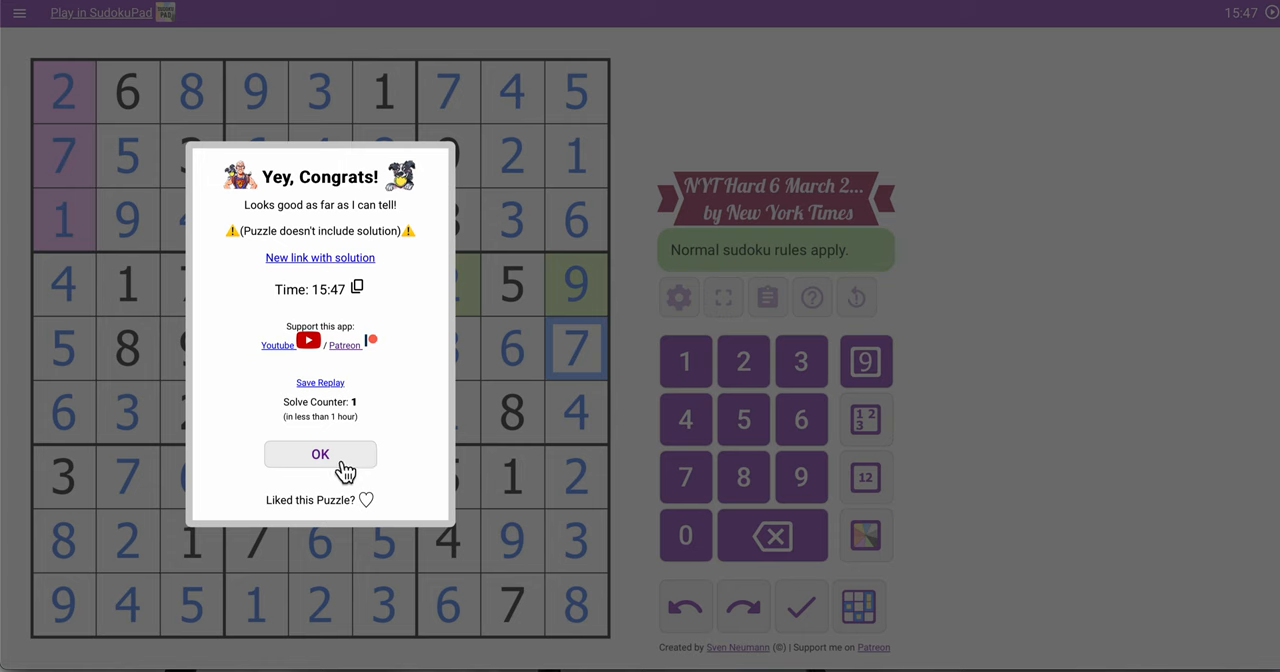
- Dismiss the 'Yey, Congrats!' dialog with OK, leaving the solved grid showing
click(320, 454)
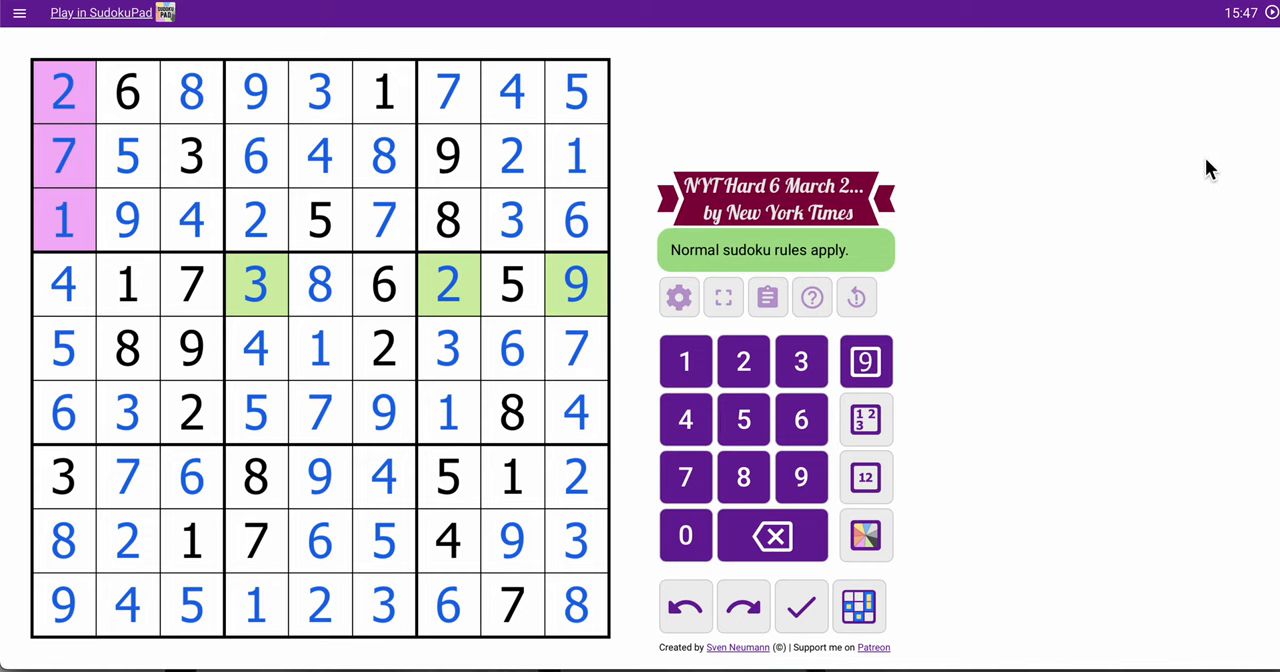
mouse_move(1196, 24)
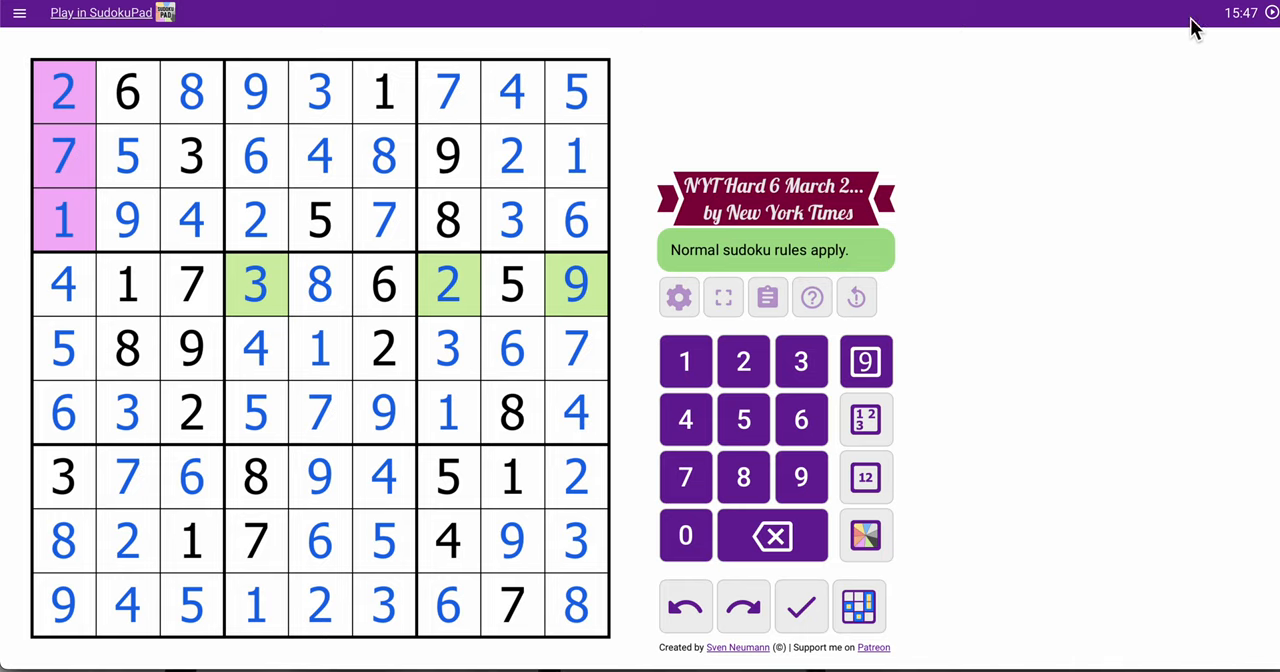